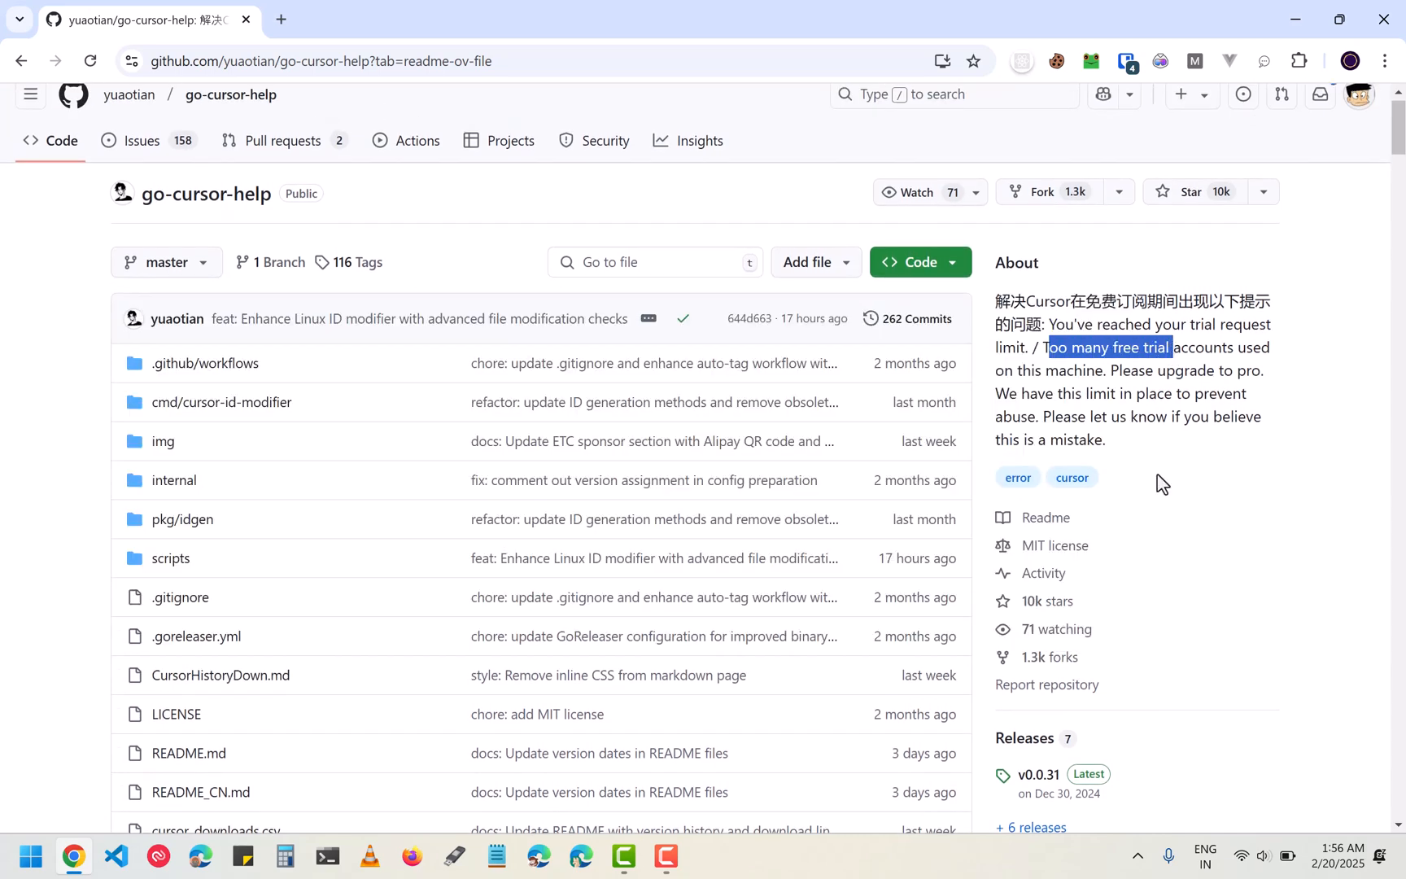
Step: Scroll the go-cursor-help README down to the 'Uninstall Cursor Completely And Reinstall' solution
scroll(down, 3)
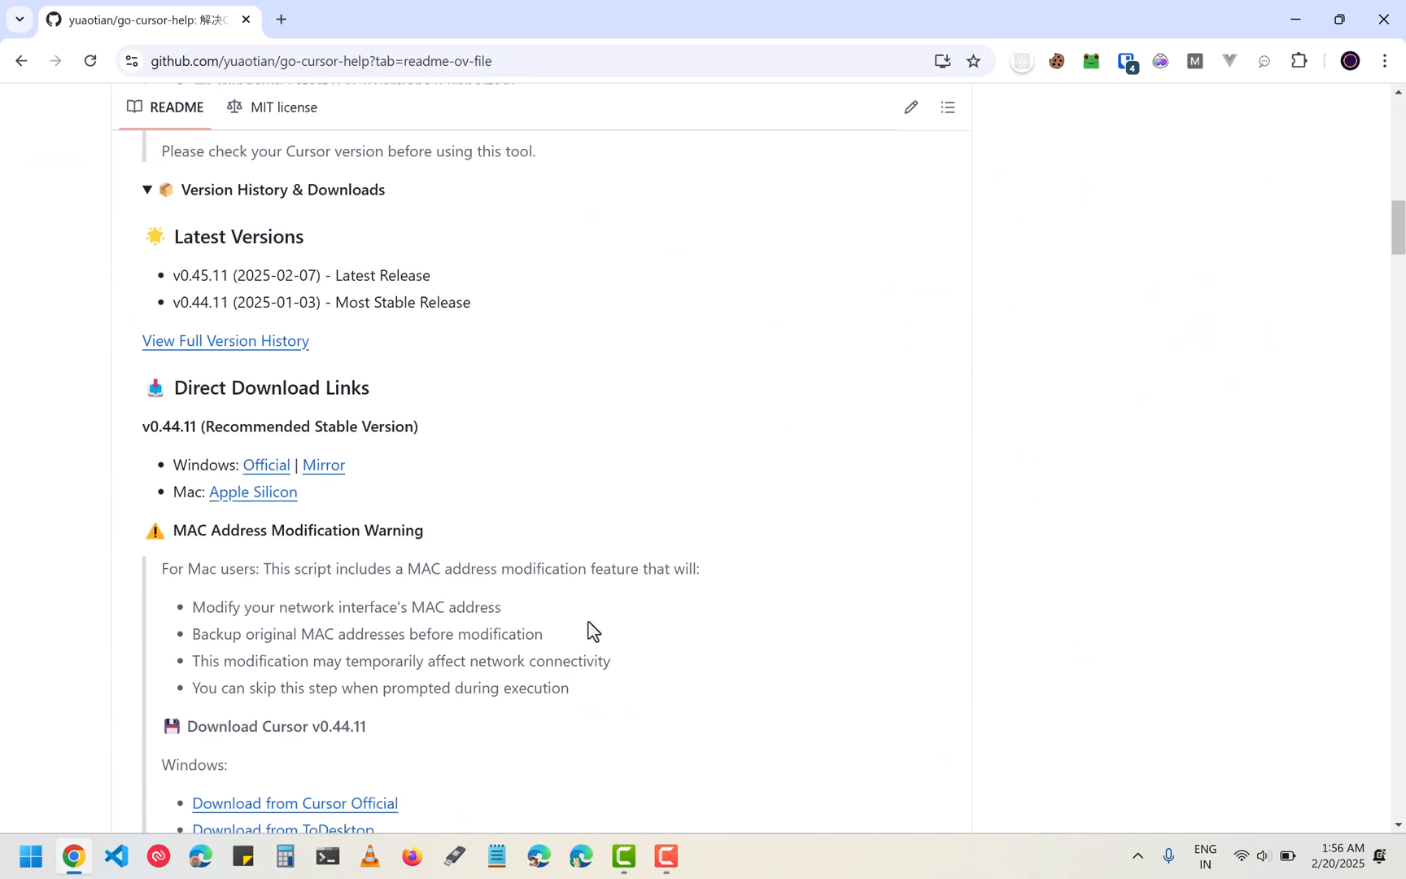
scroll(down, 3)
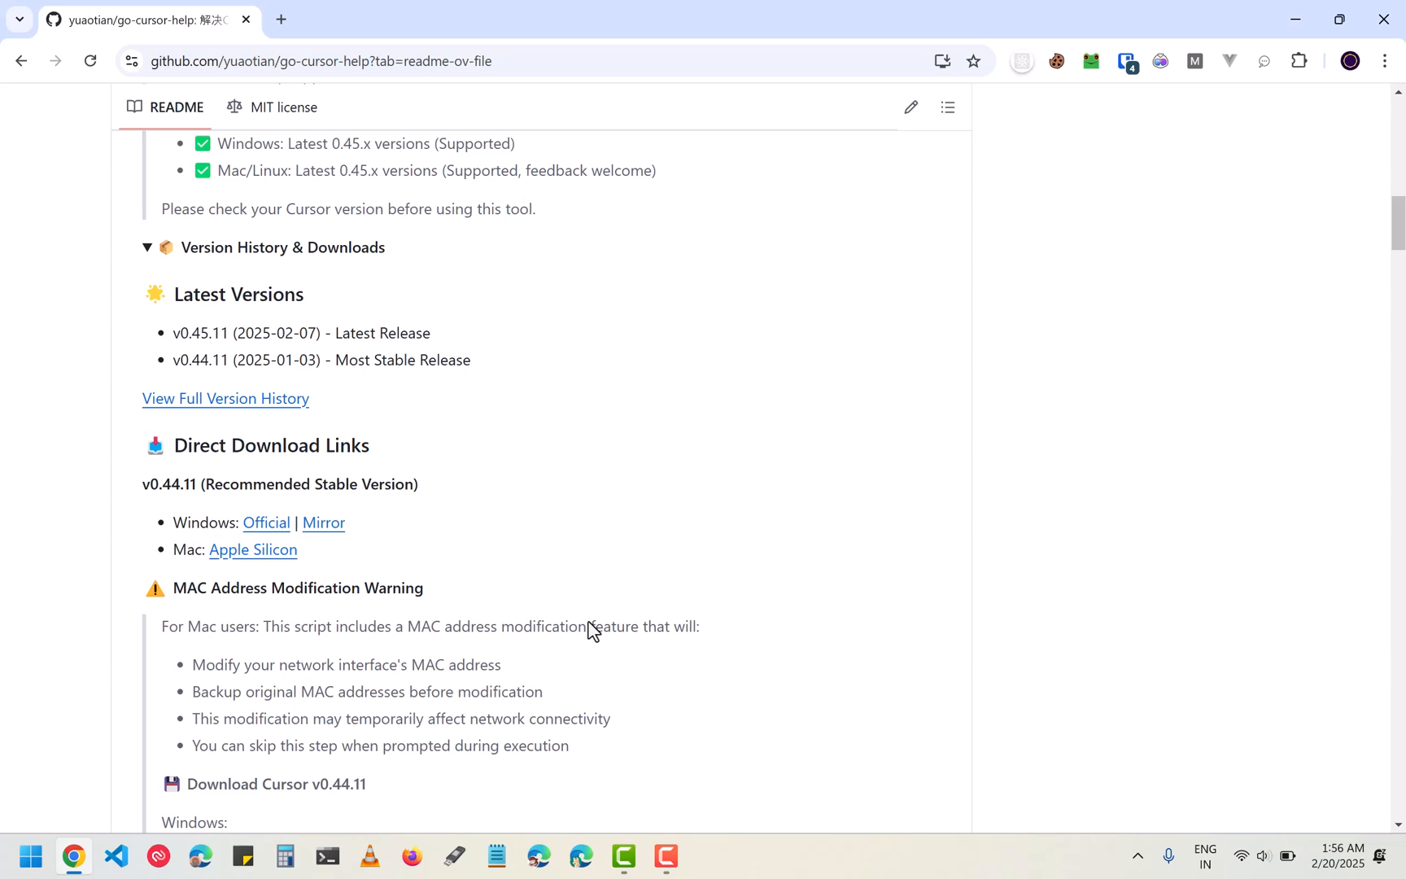
scroll(down, 3)
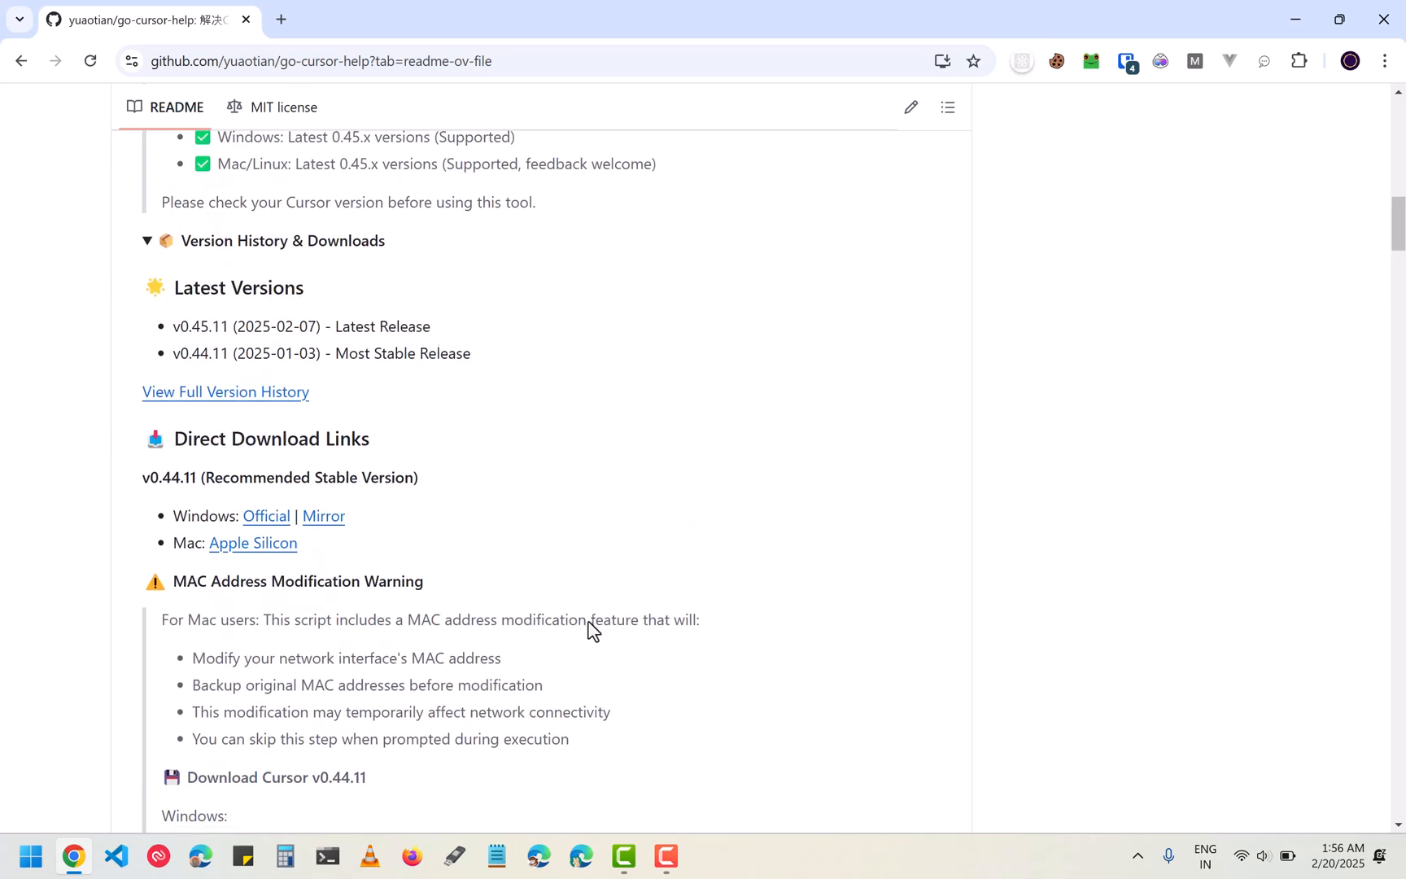
scroll(down, 3)
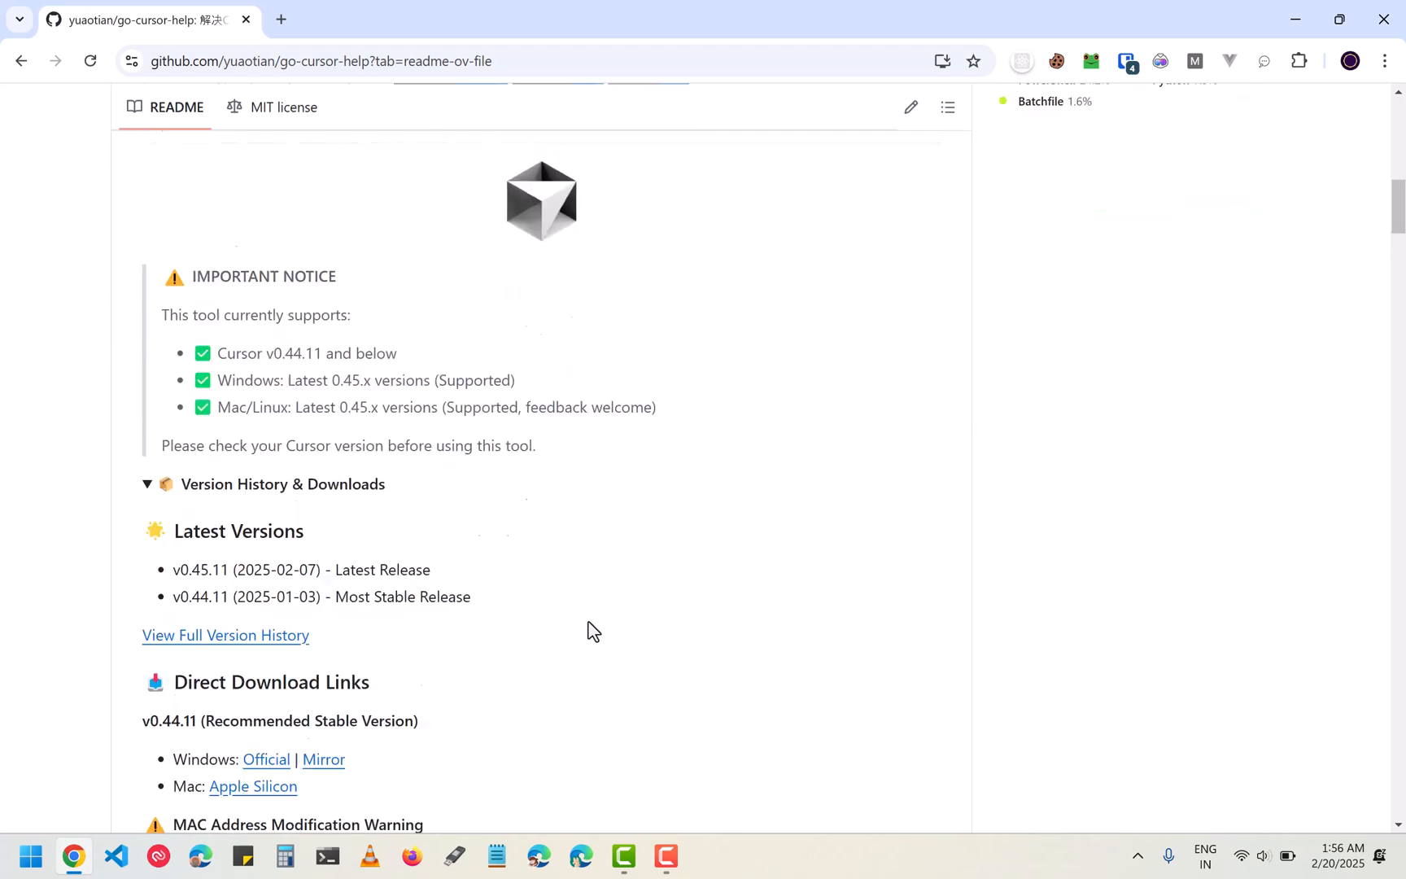
scroll(down, 3)
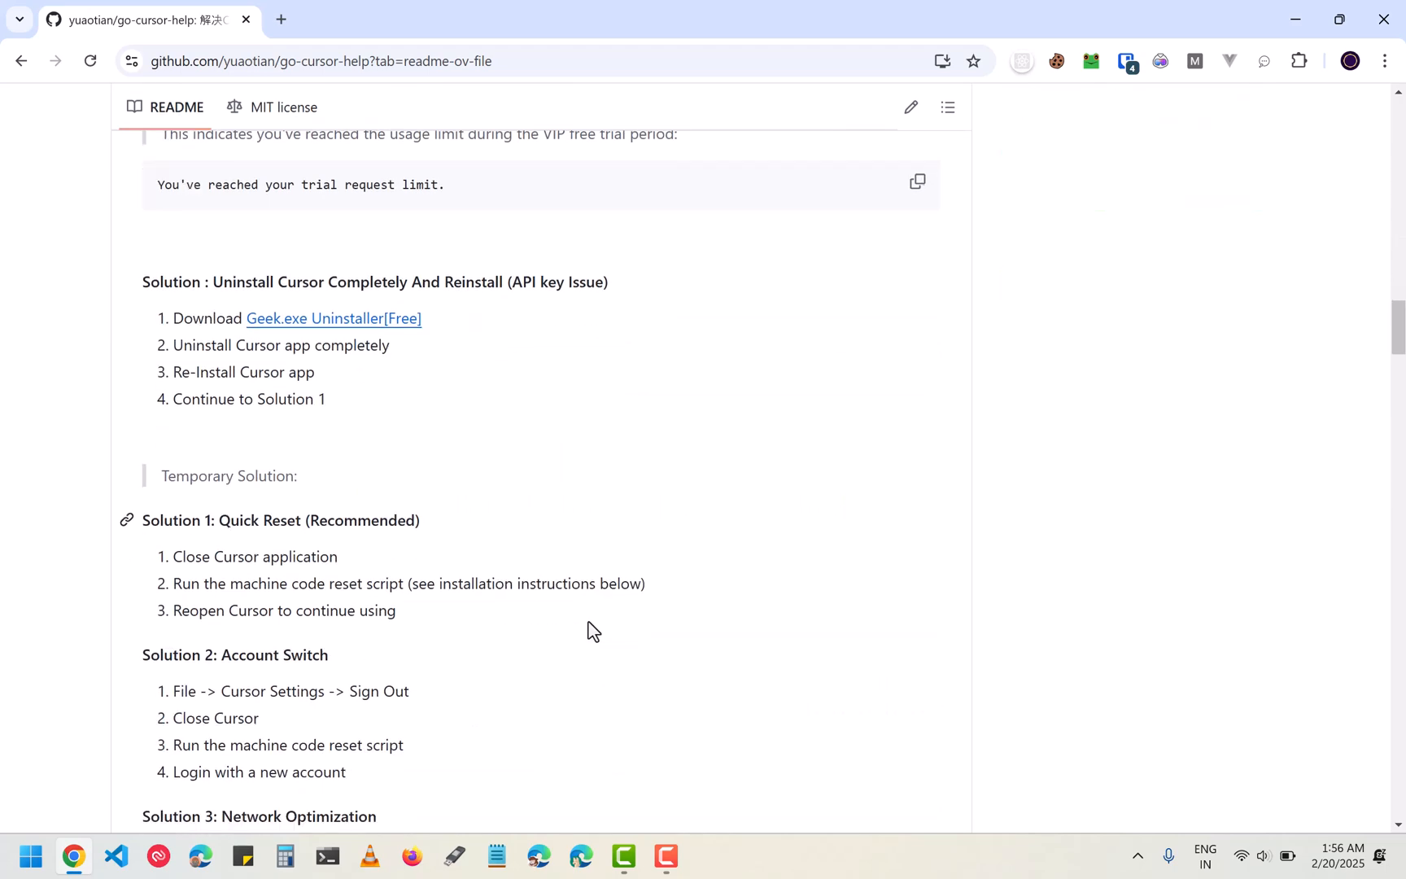
Step: Reach the Geek Uninstaller page and download the free version's ZIP (2.82 MB)
click(334, 319)
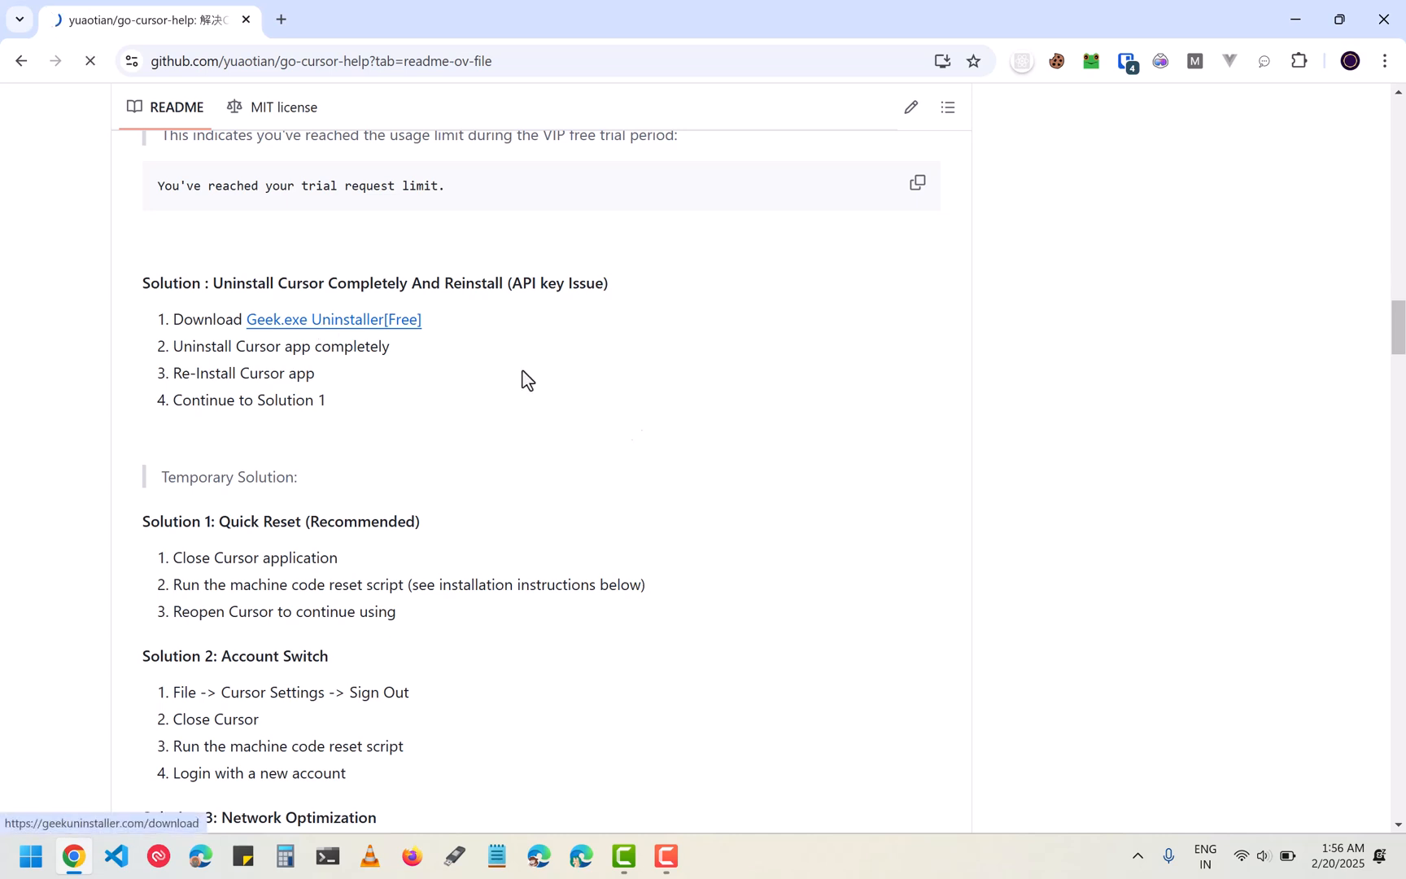
click(334, 319)
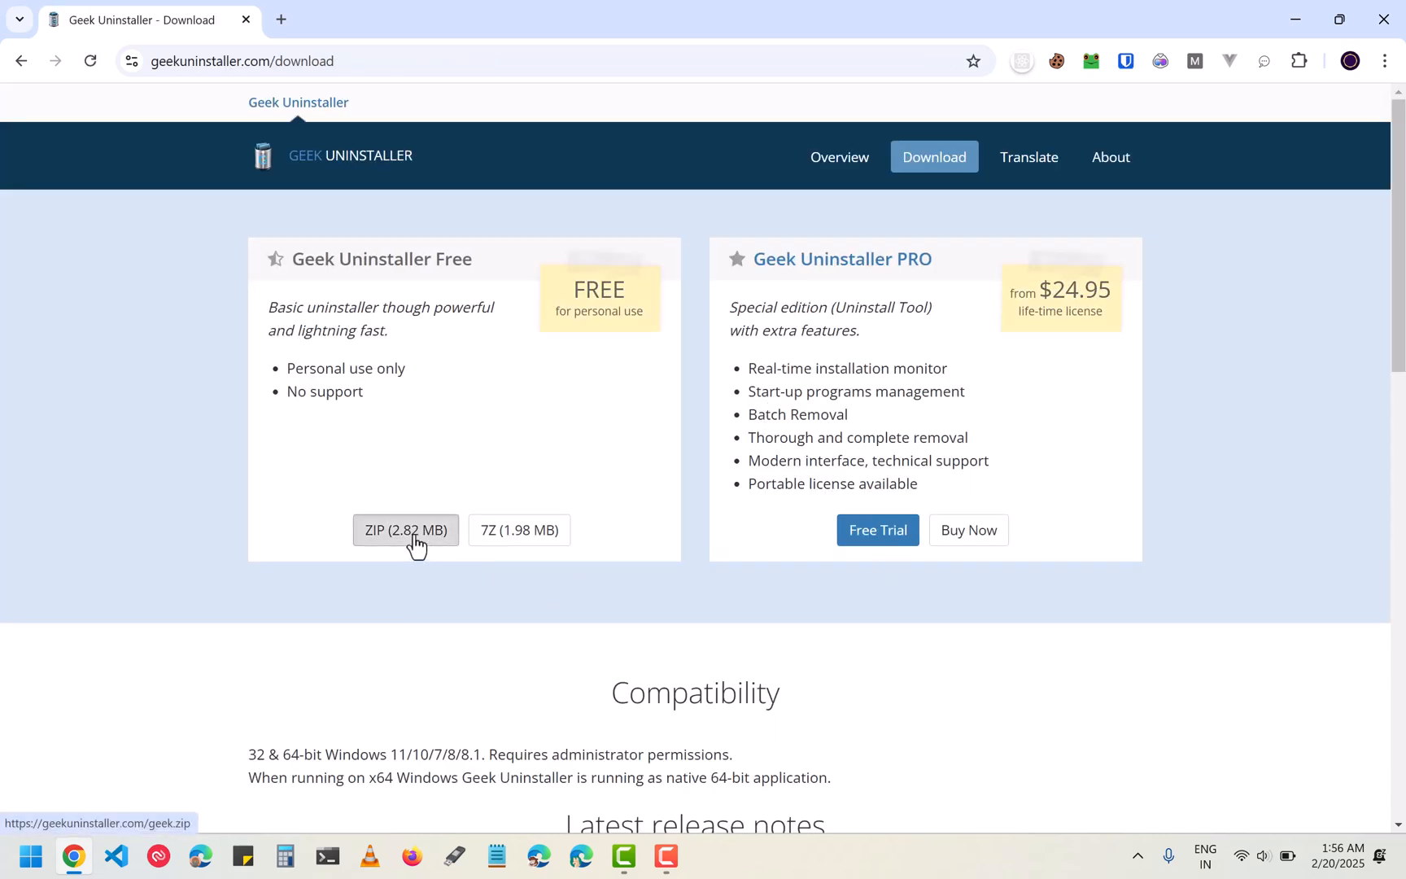
click(405, 531)
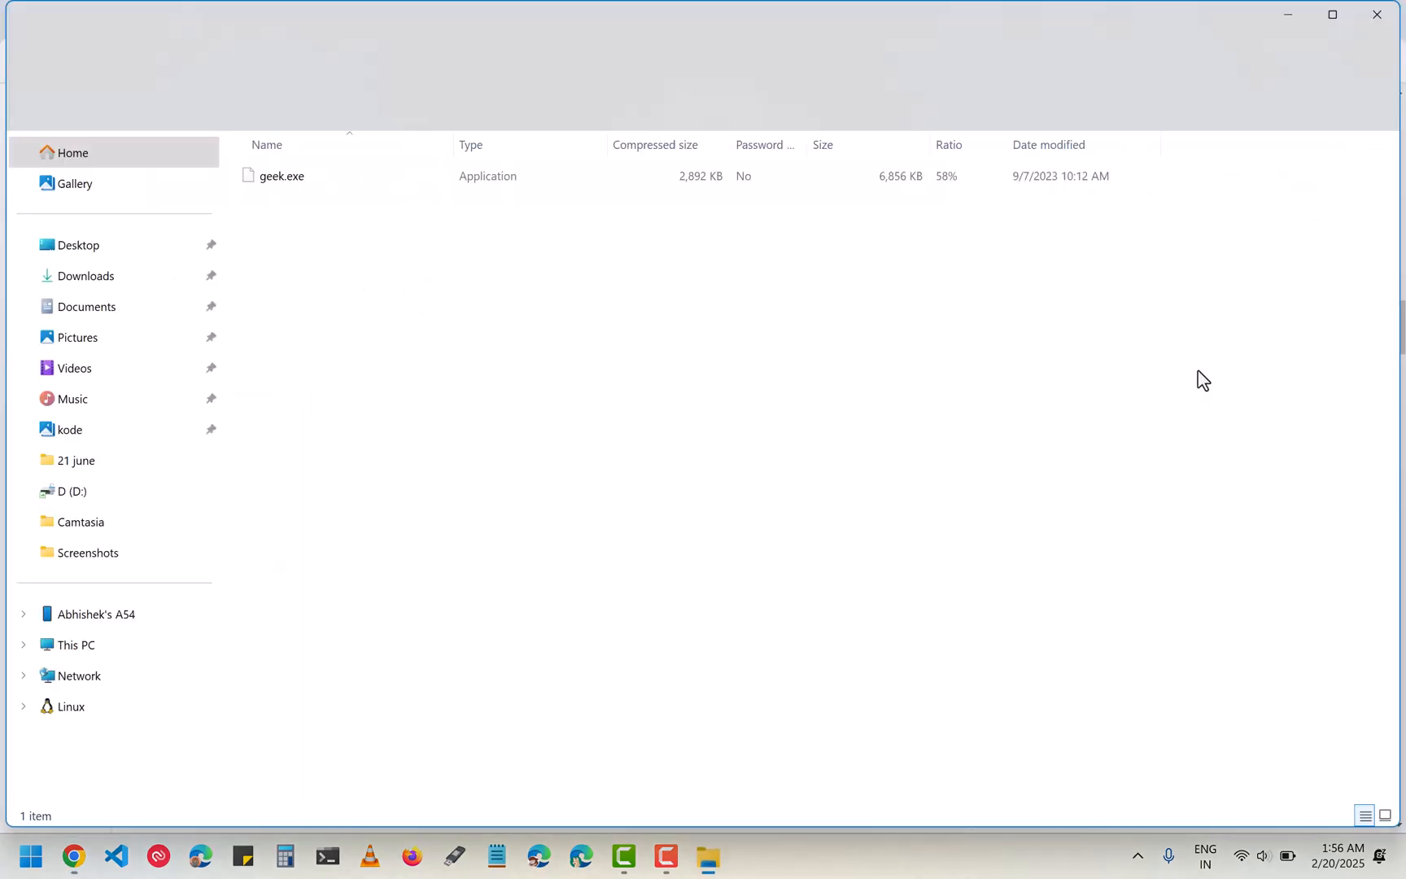
Step: Extract geek.zip into the default Downloads\geek folder
click(610, 109)
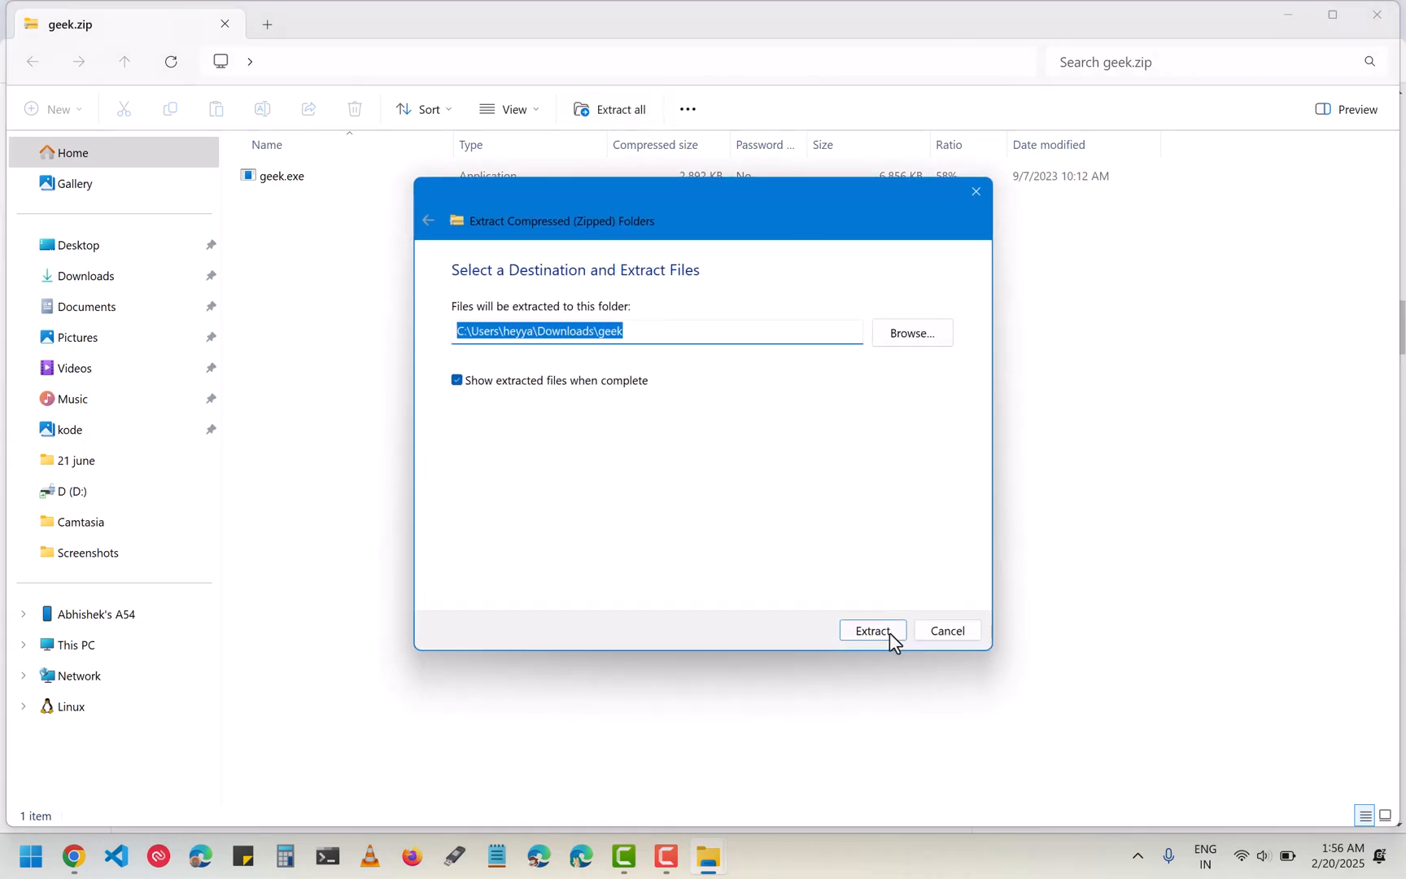
click(871, 630)
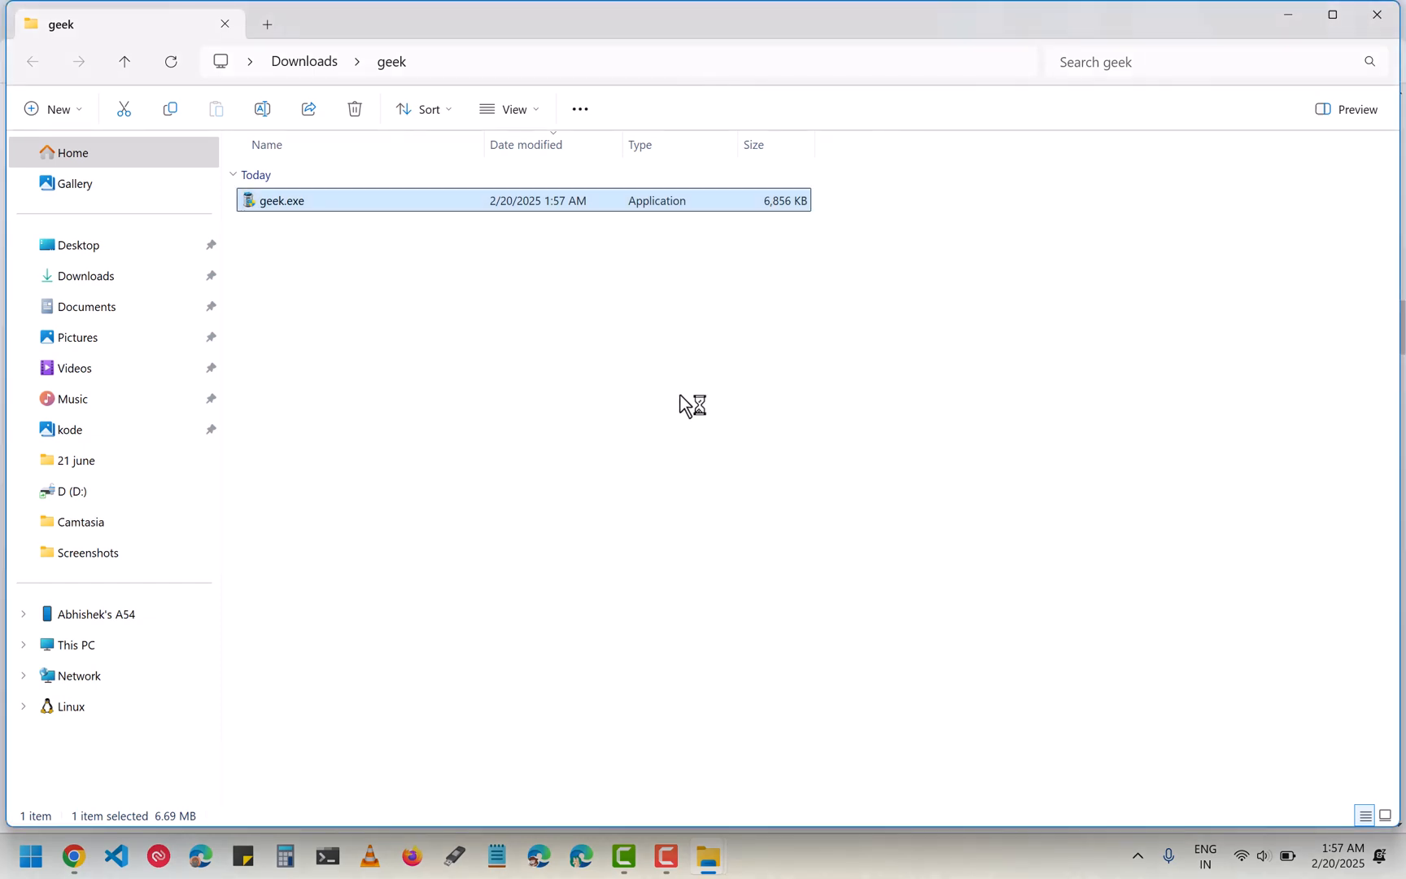
Step: Run geek.exe, uninstall Cursor 0.45.11 with its leftovers, and quit Geek Uninstaller
double_click(280, 200)
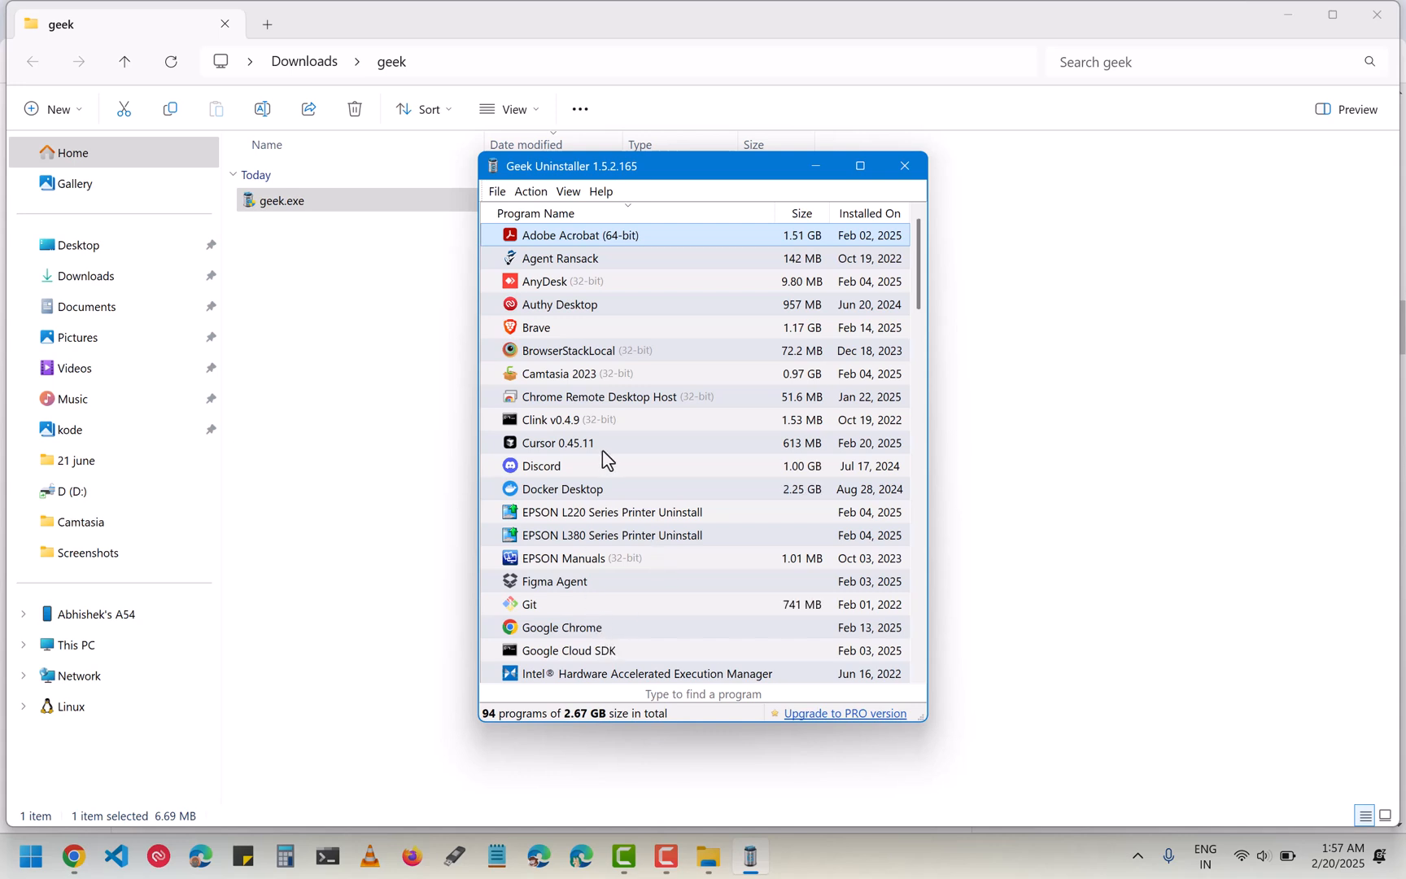
click(557, 443)
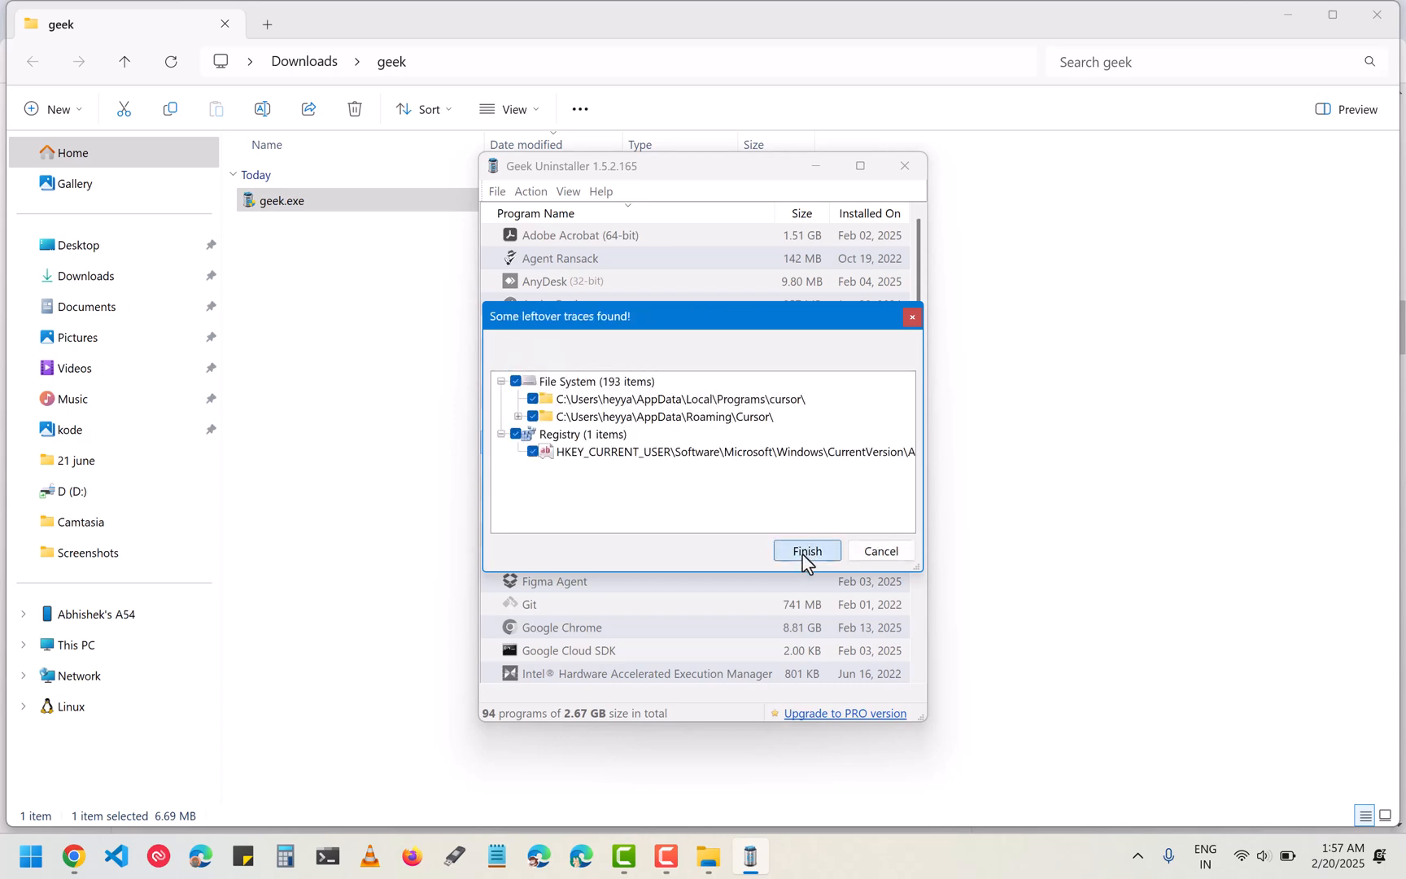
mouse_move(507, 327)
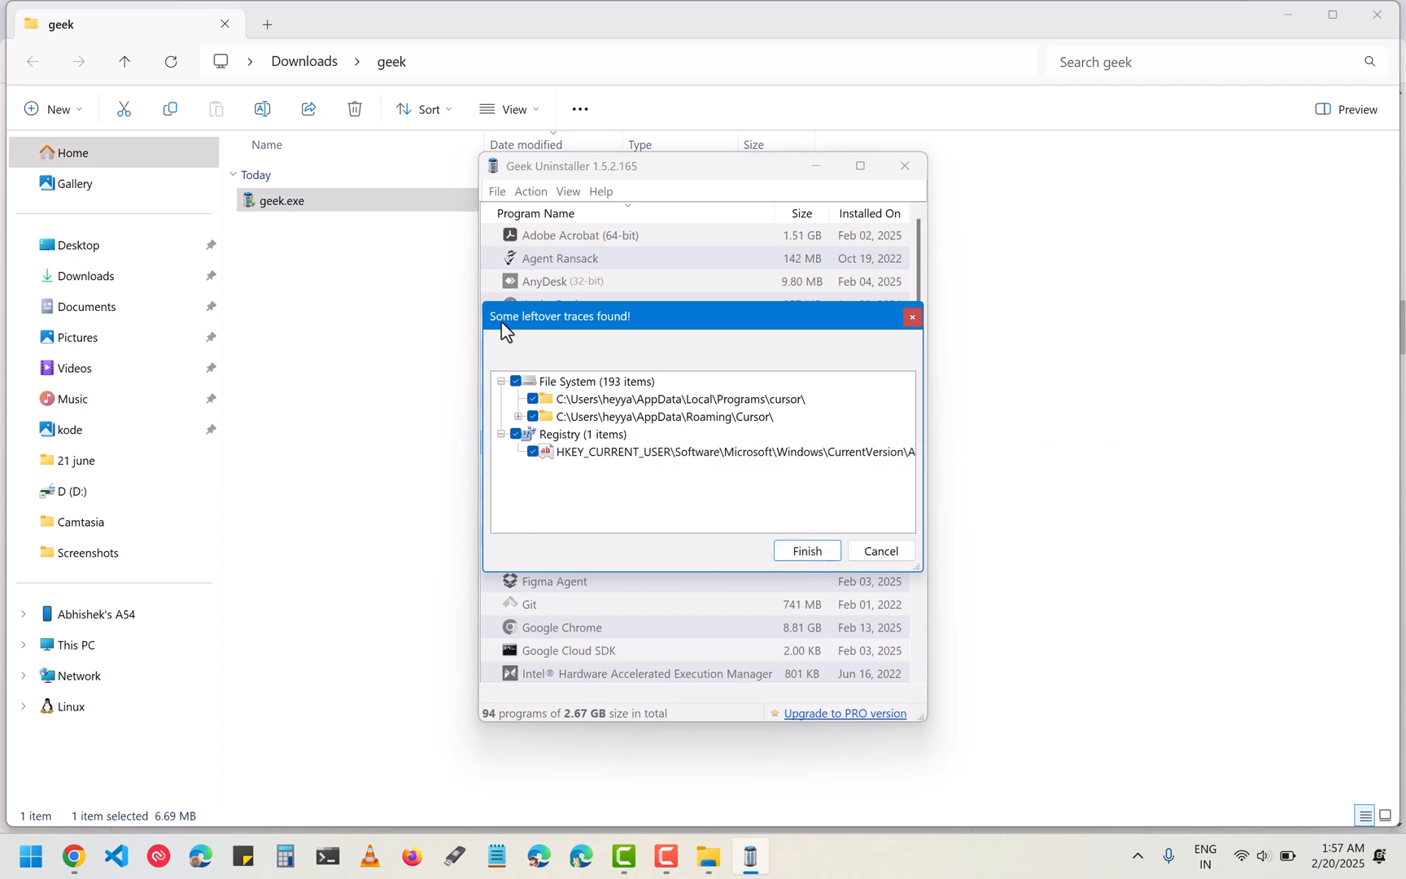
mouse_move(679, 575)
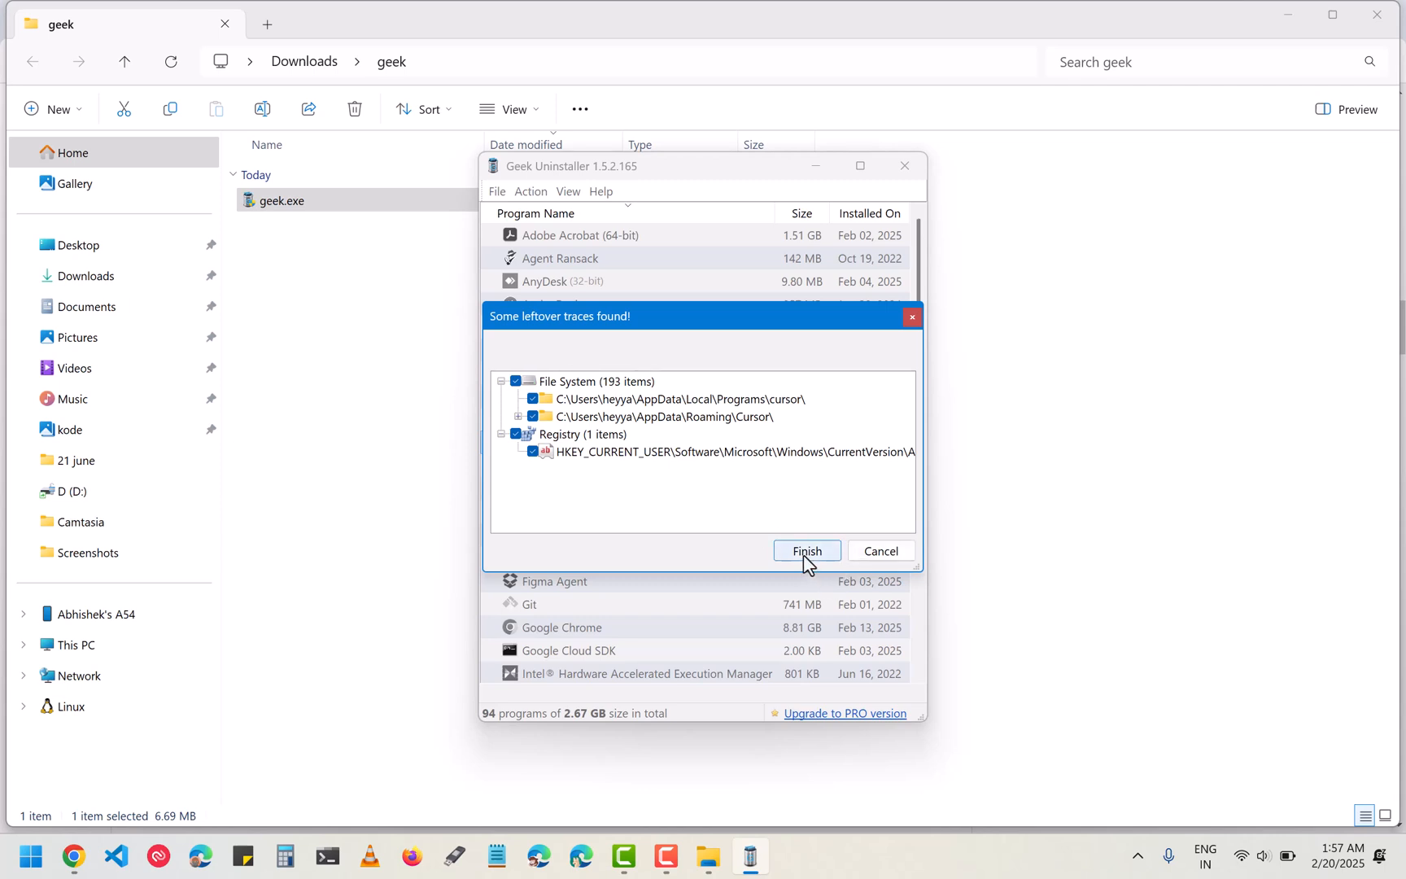
click(806, 550)
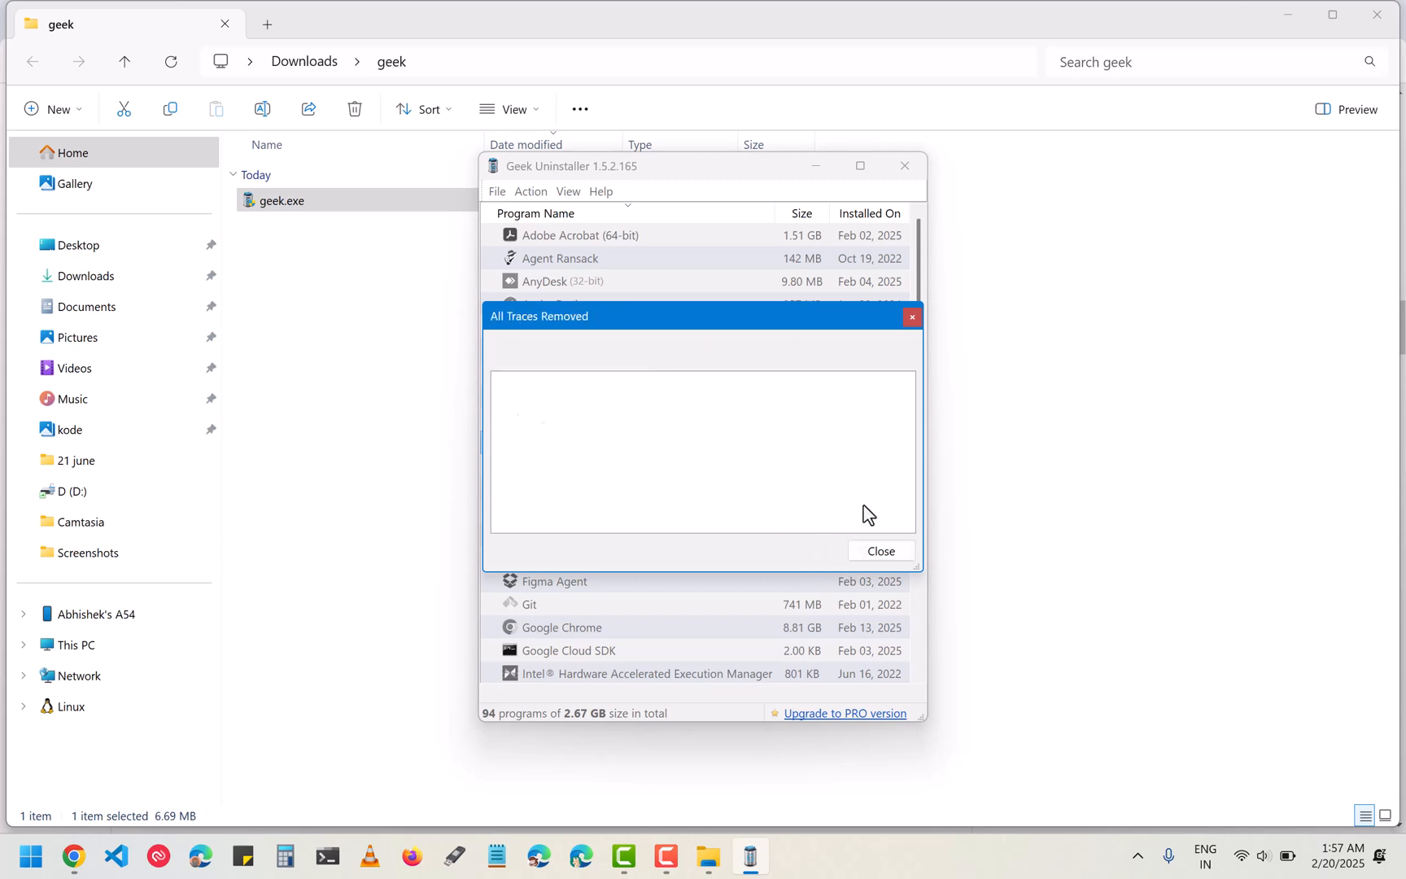
mouse_move(887, 534)
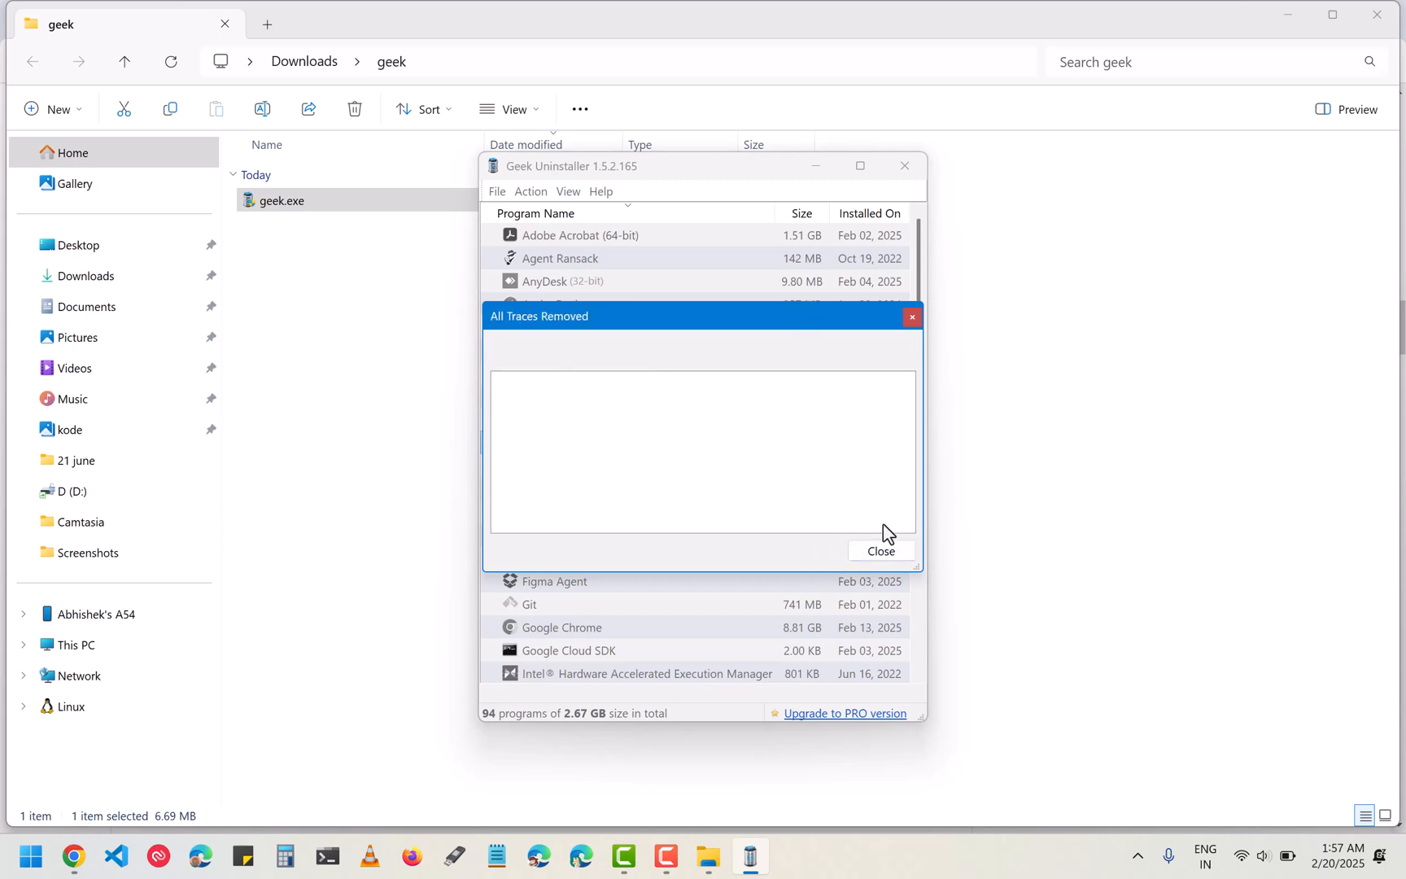
click(880, 550)
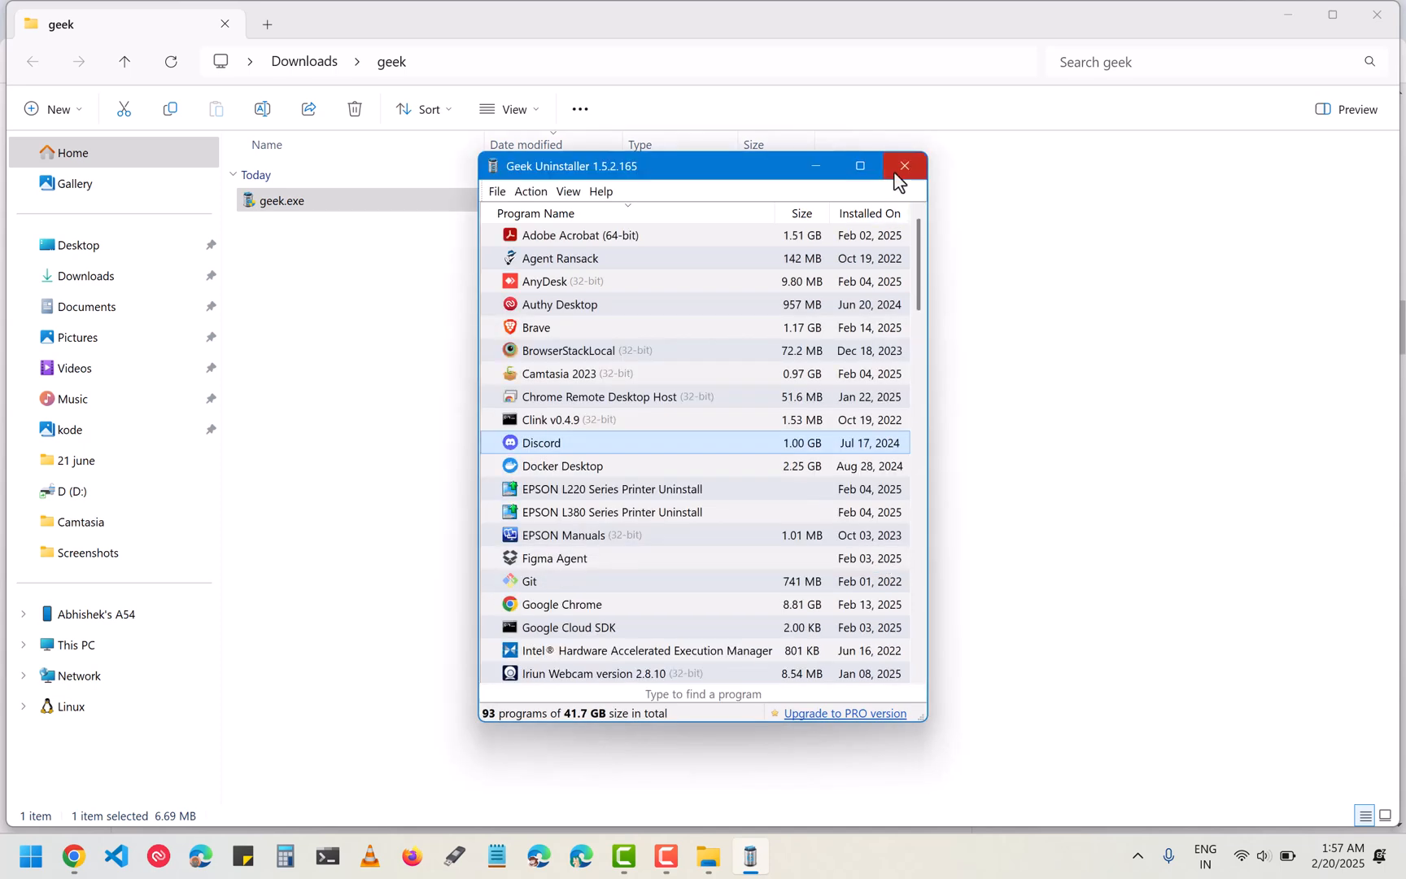
click(905, 166)
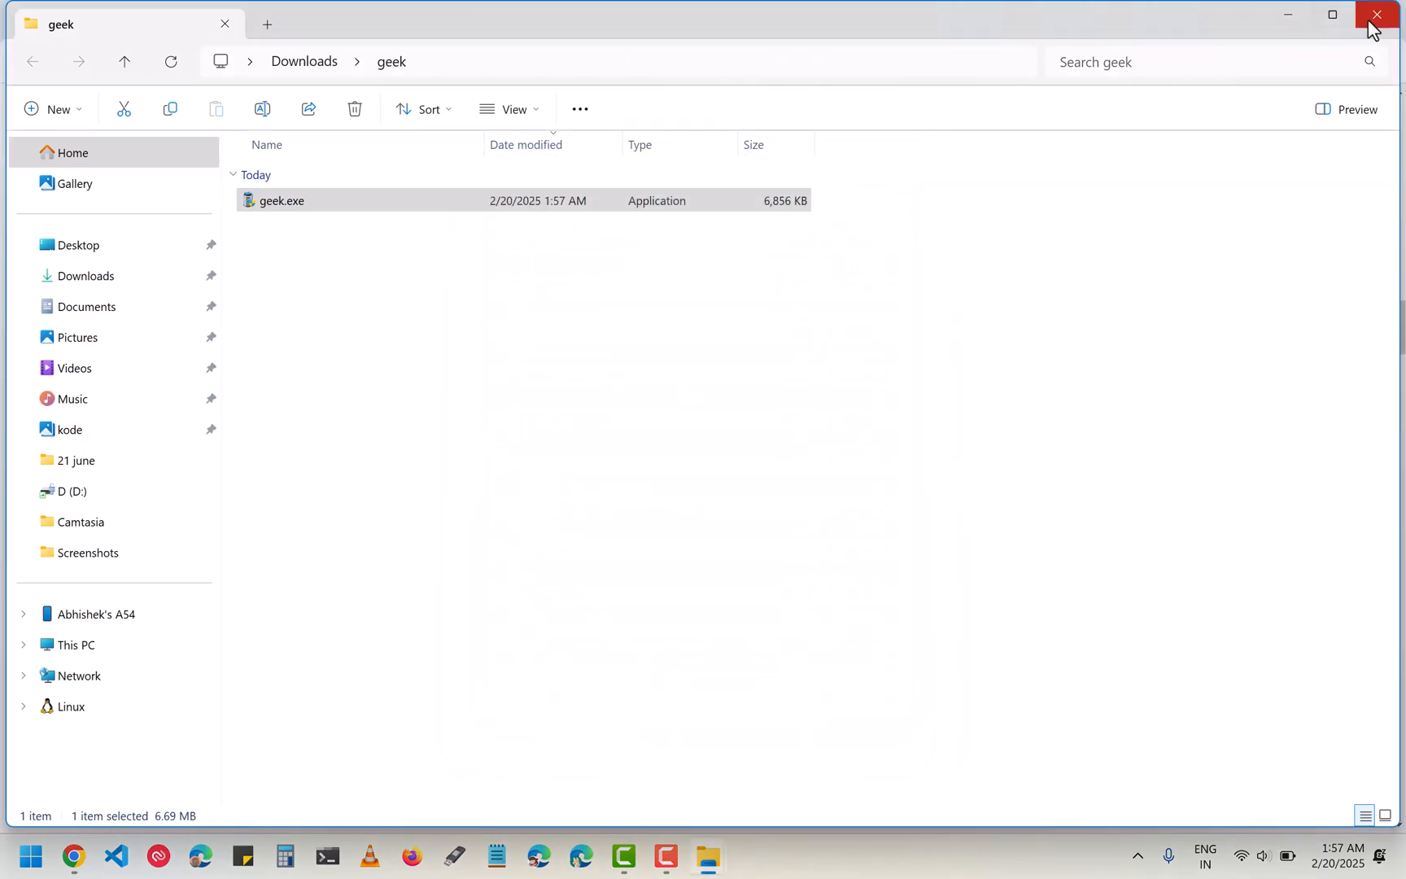
Step: Close the geek folder and bring the README to the Download Cursor v0.44.11 section
click(1379, 16)
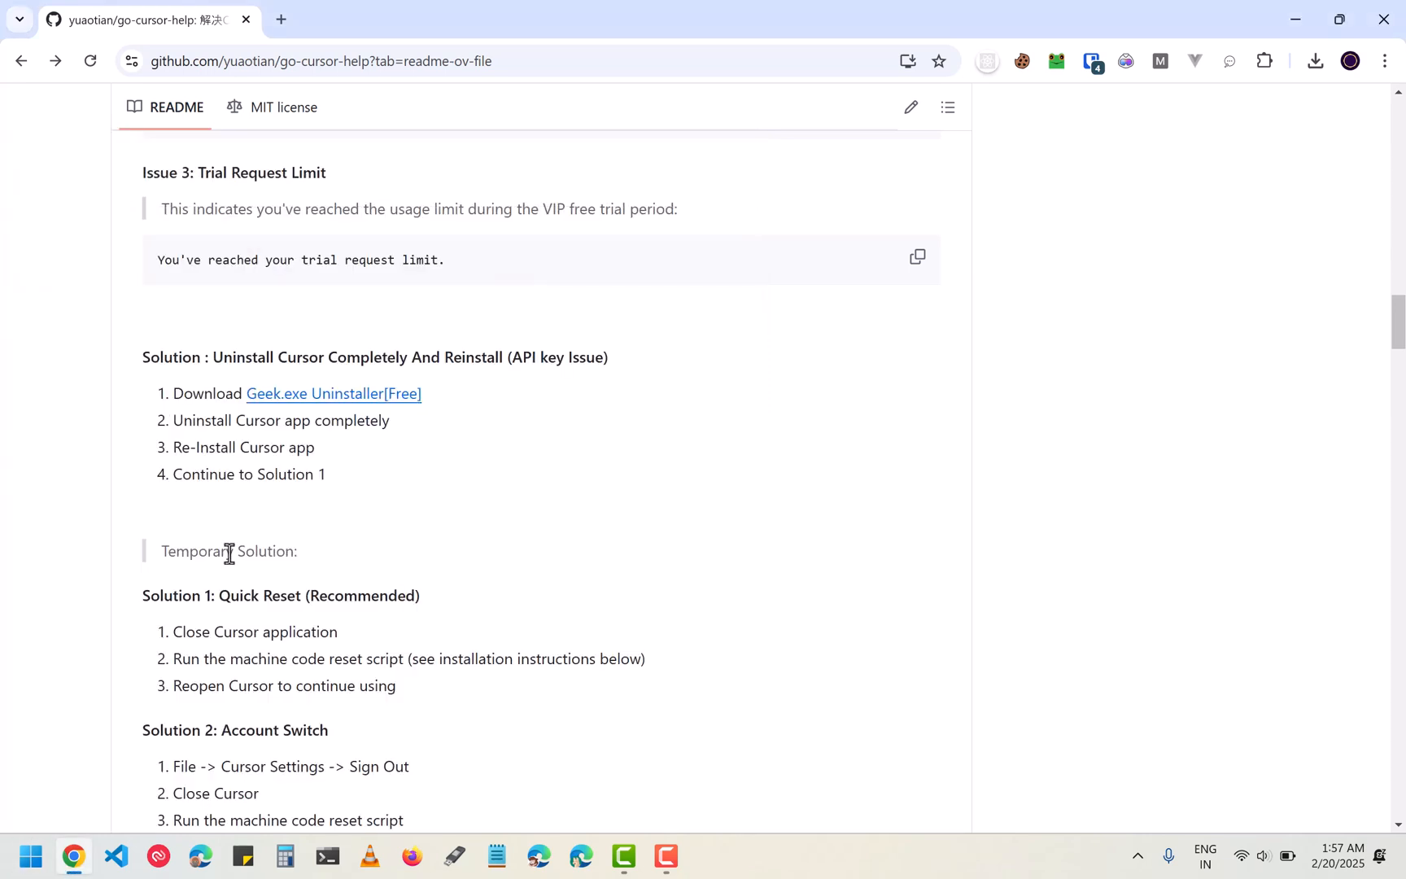
scroll(down, 3)
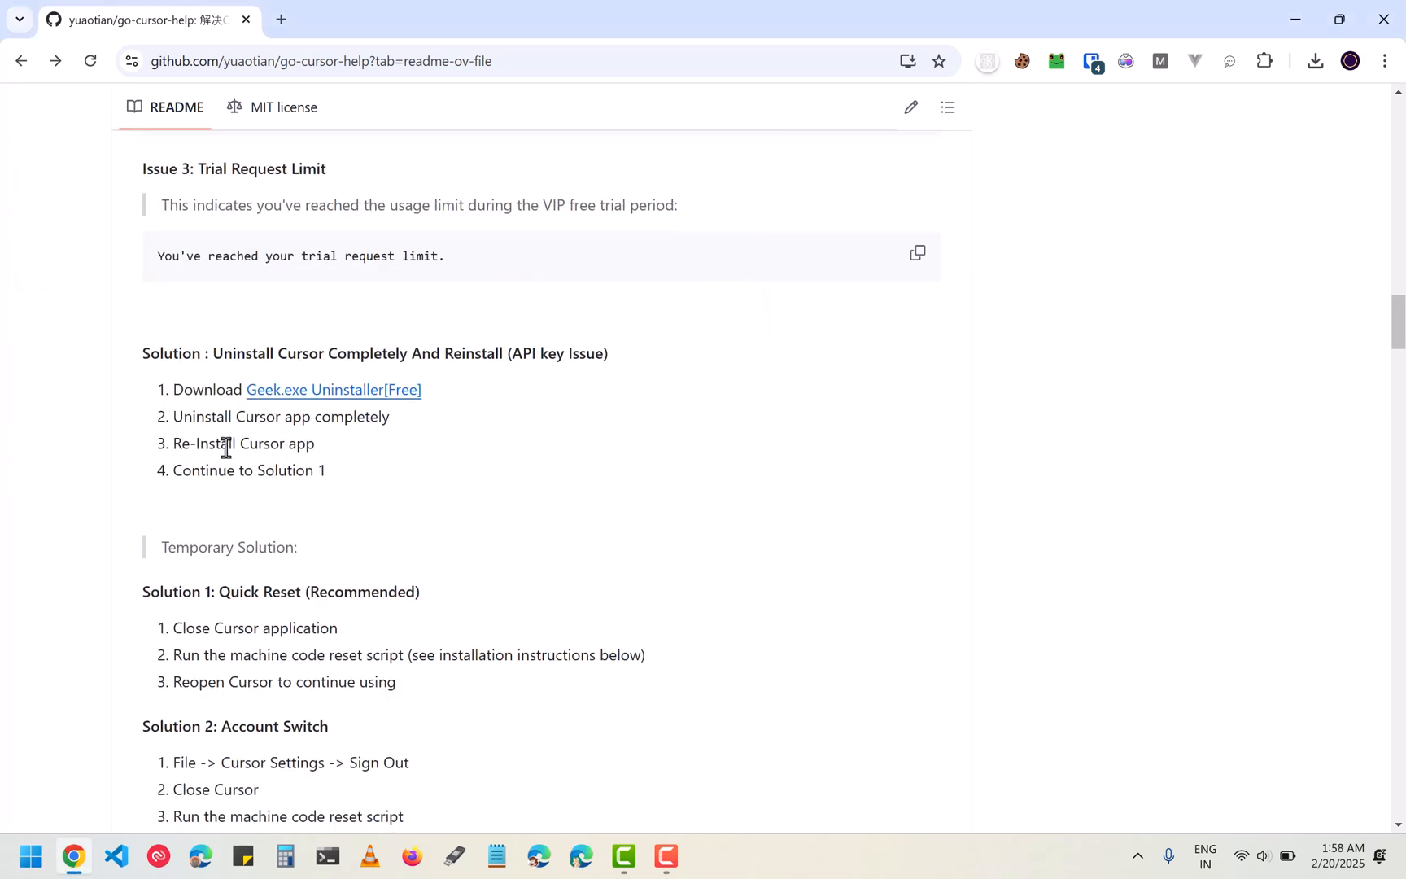
scroll(down, 3)
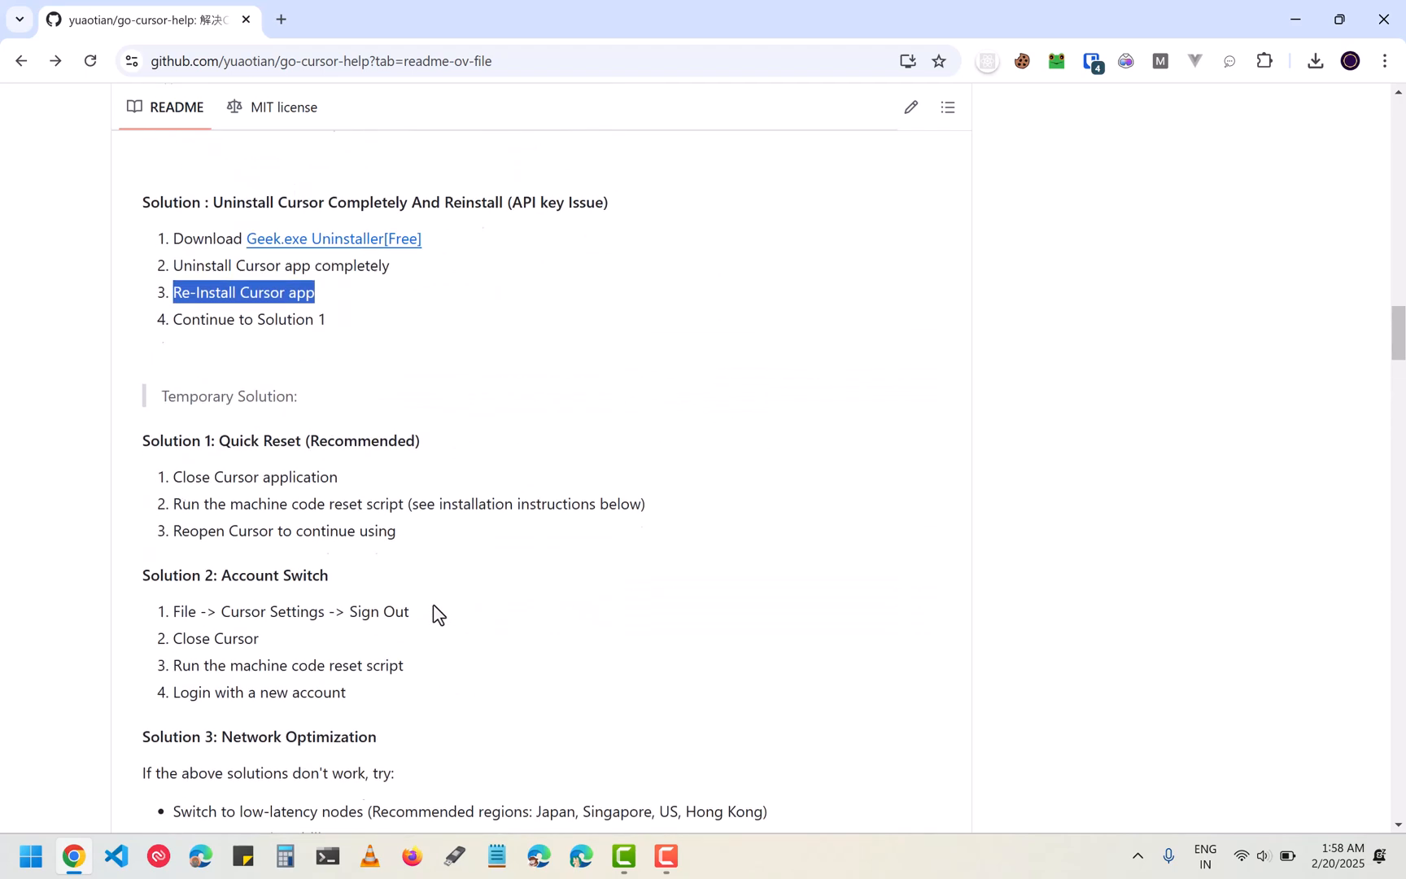
scroll(up, 3)
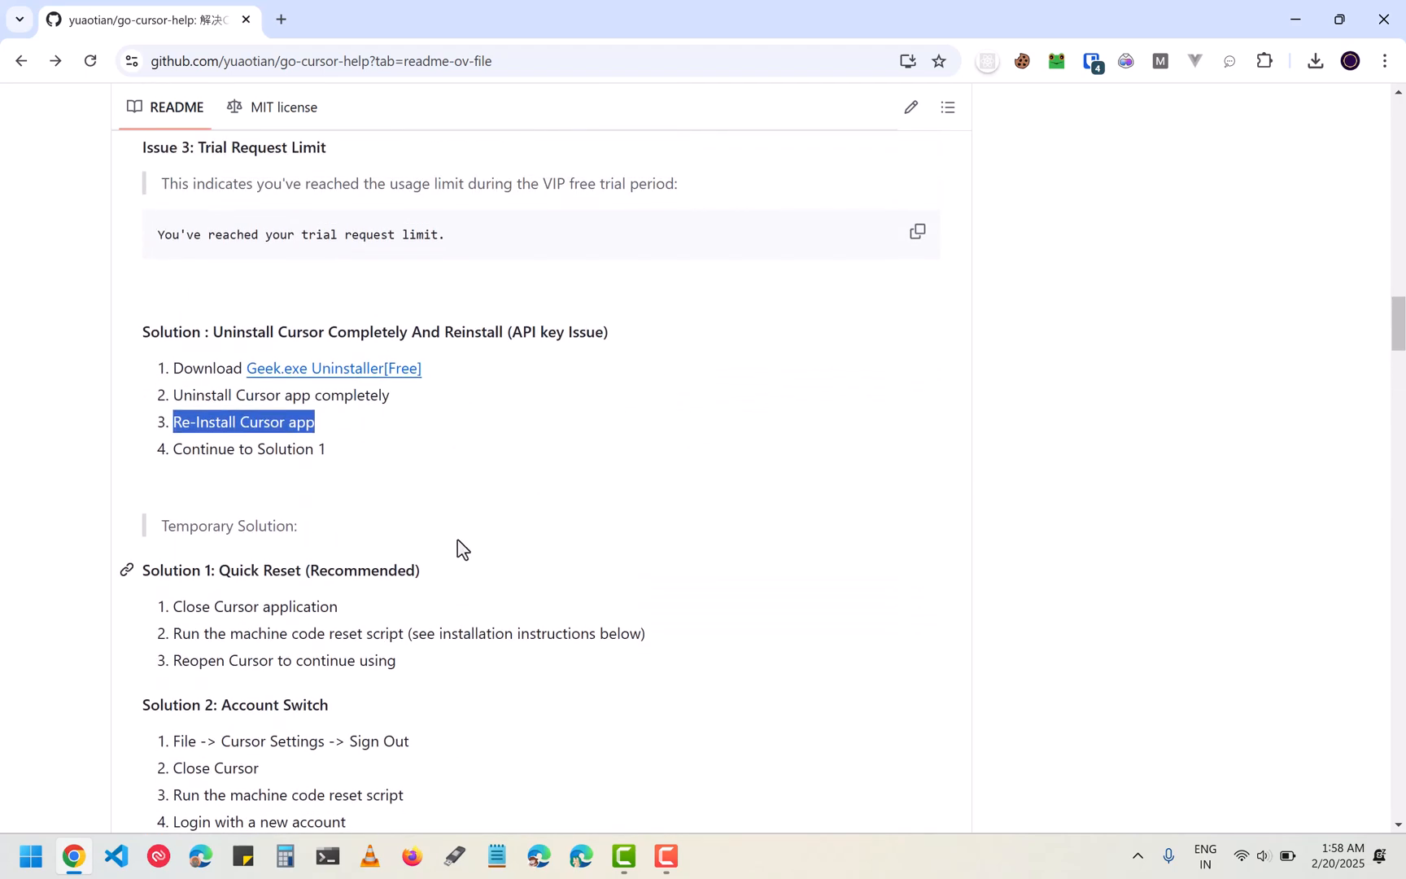
scroll(up, 3)
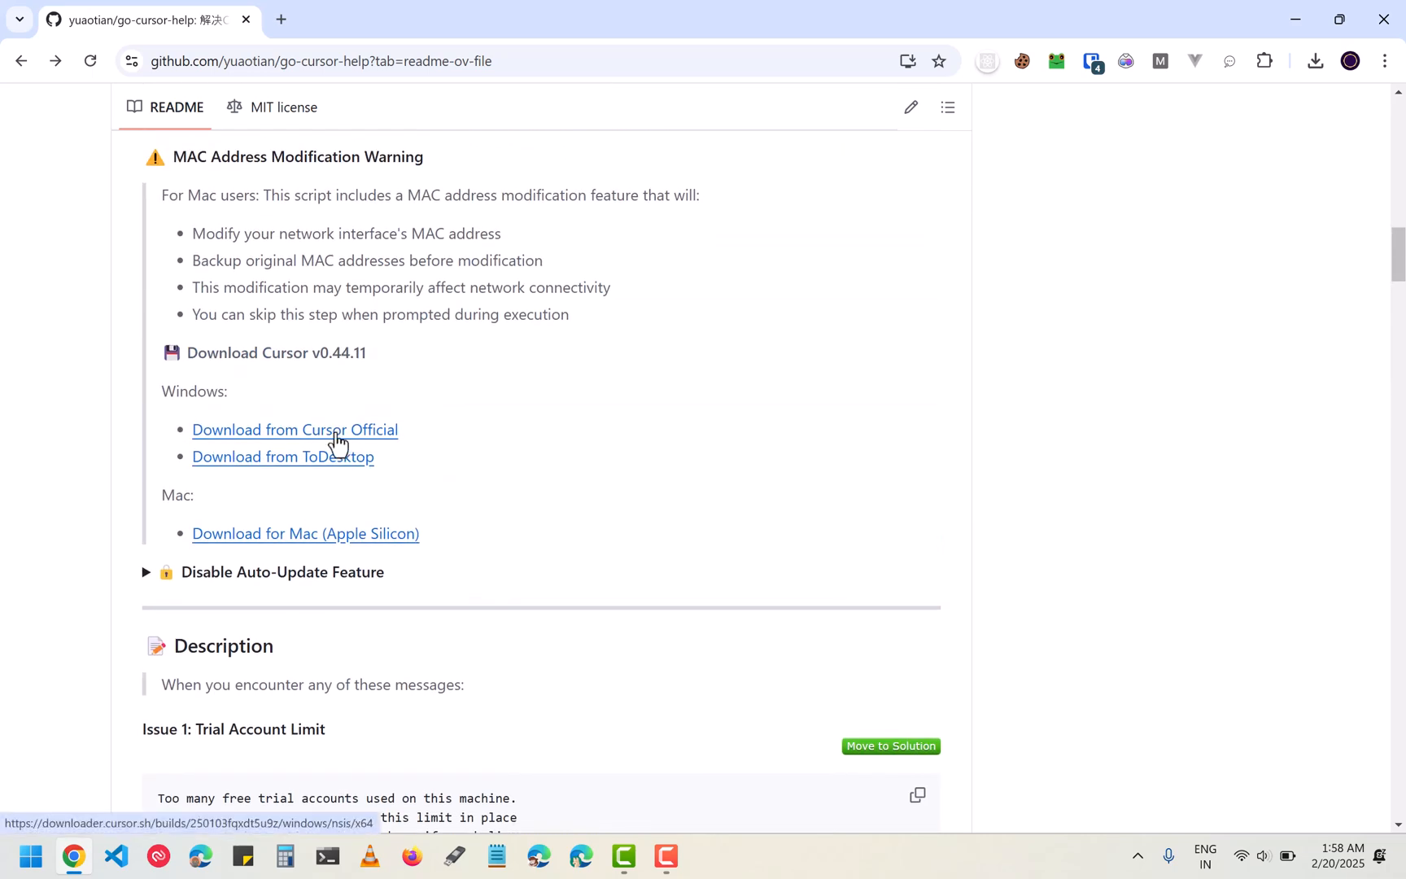
Step: Download the official Cursor v0.44.11 Windows installer and return to the Solution sections
click(295, 429)
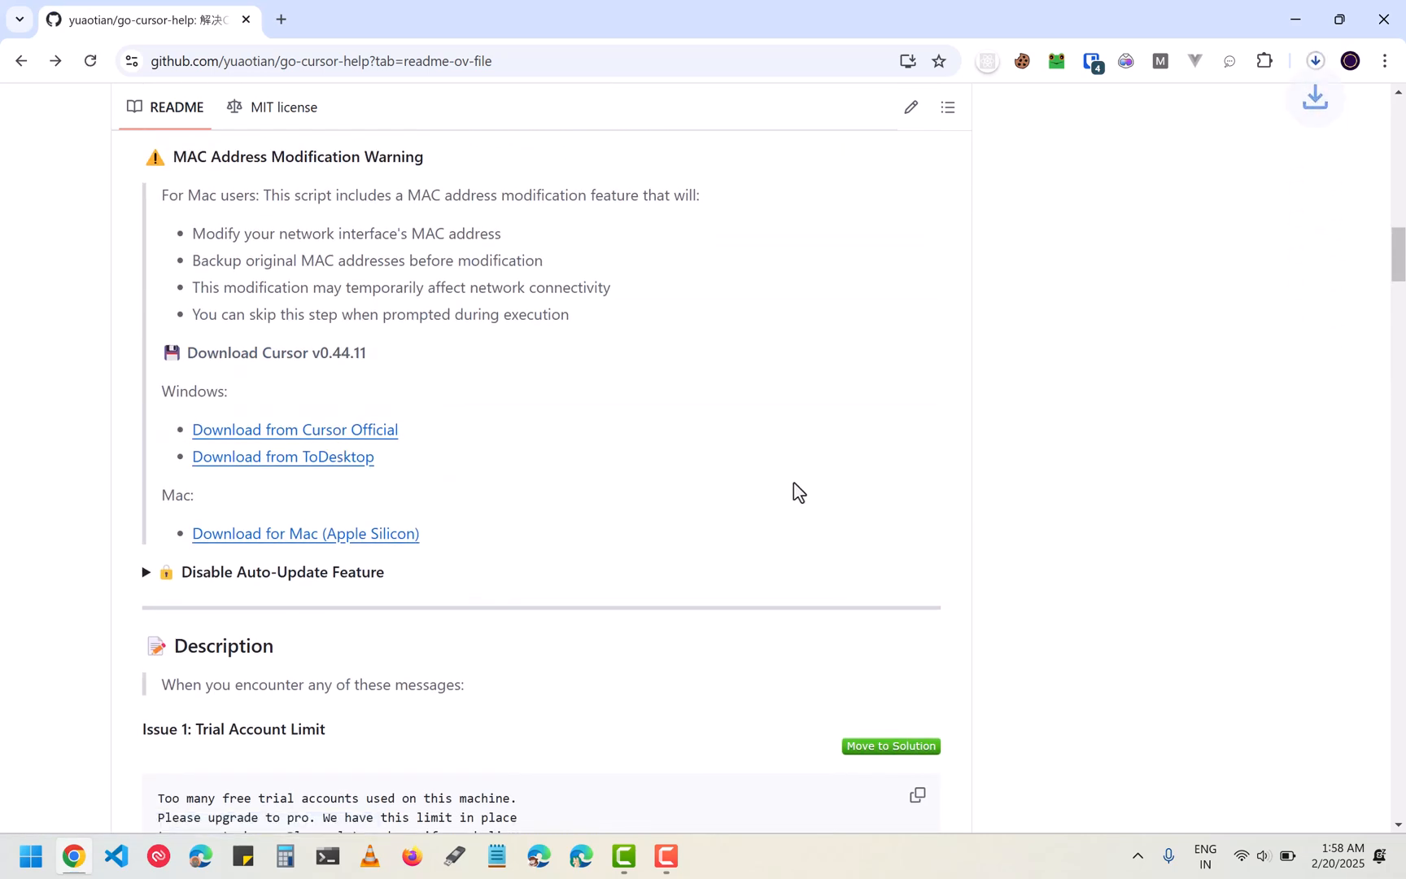
double_click(200, 391)
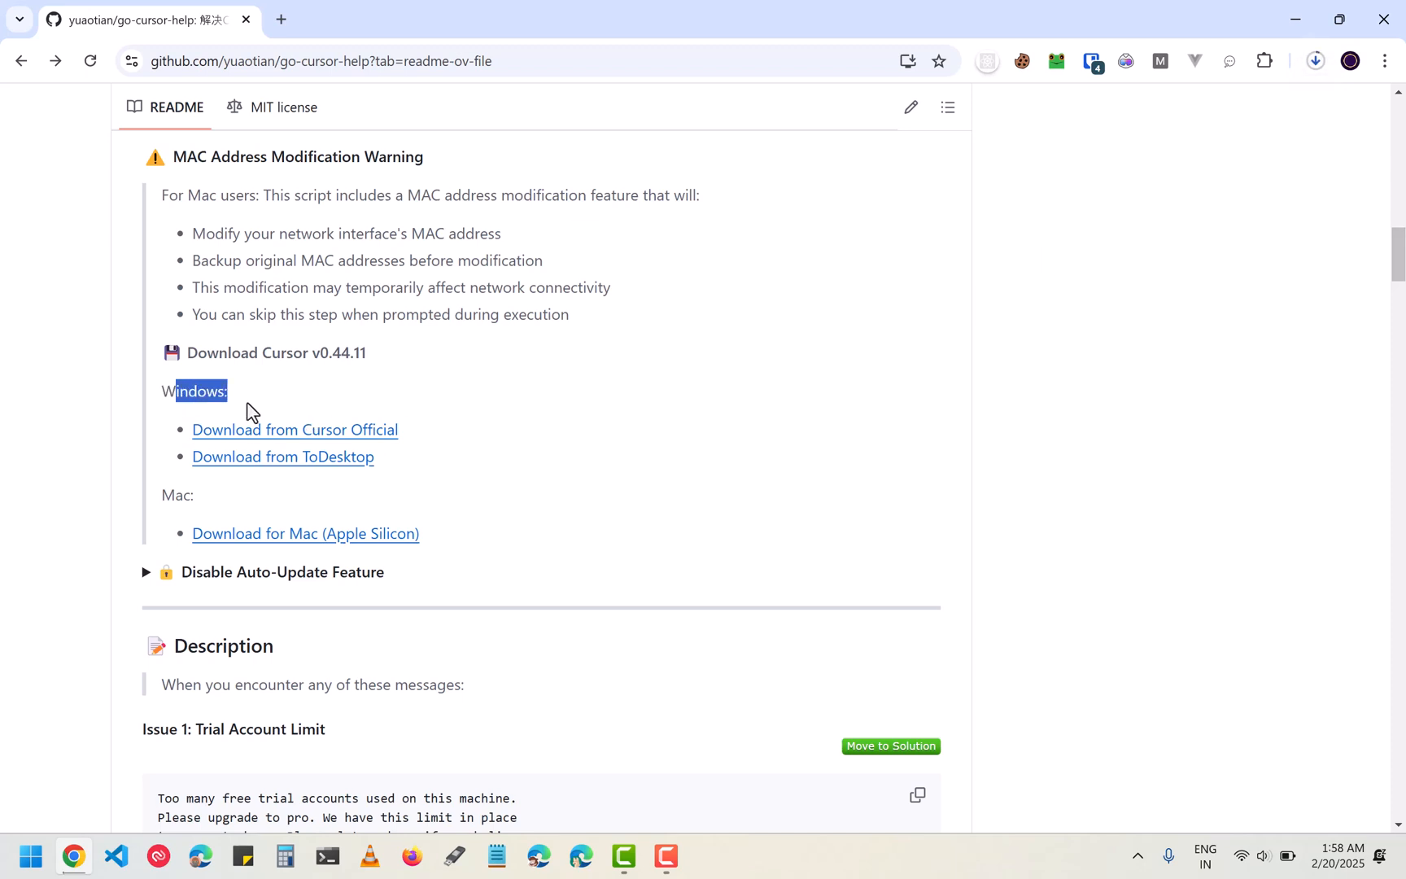
mouse_move(165, 504)
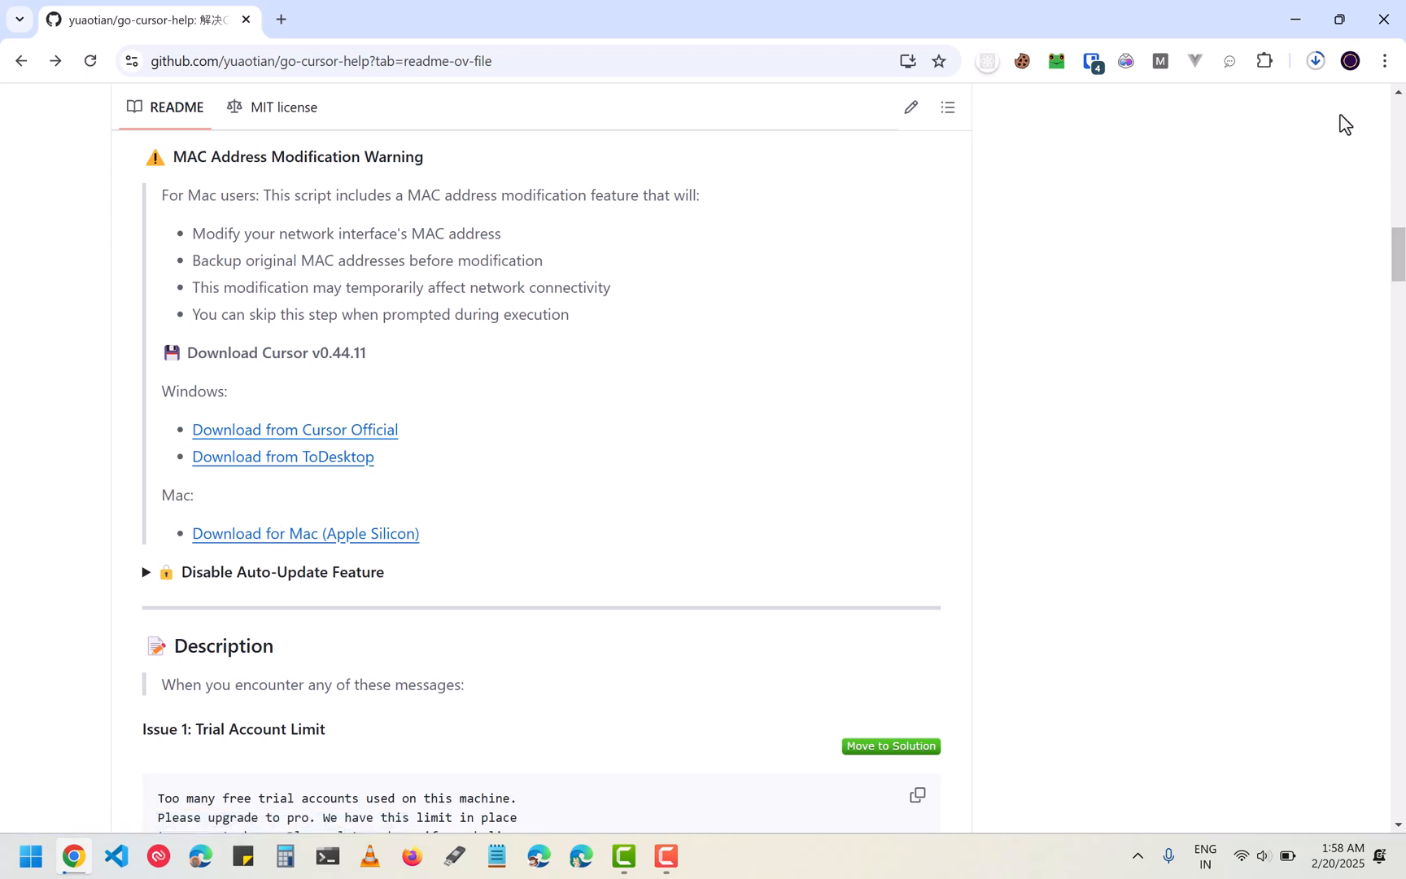
click(1315, 60)
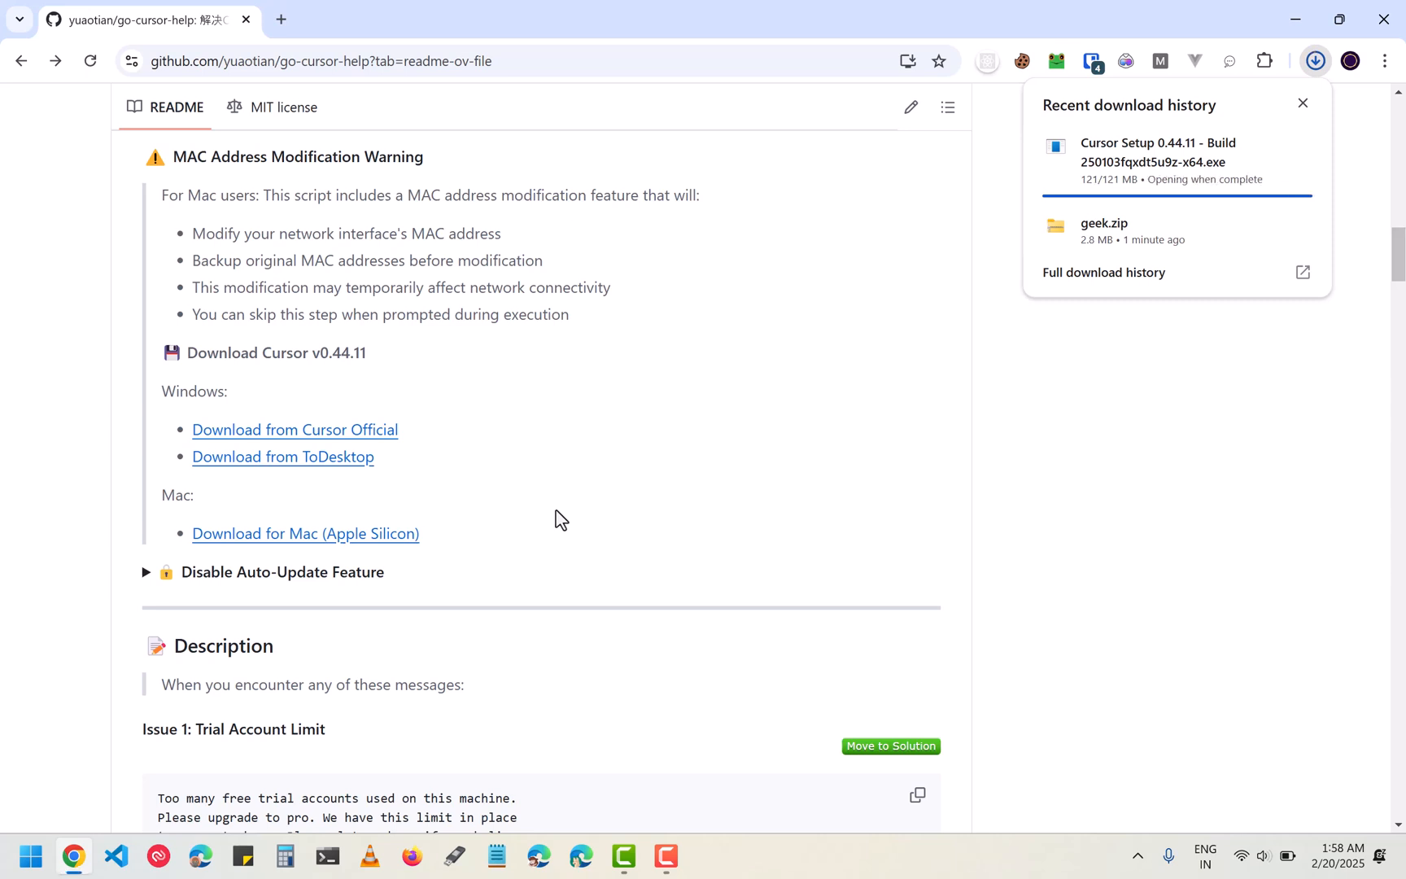
scroll(down, 3)
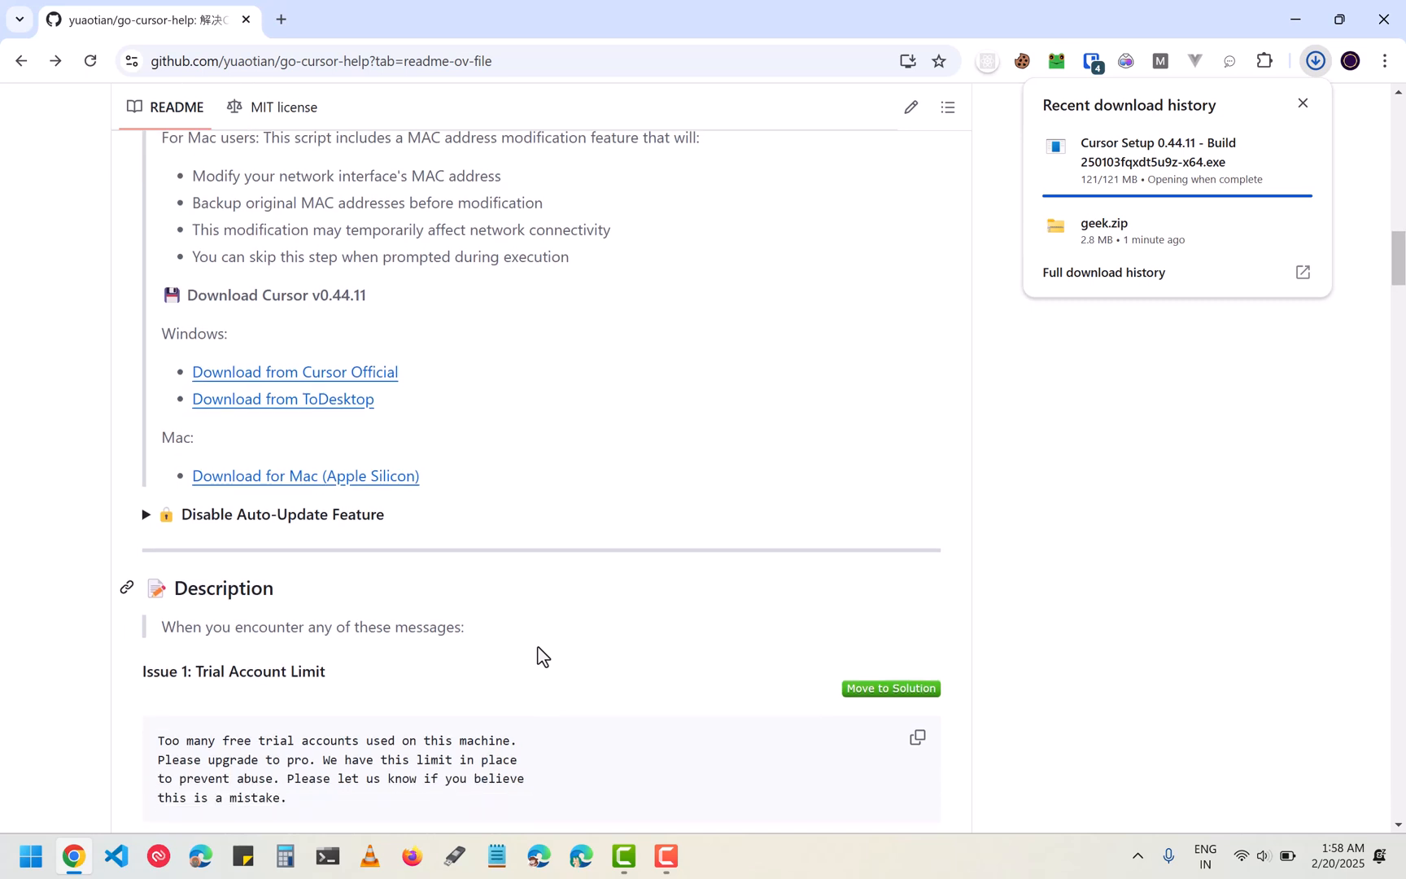
scroll(down, 3)
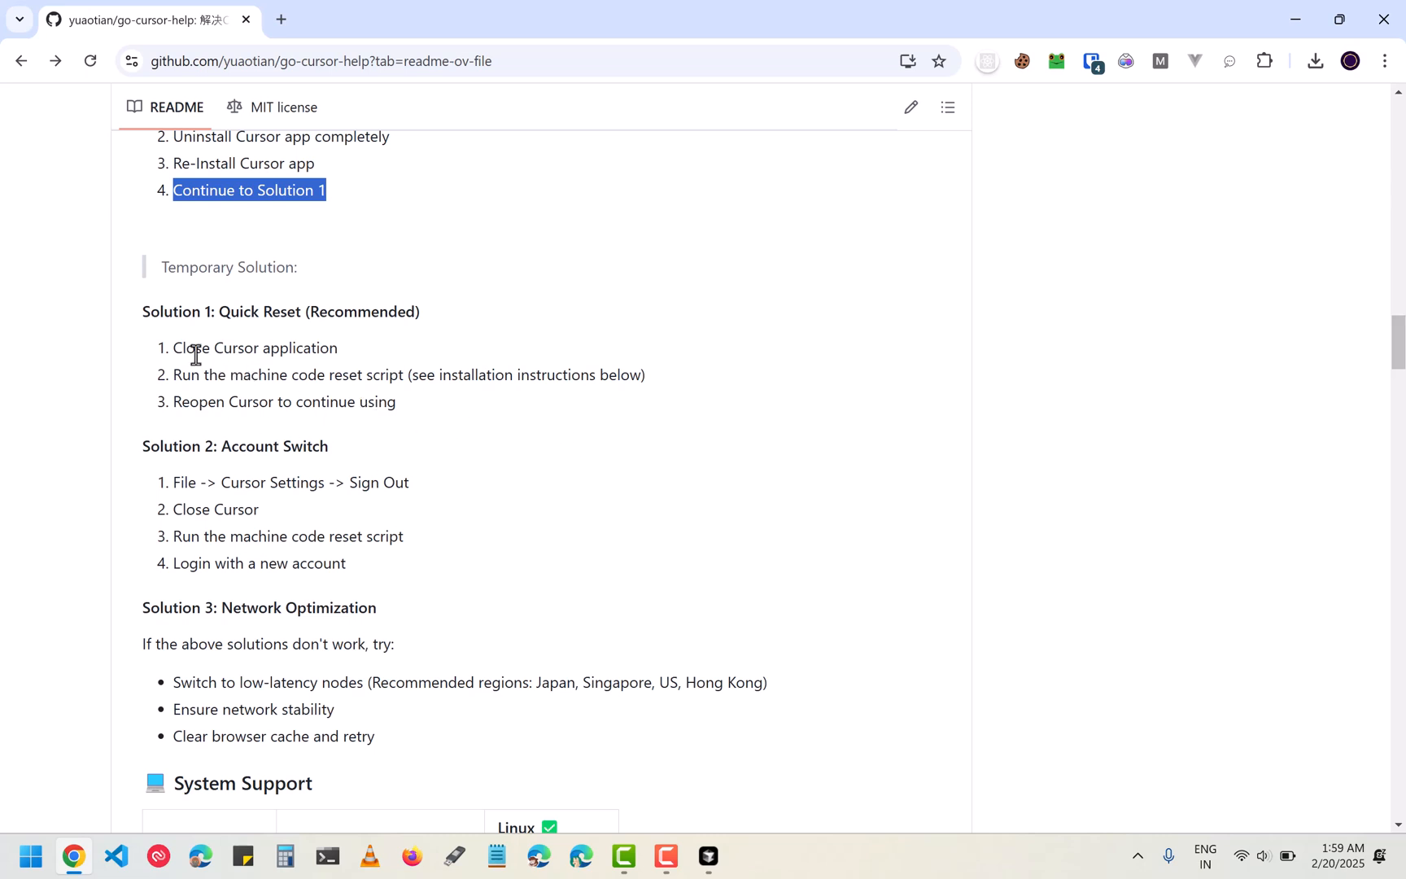
Step: Finish Cursor setup keeping VS Code extensions and start the browser login
double_click(256, 349)
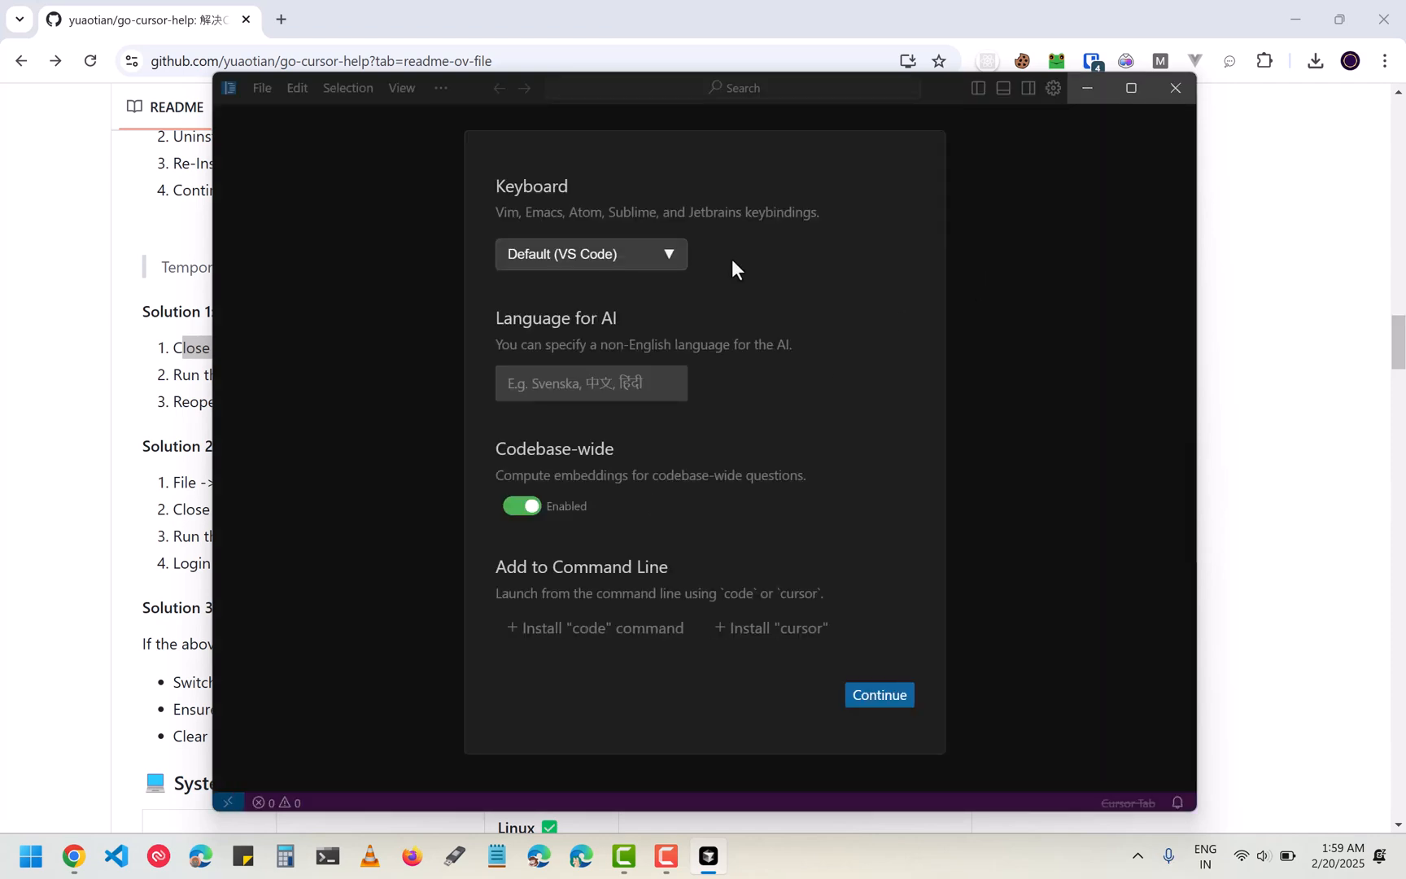
click(877, 694)
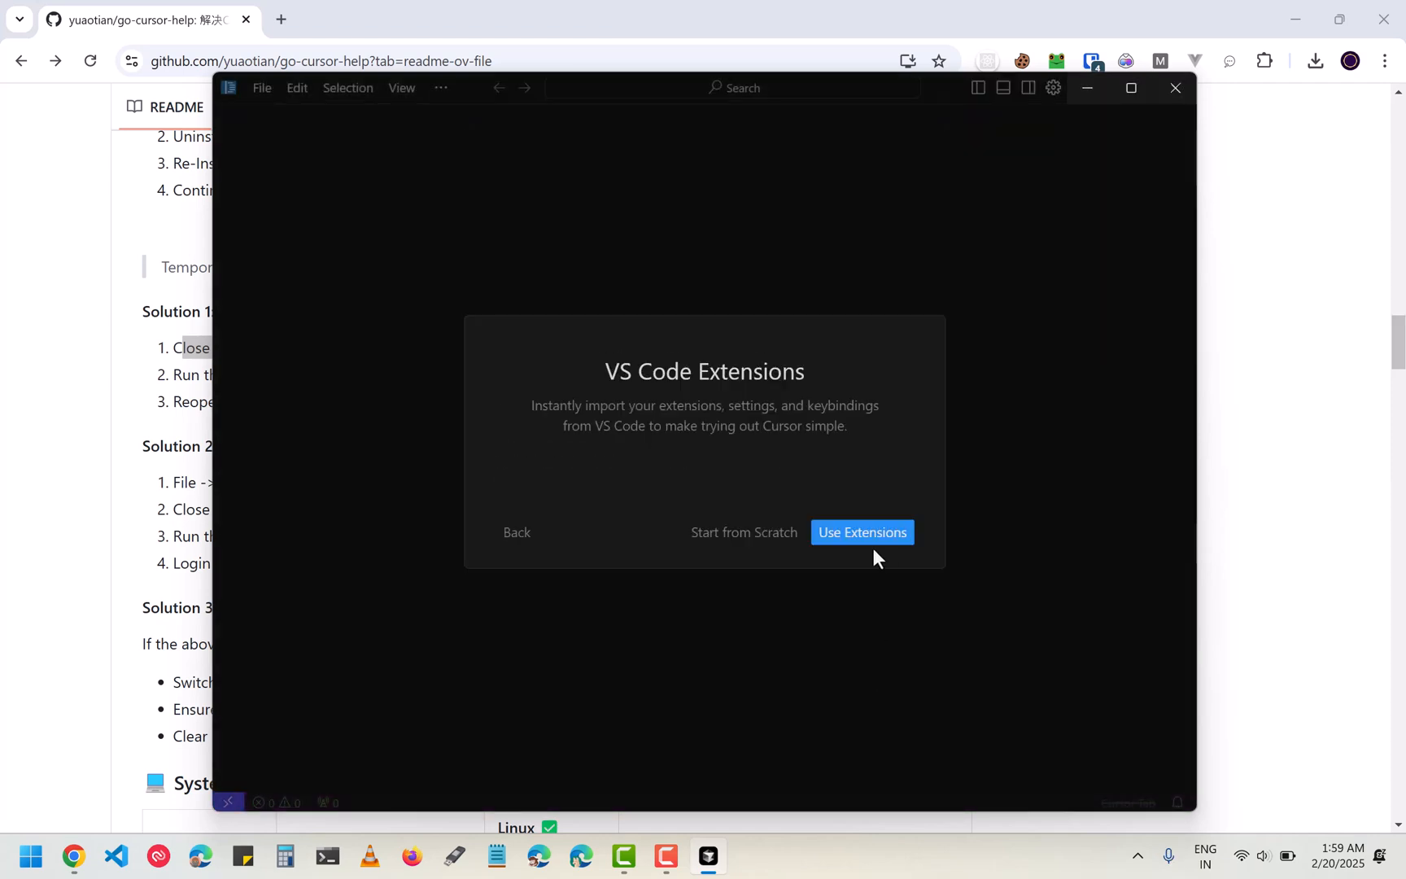
click(859, 532)
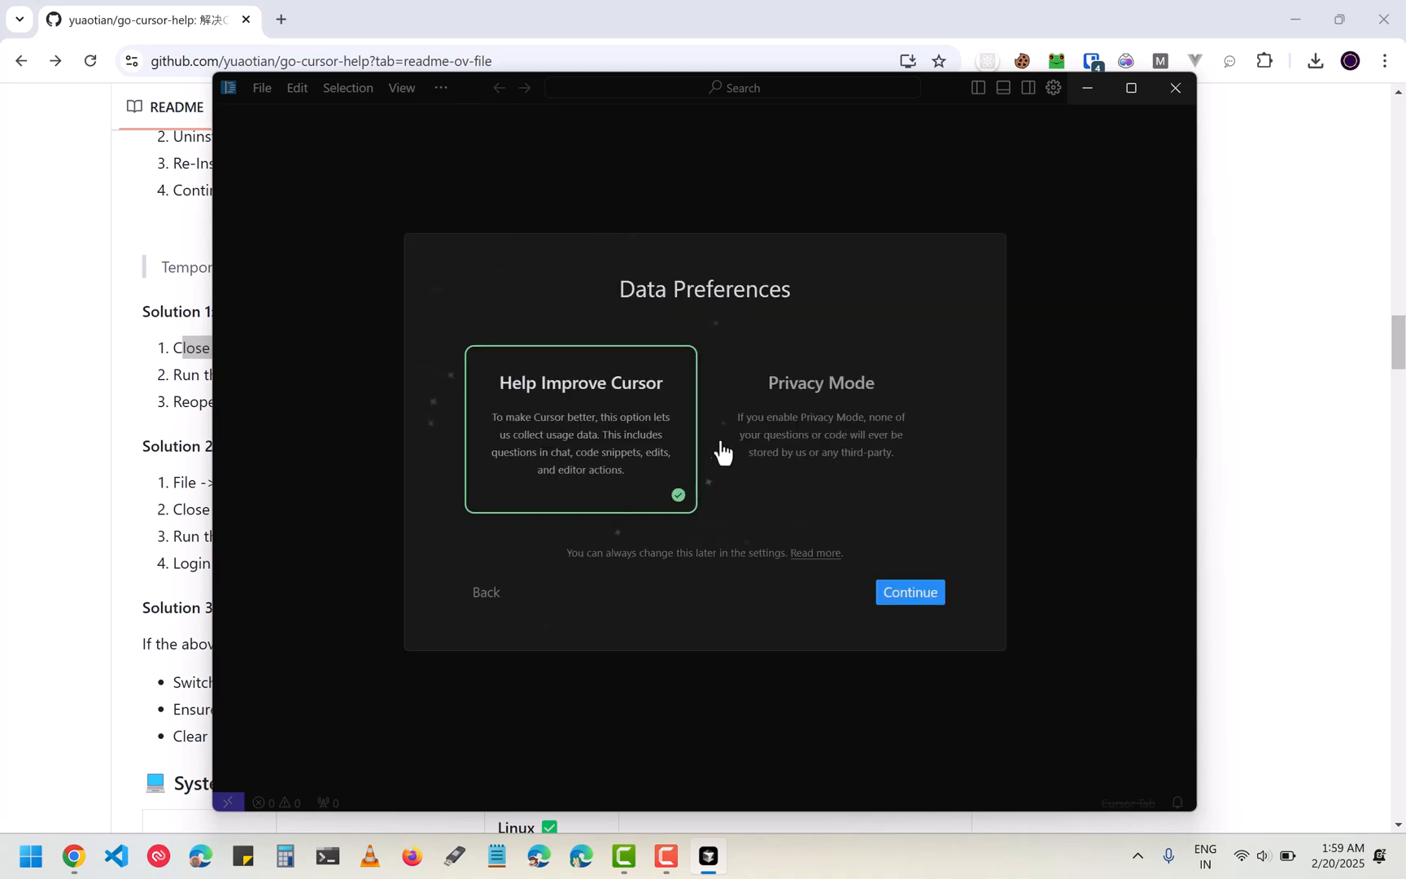
click(908, 592)
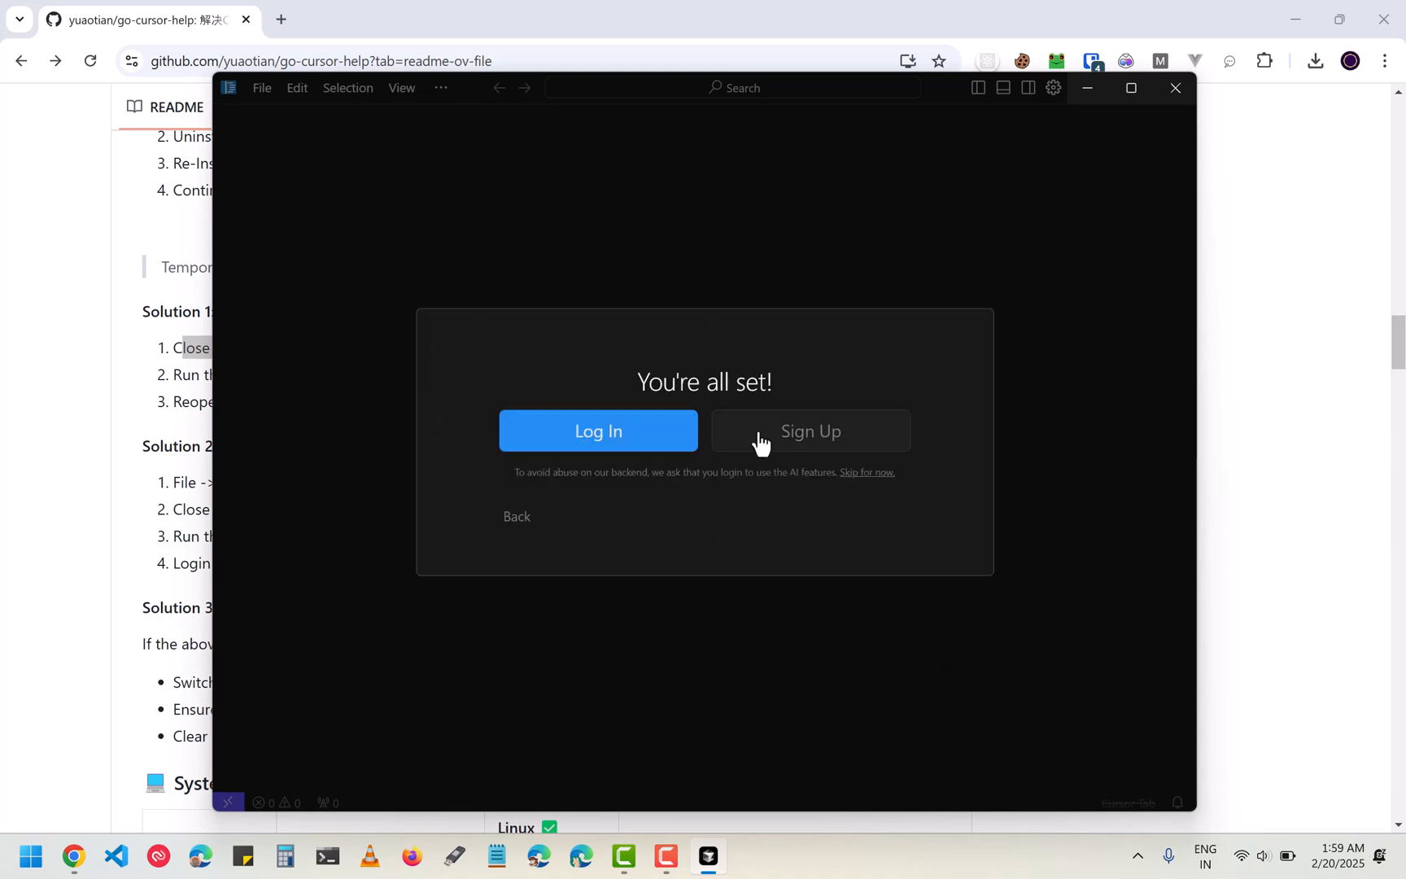
click(598, 429)
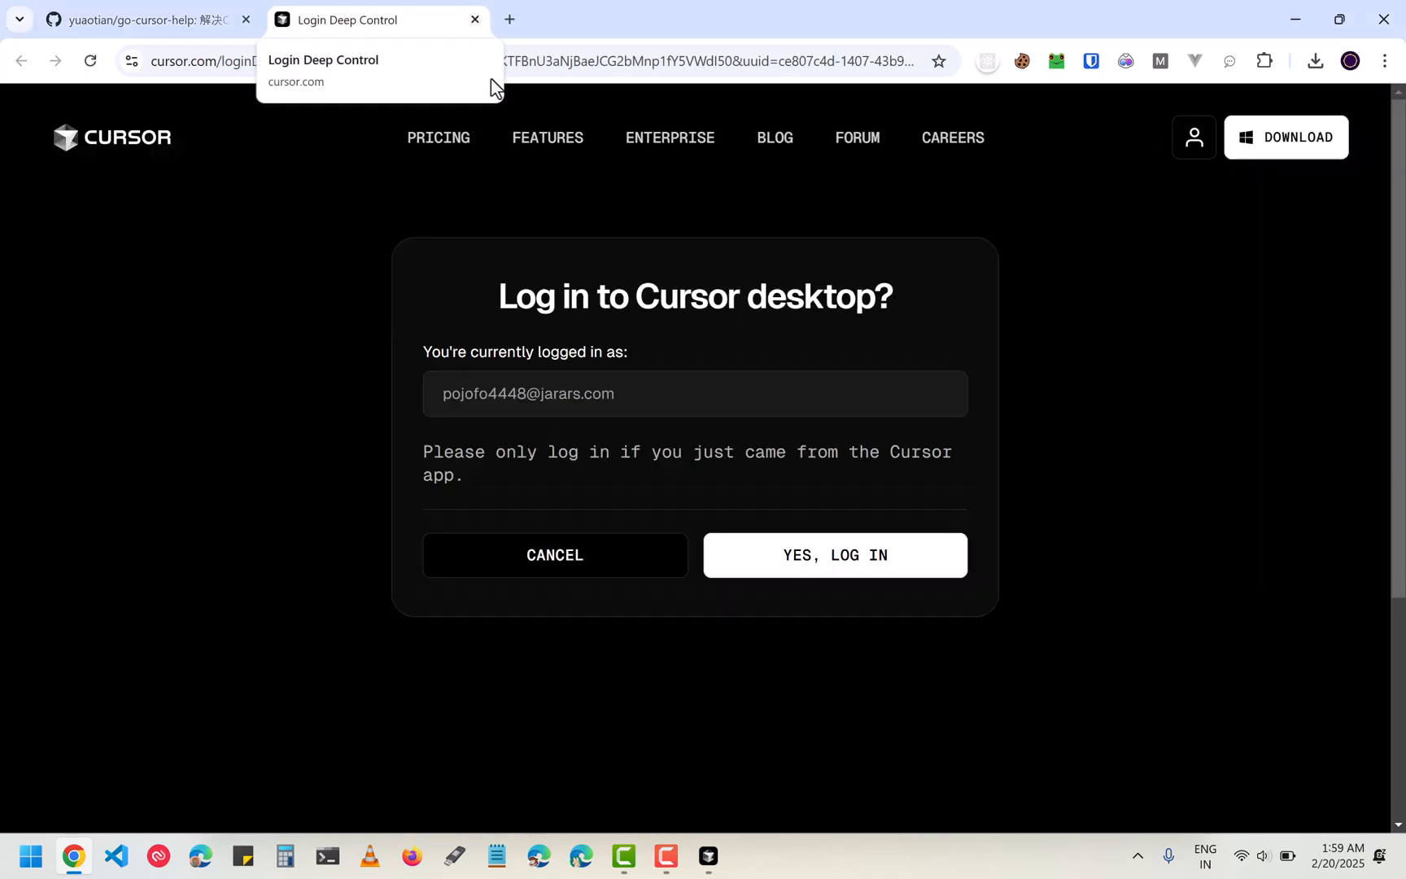
Step: Return to the GitHub README and close the Cursor window
click(148, 20)
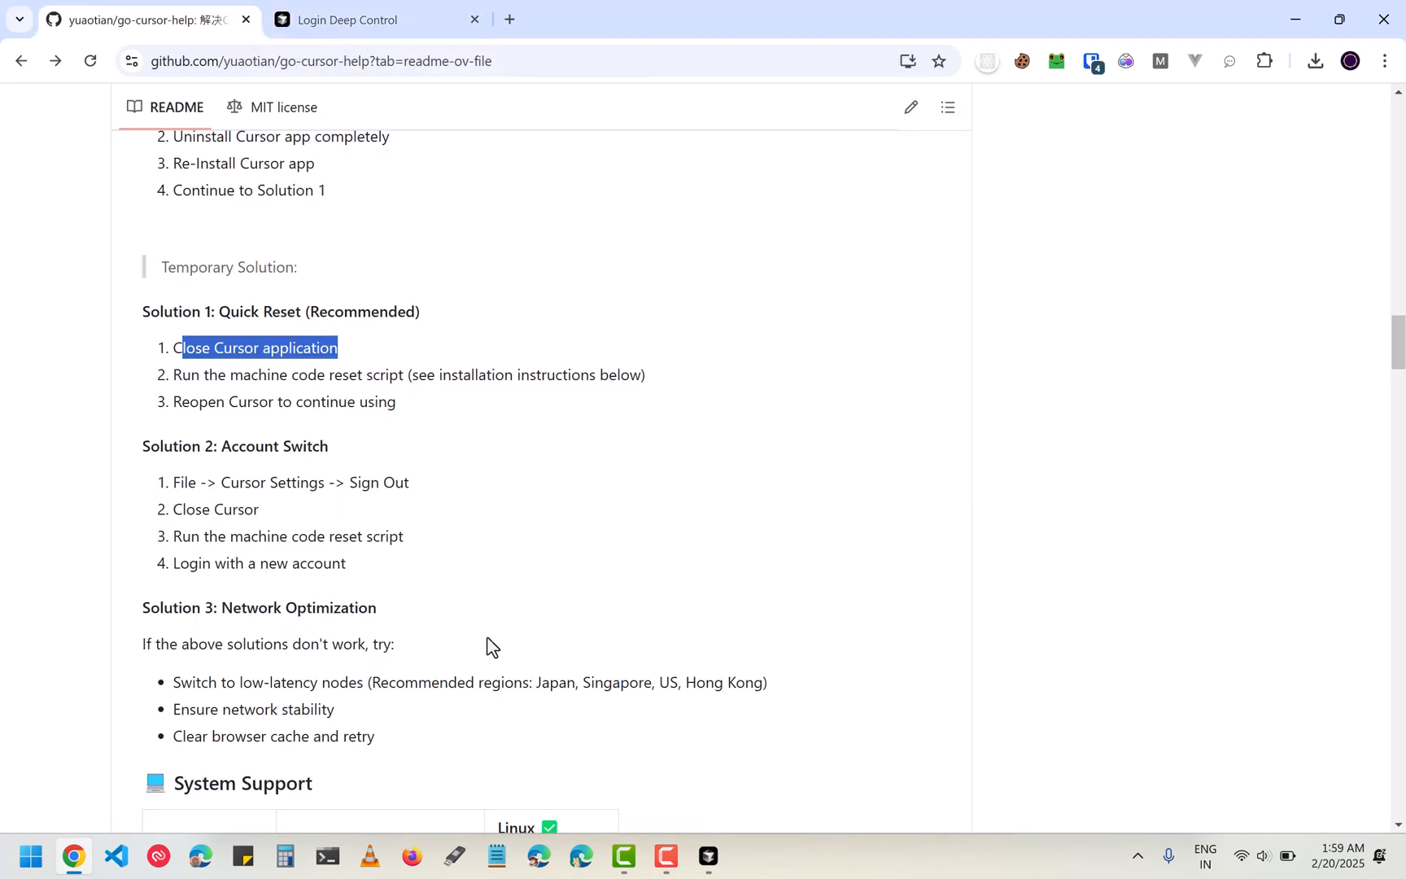
scroll(down, 3)
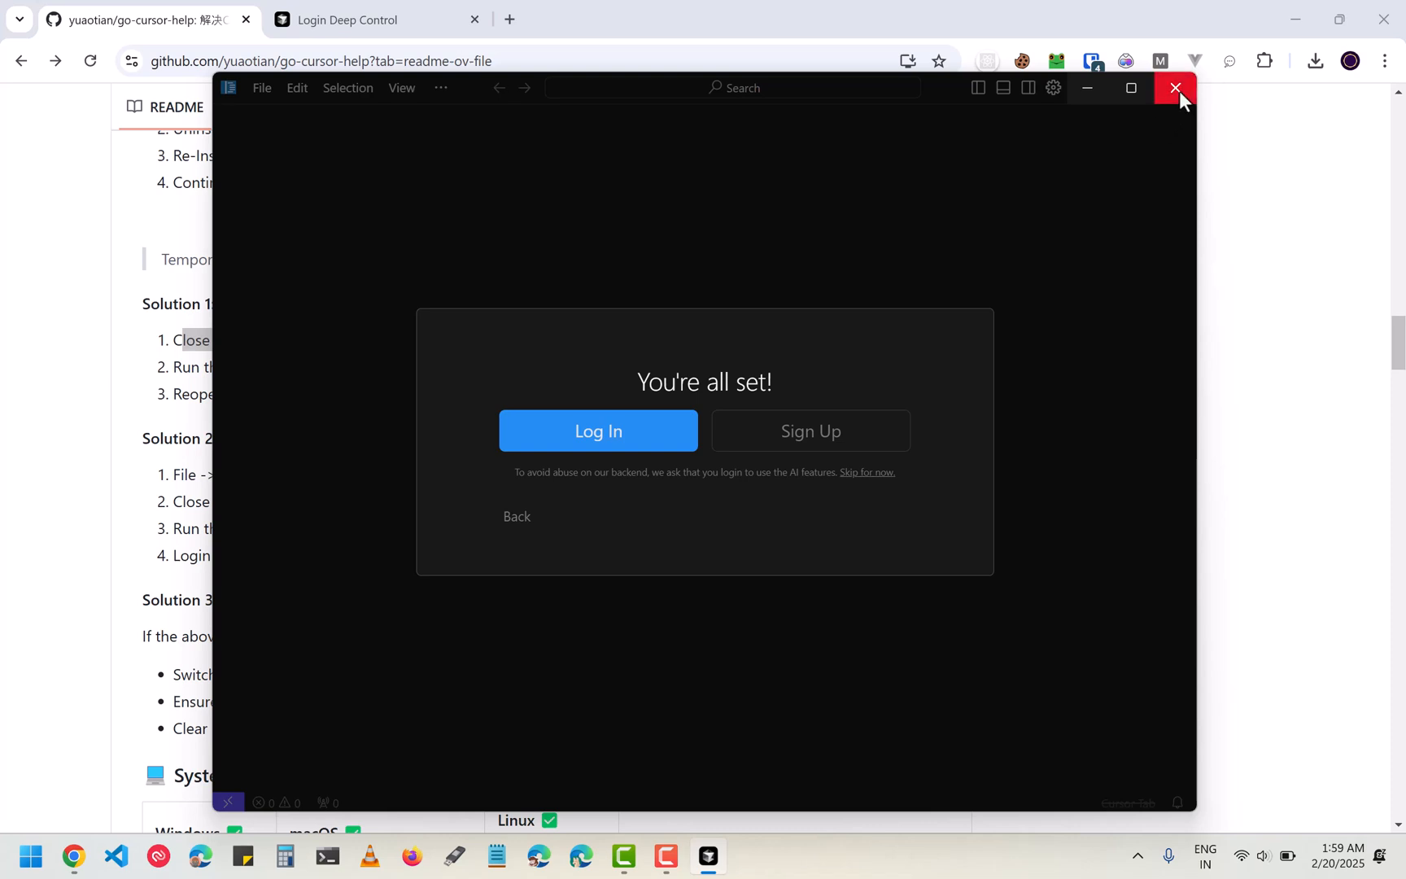
click(1176, 88)
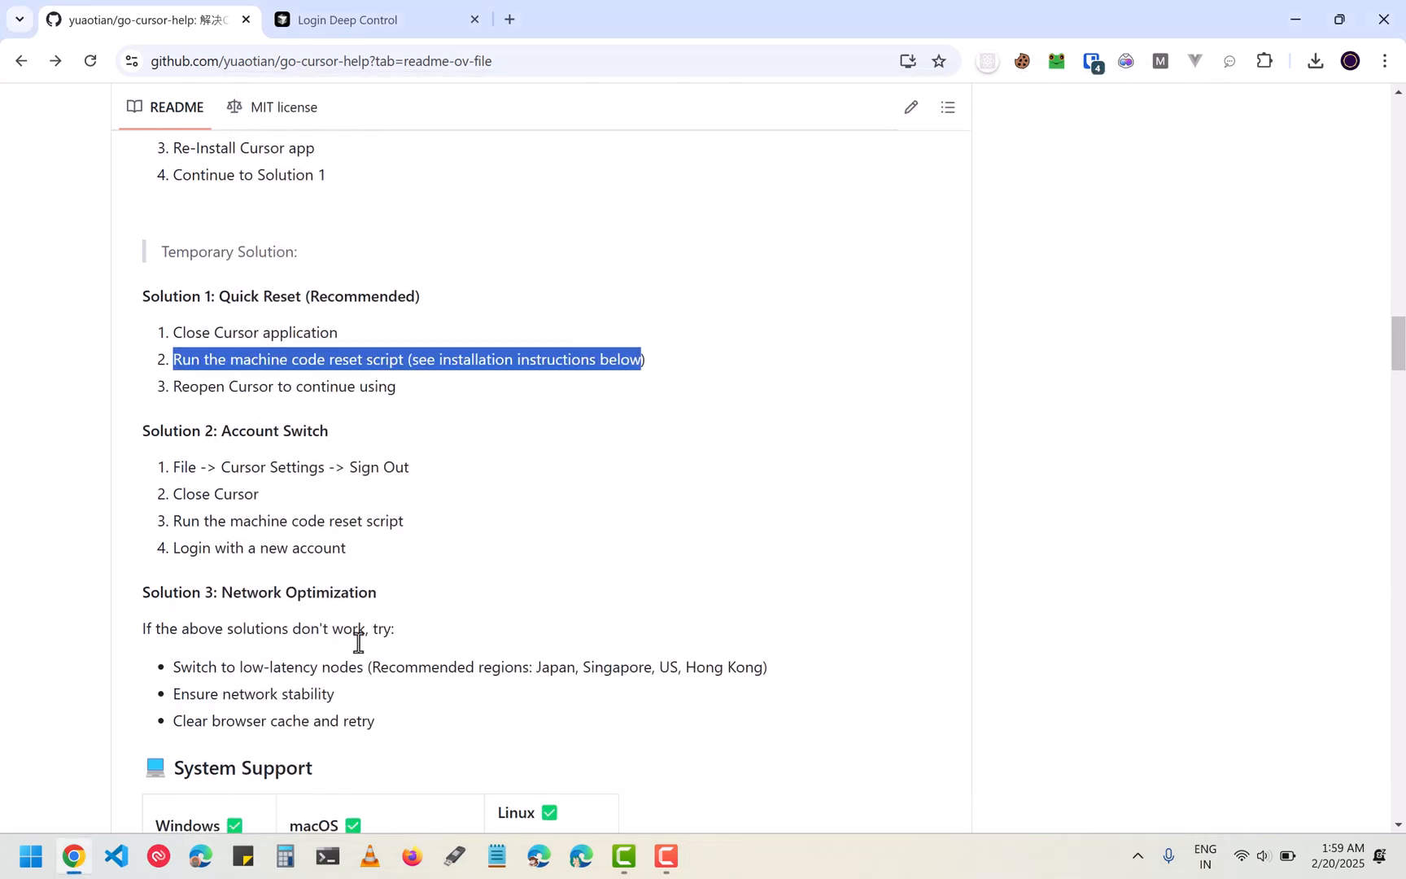
Step: Copy the Windows irm reset command from the One-Click Solution section
scroll(down, 3)
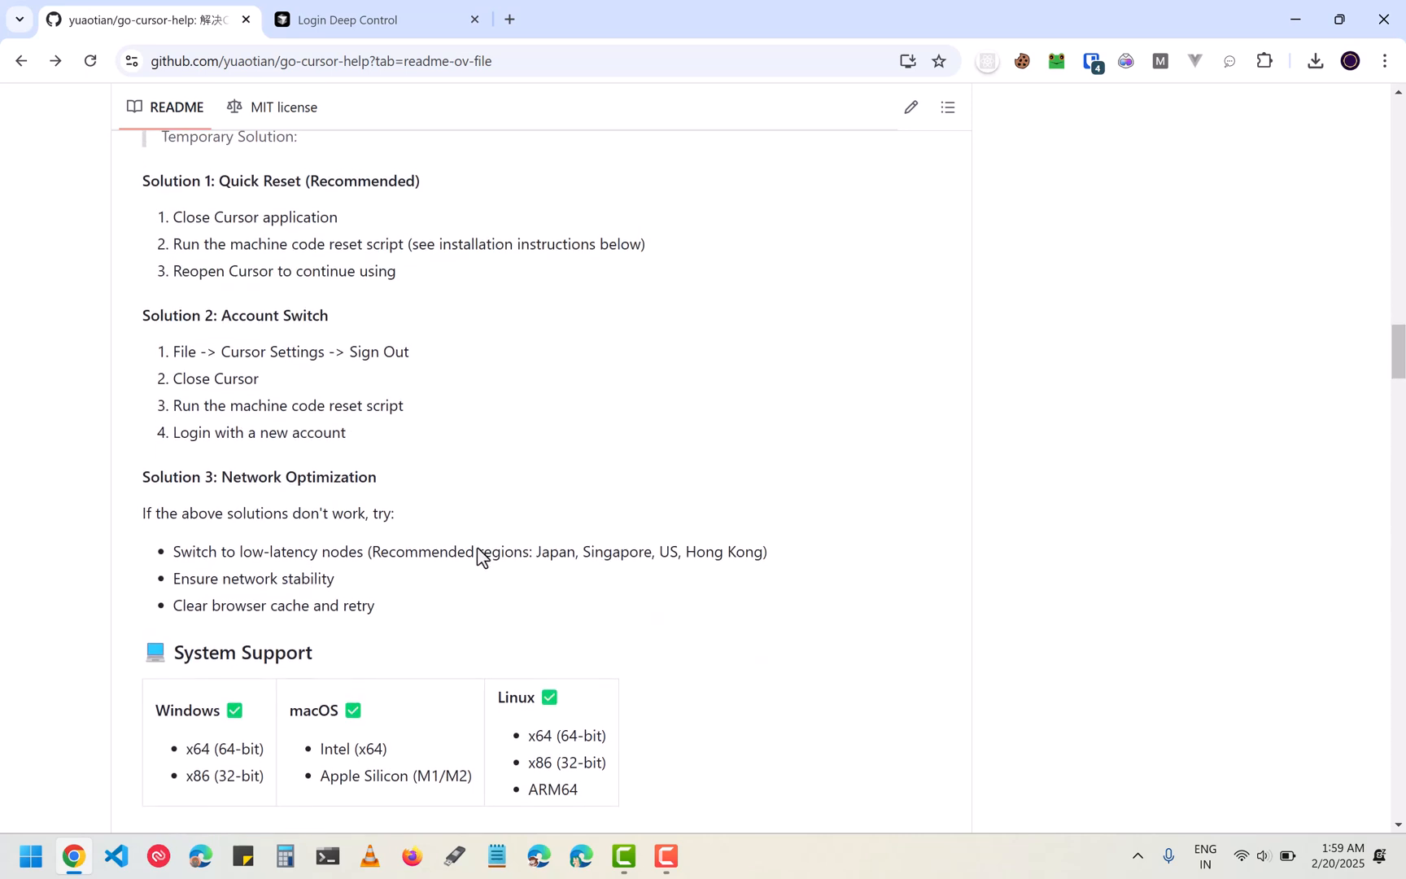
scroll(up, 3)
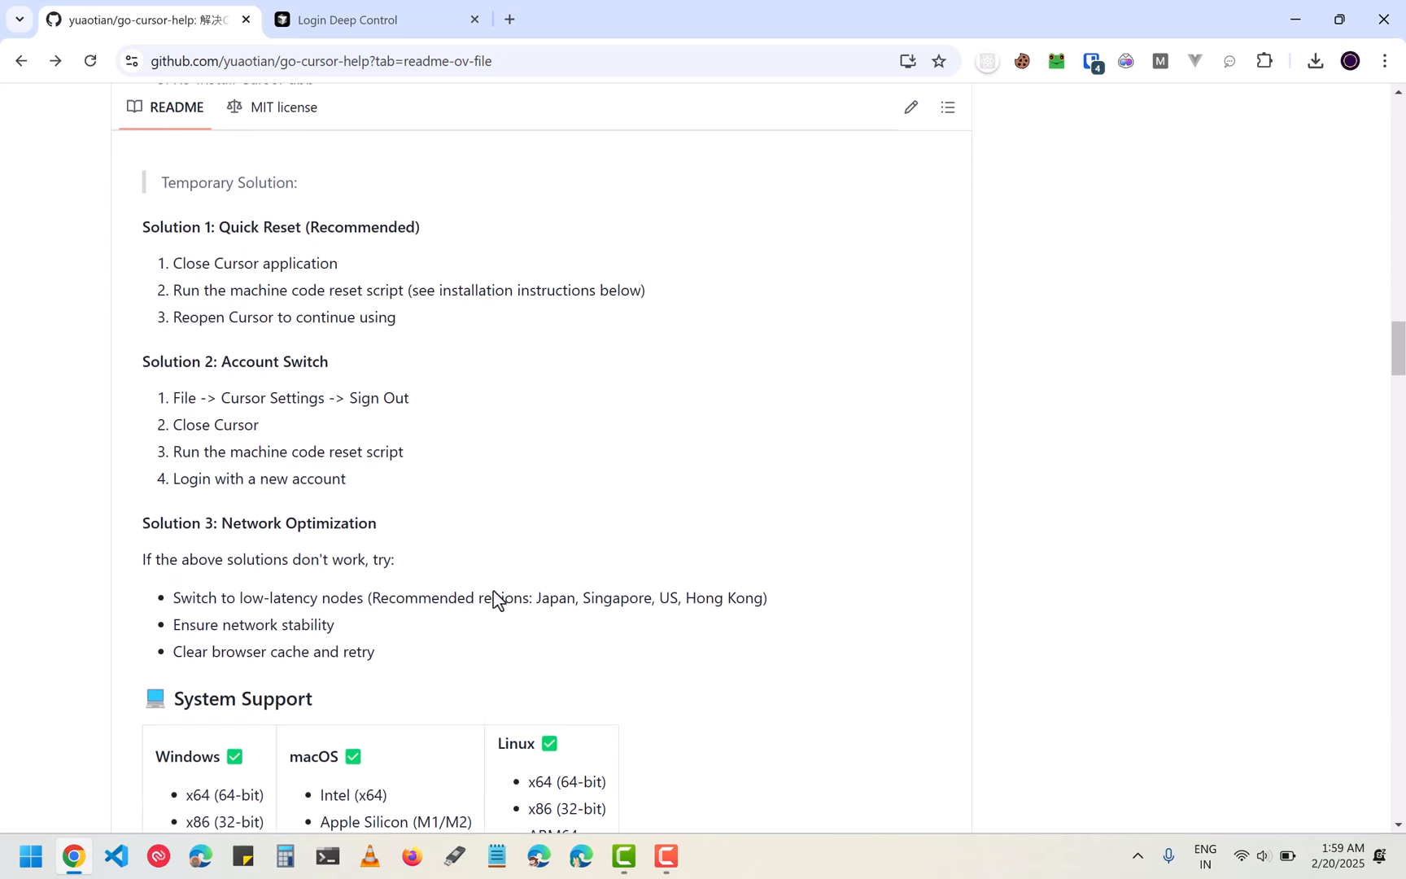
scroll(down, 3)
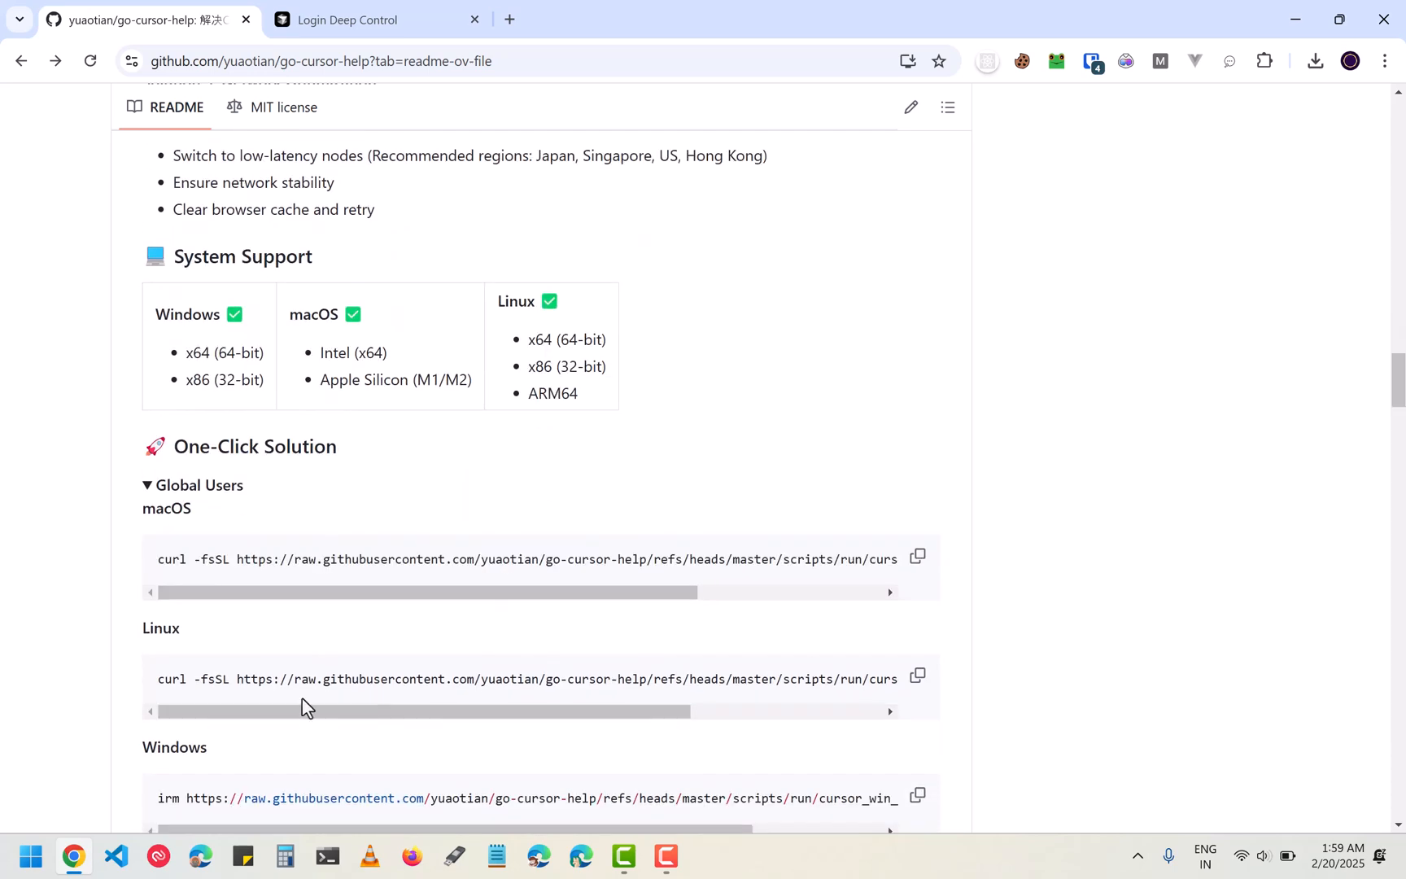
scroll(down, 3)
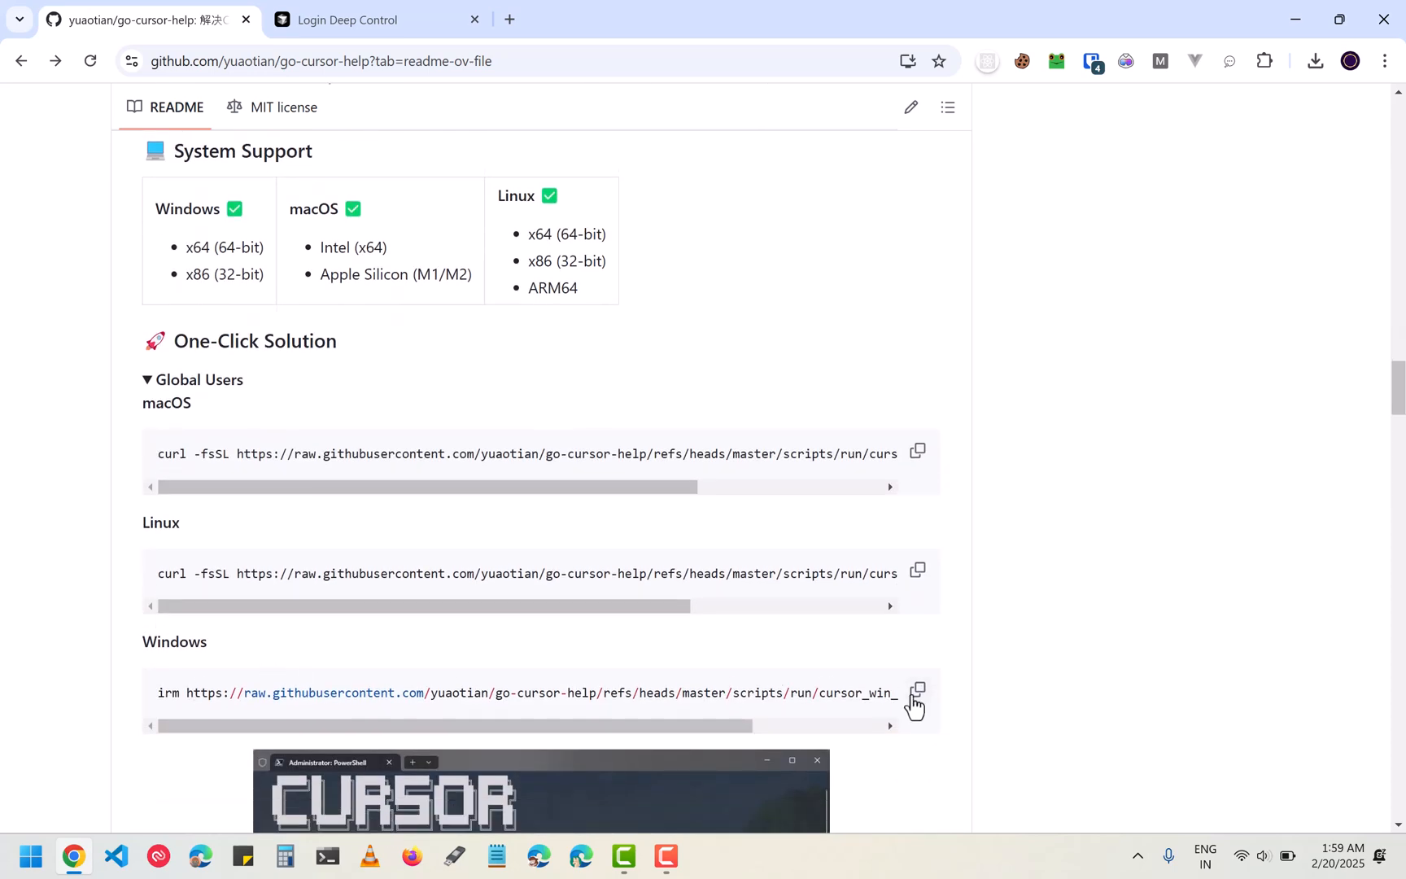
click(916, 692)
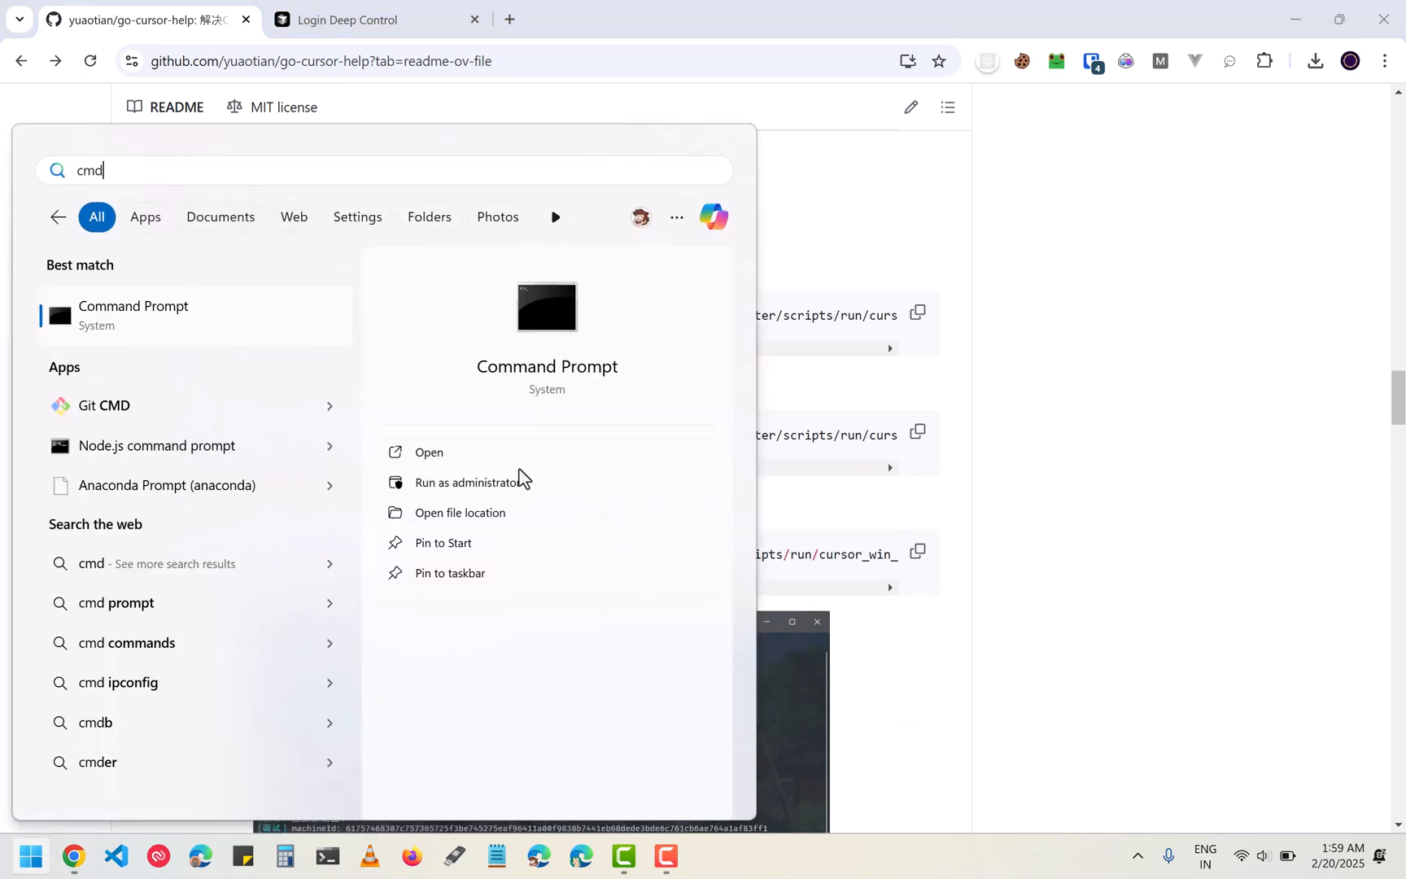
Step: Run the reset script in an administrator Windows PowerShell, accepting the default prompt
click(458, 482)
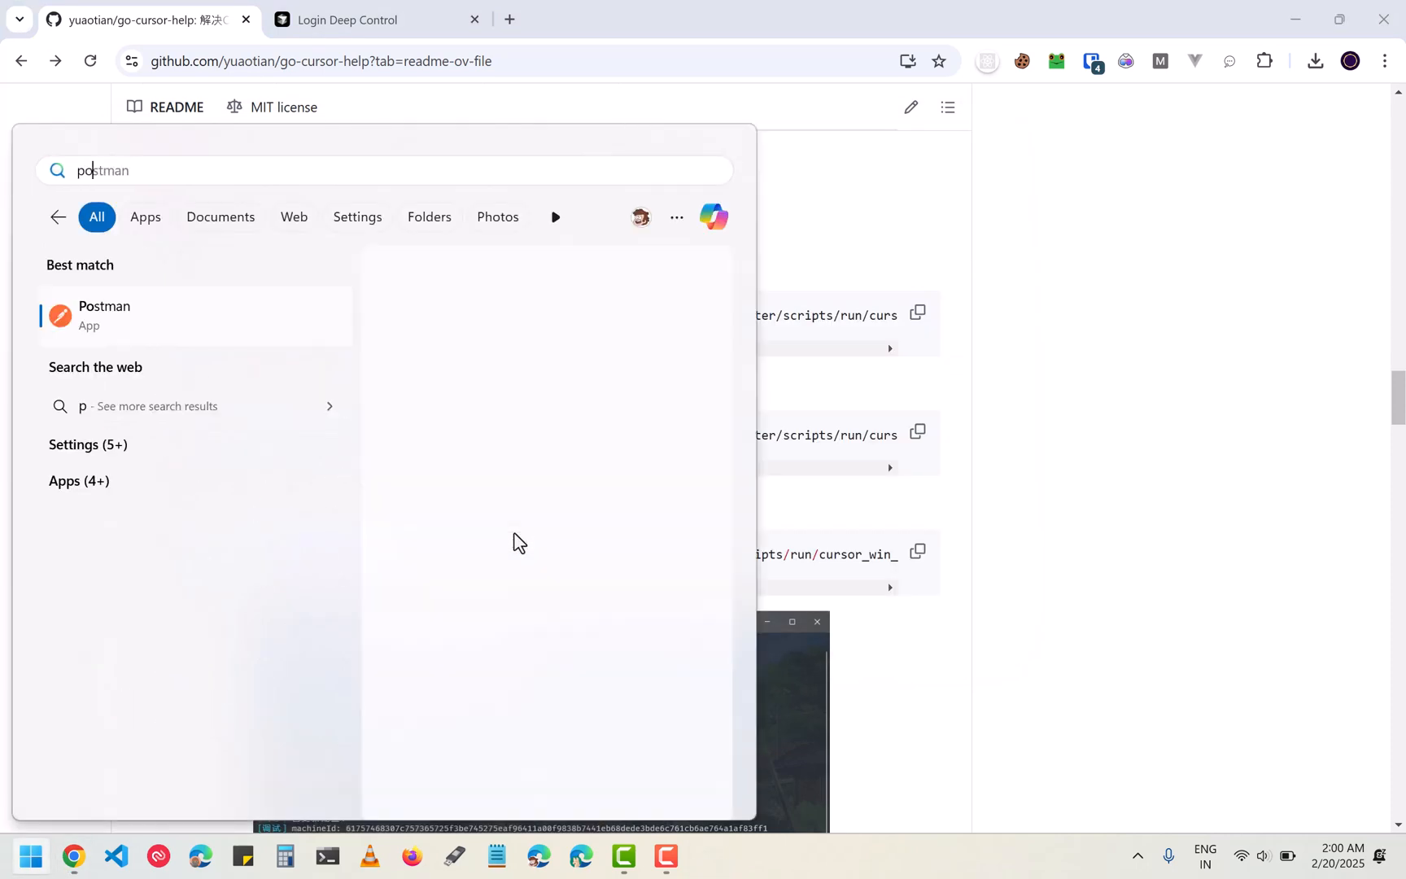
text(power)
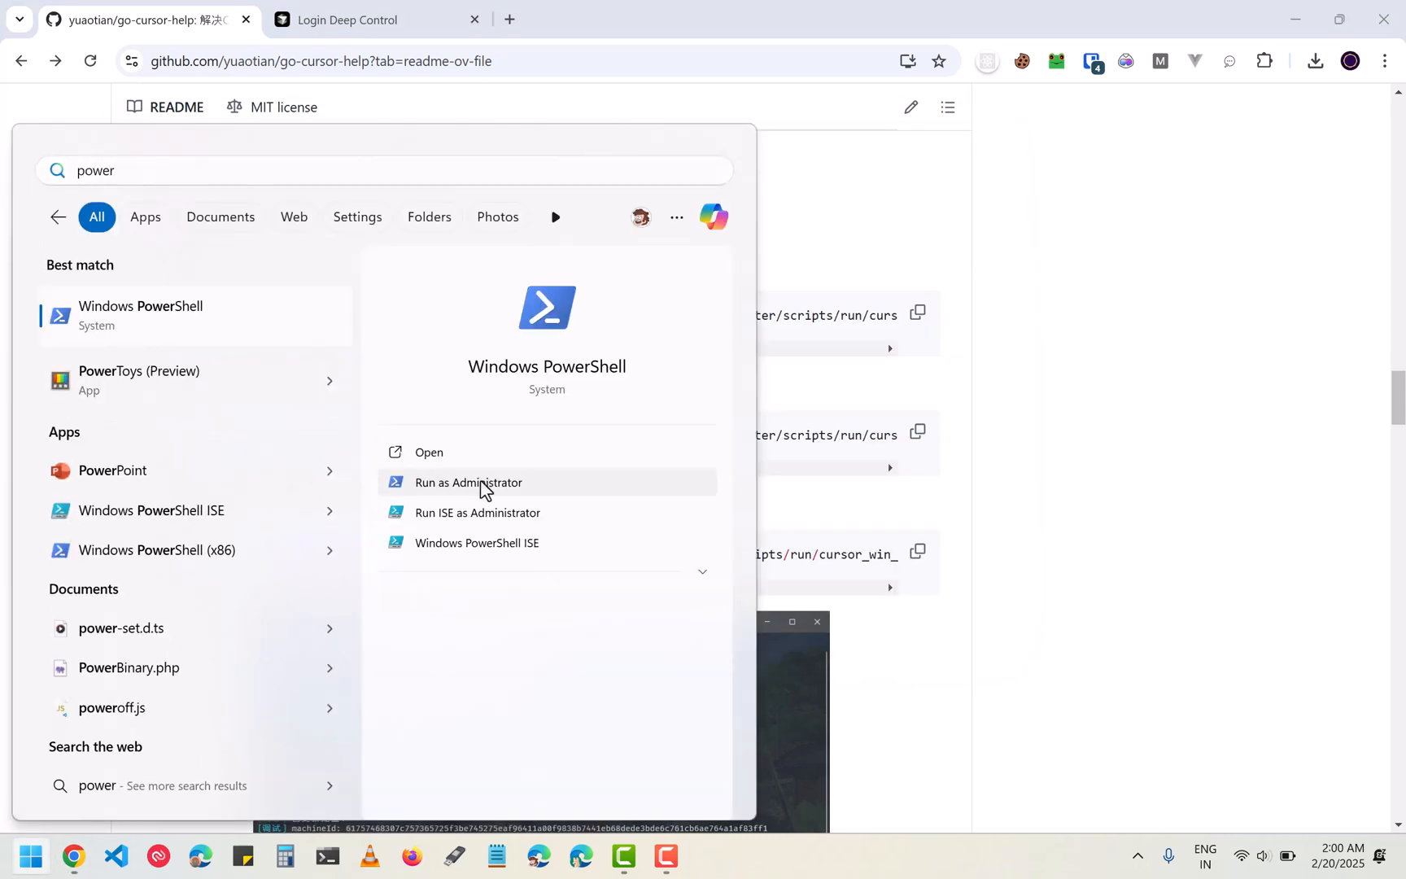
click(469, 482)
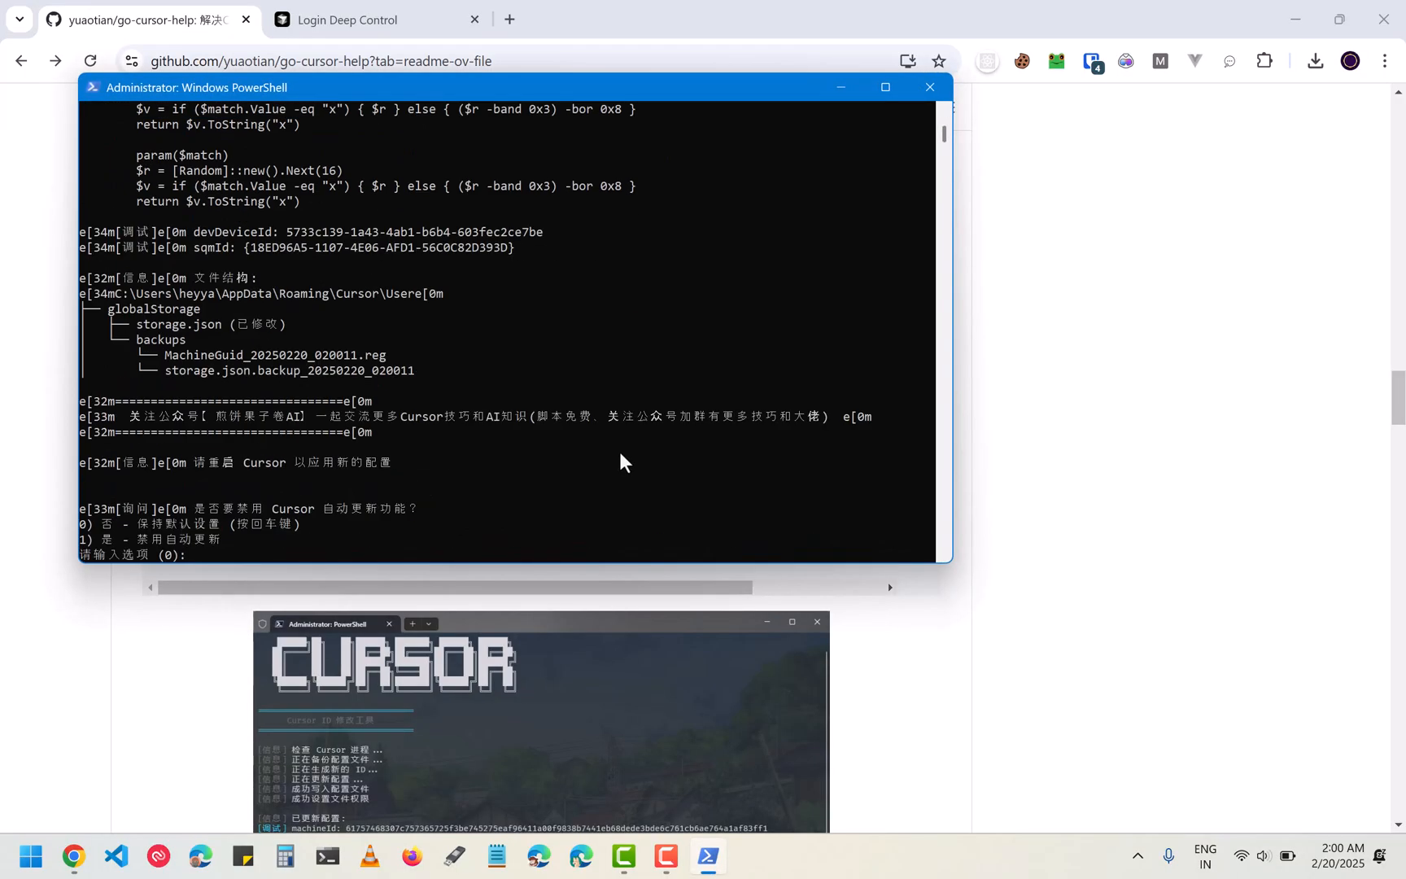
key(enter)
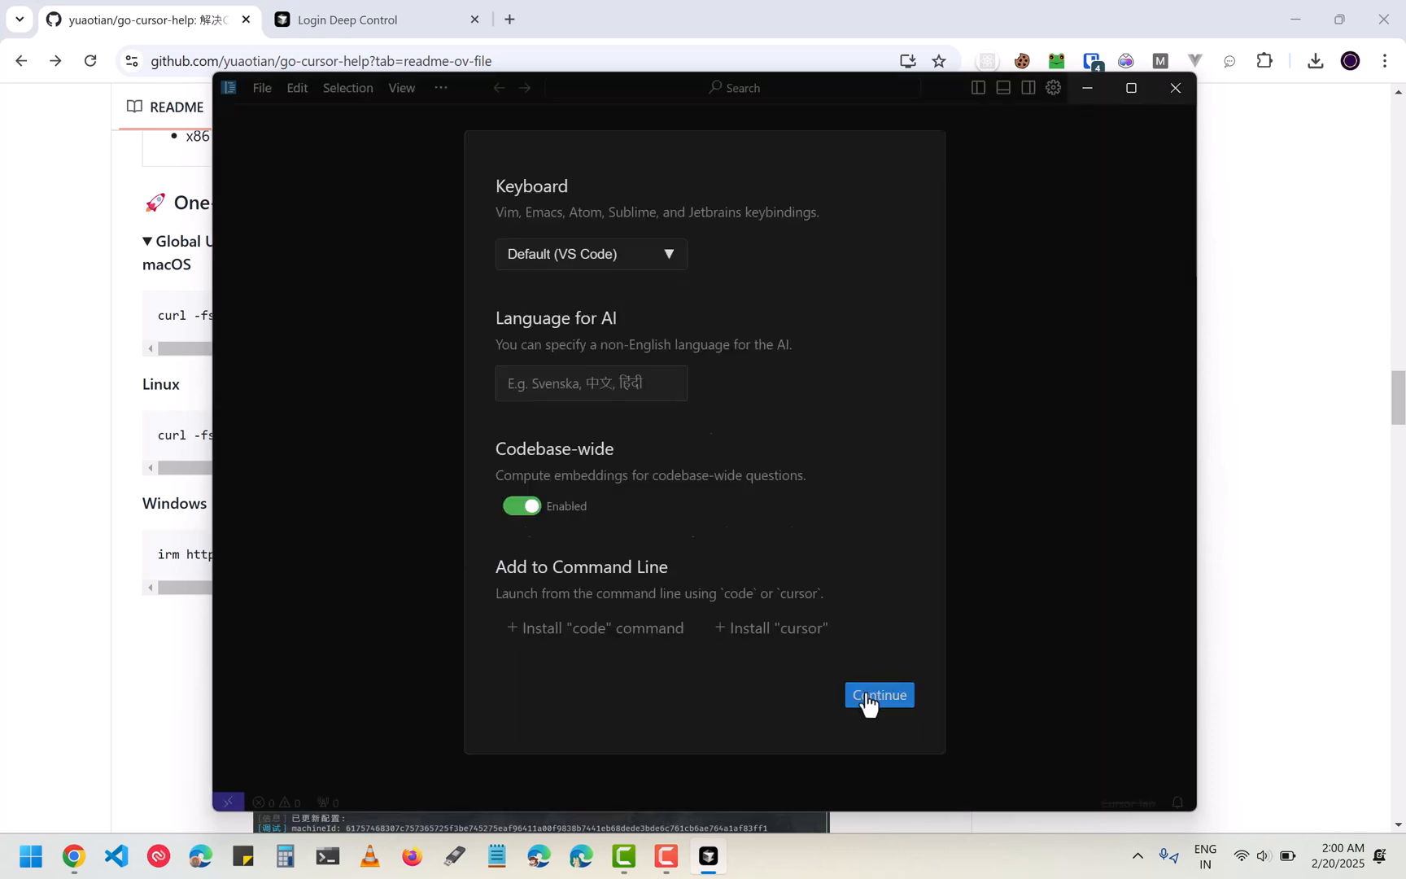
Step: Continue past Cursor's keyboard, AI language and codebase-wide settings
click(877, 695)
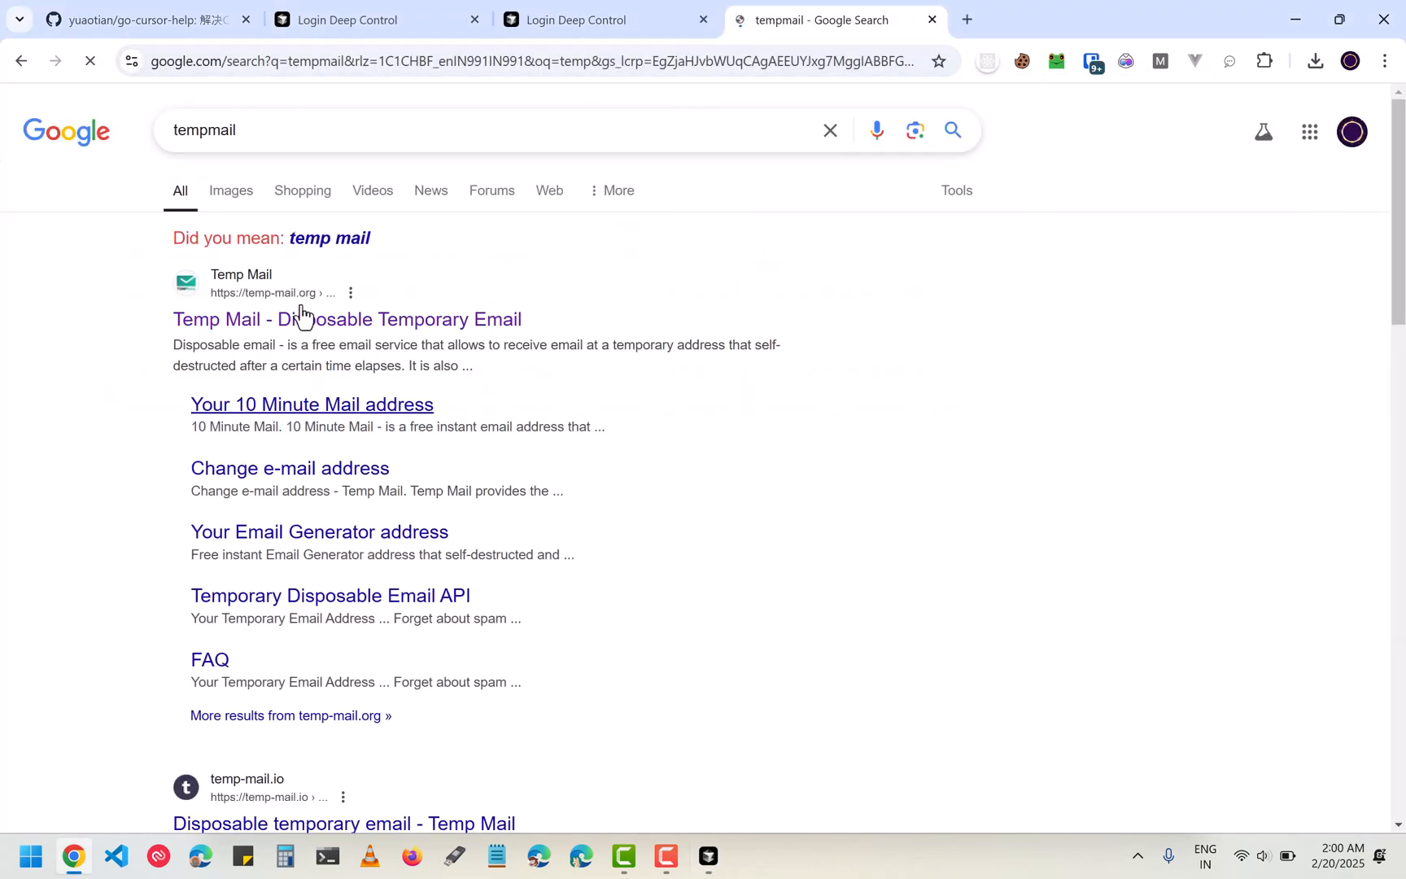
Step: View the old inbox's Cursor 'Verify your email address' message on temp-mail.org
click(347, 319)
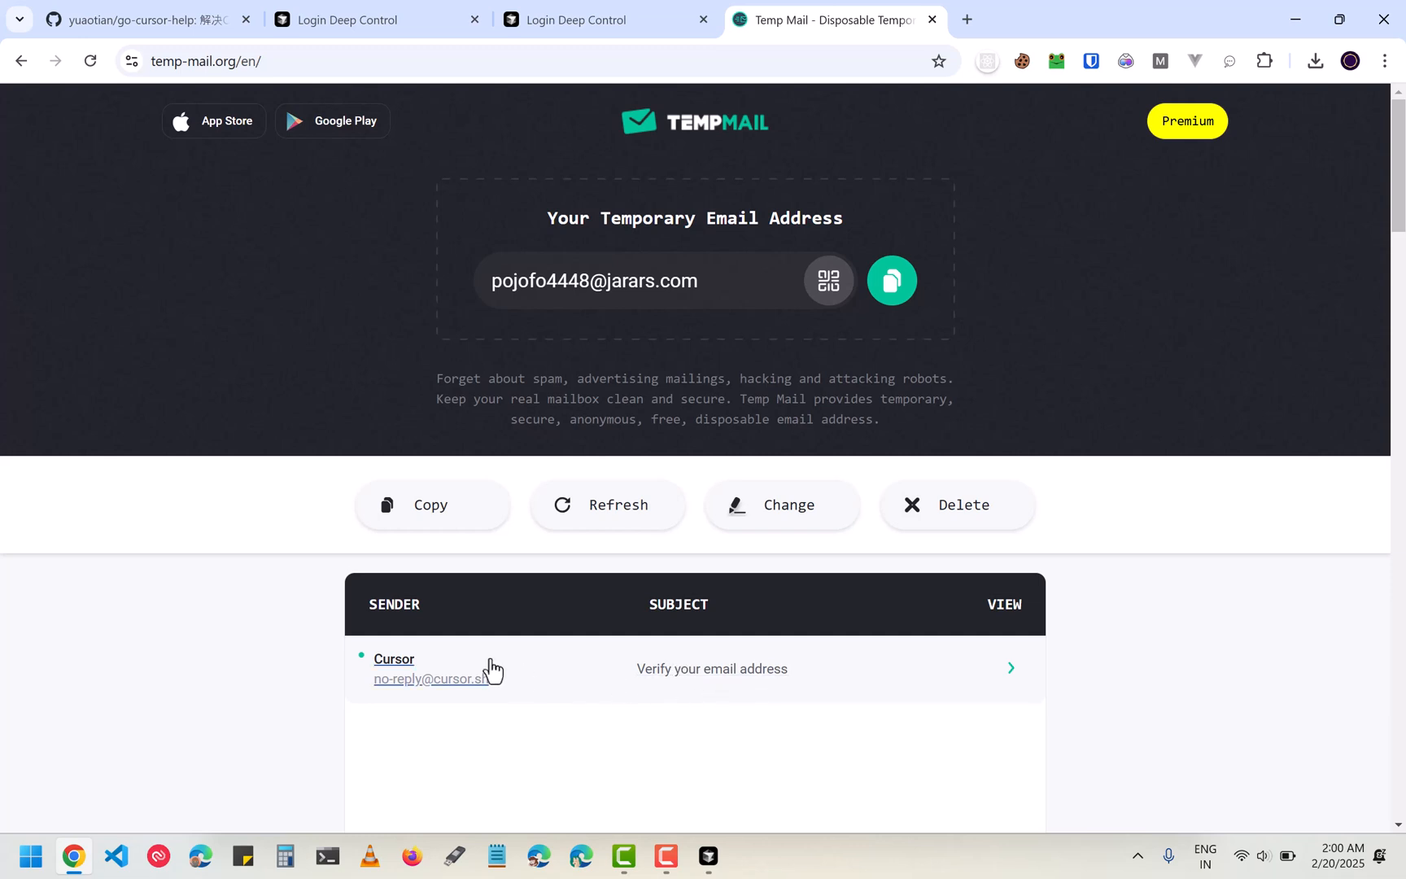
click(711, 669)
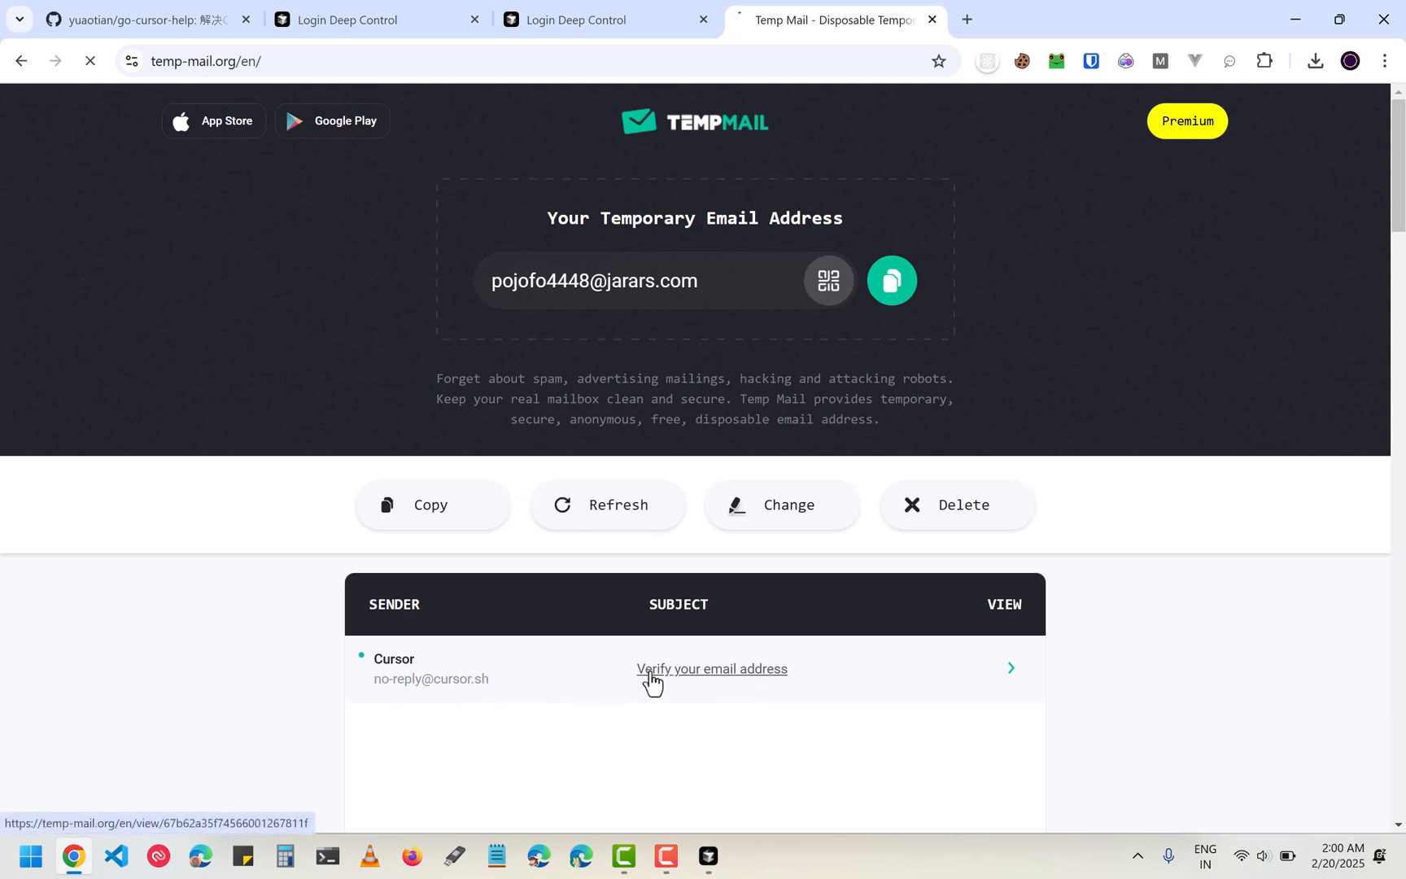
click(711, 669)
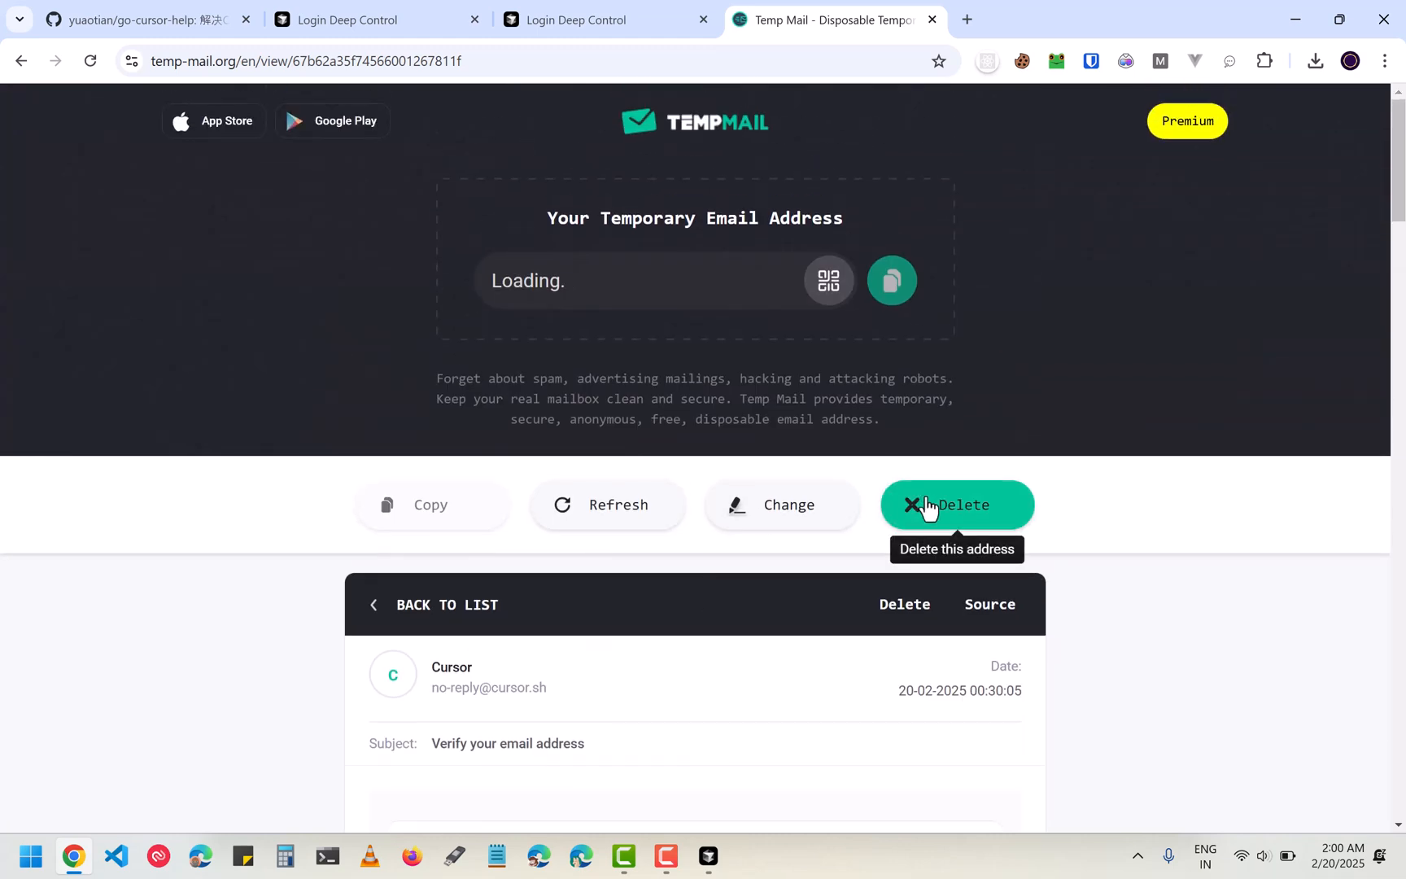
Step: Delete the old temporary address and copy the fresh one with an empty inbox
click(955, 505)
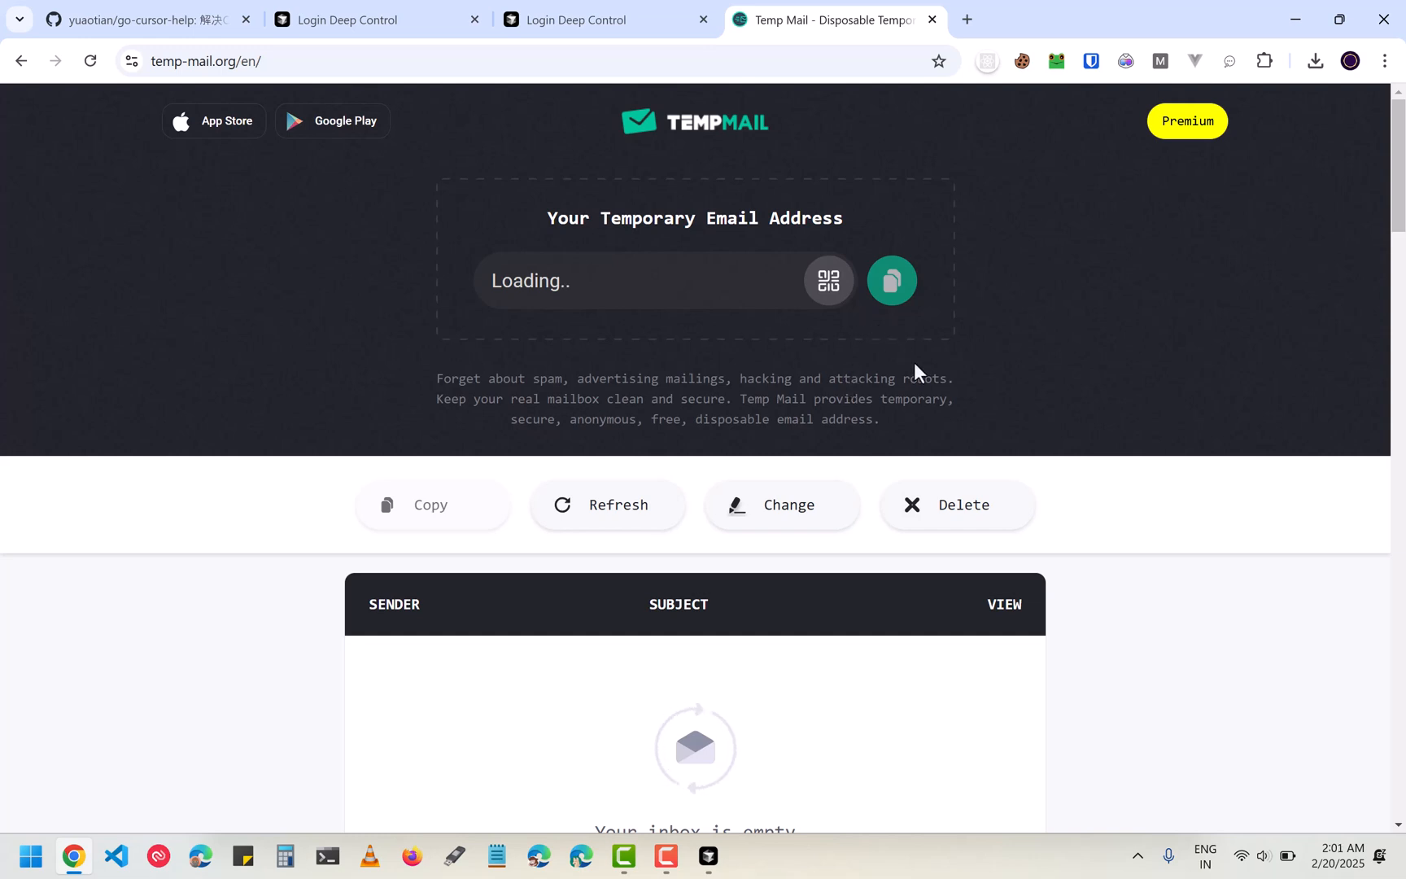
mouse_move(916, 369)
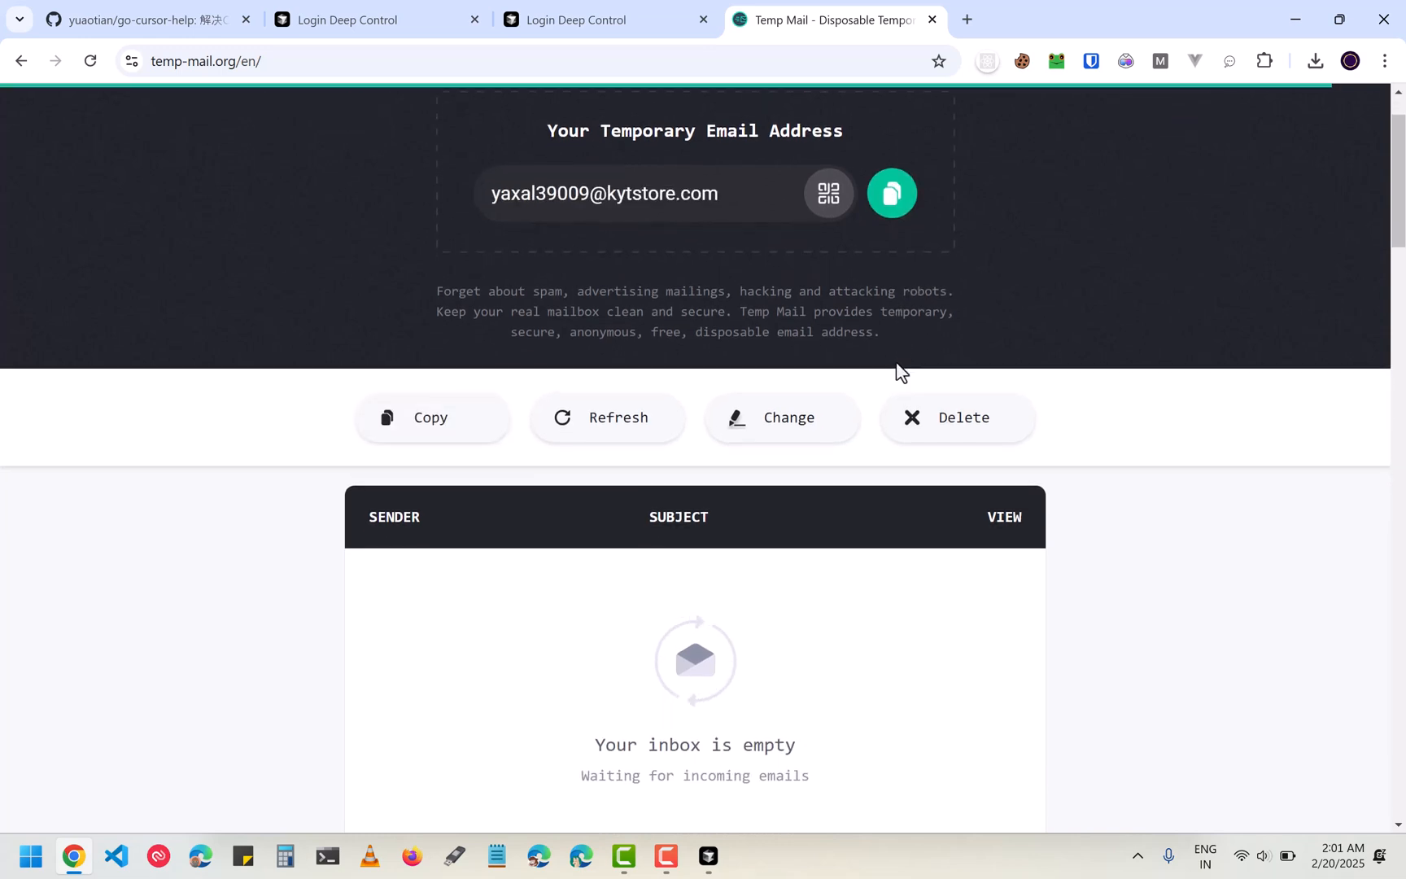
key(alt+tab)
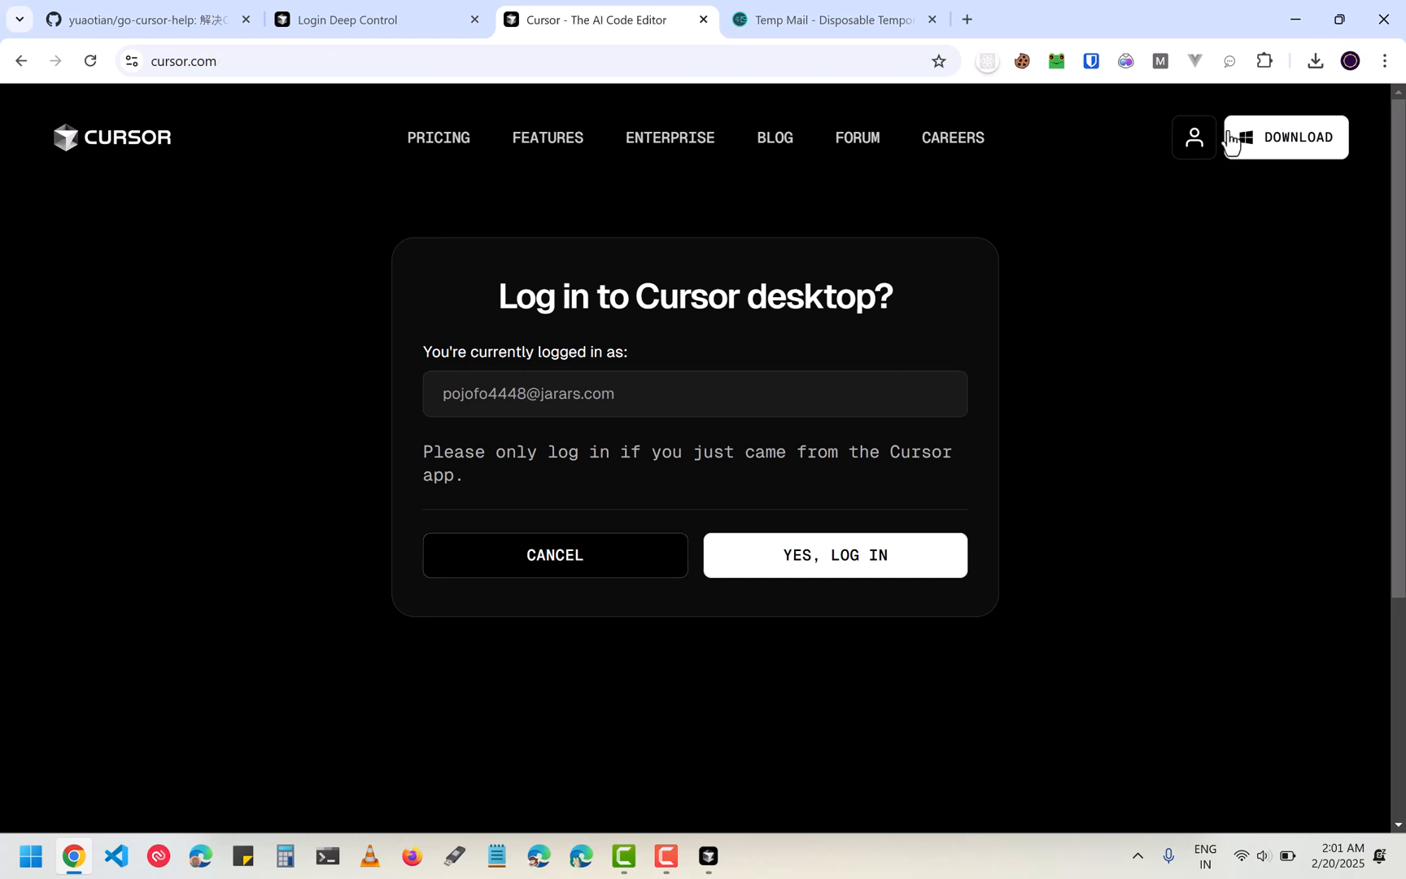
Step: Log out of the previous account on cursor.com and go to the sign-in page
click(1195, 137)
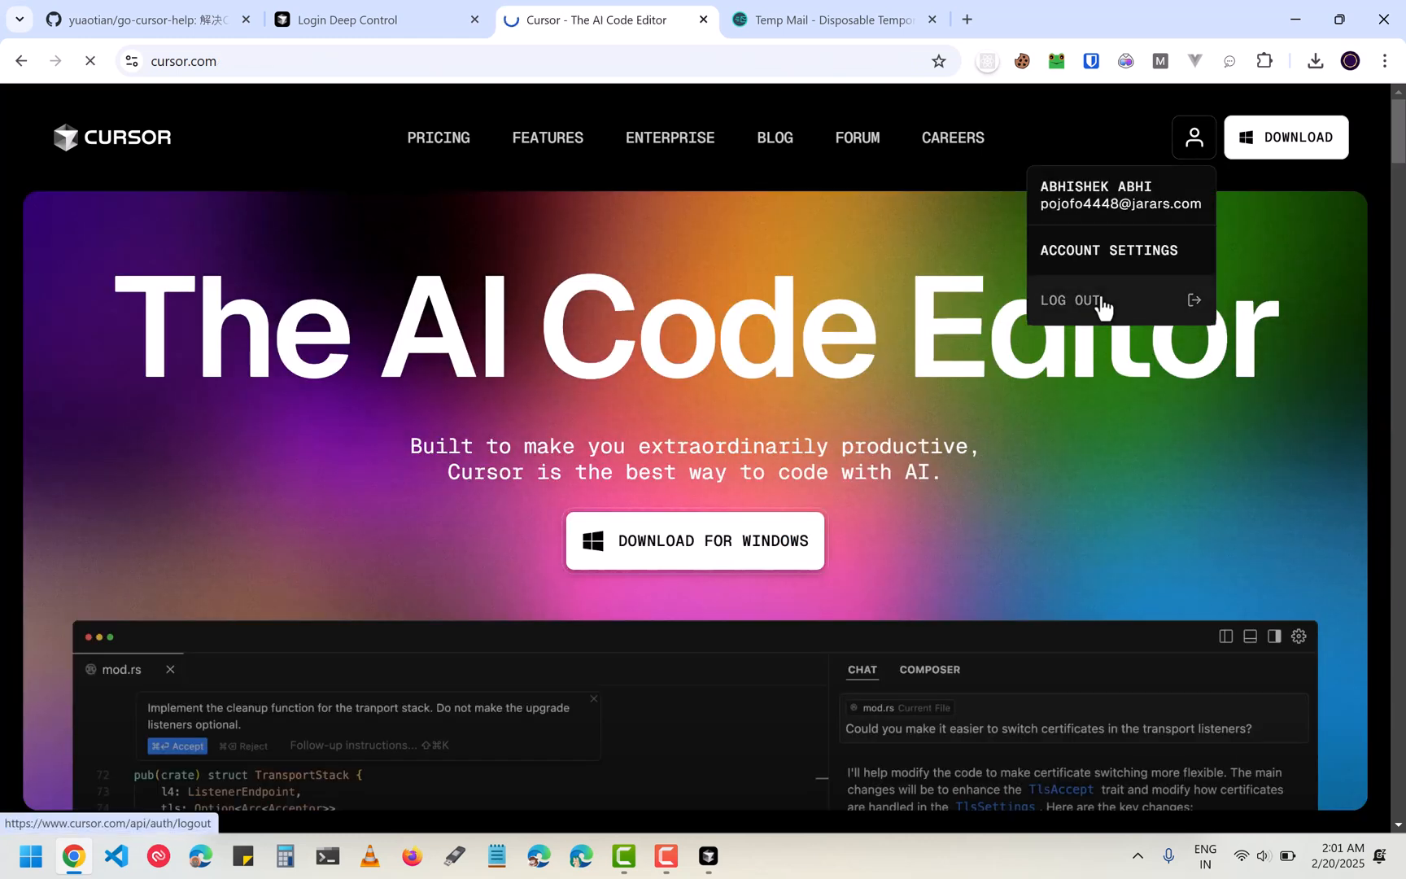
click(1067, 301)
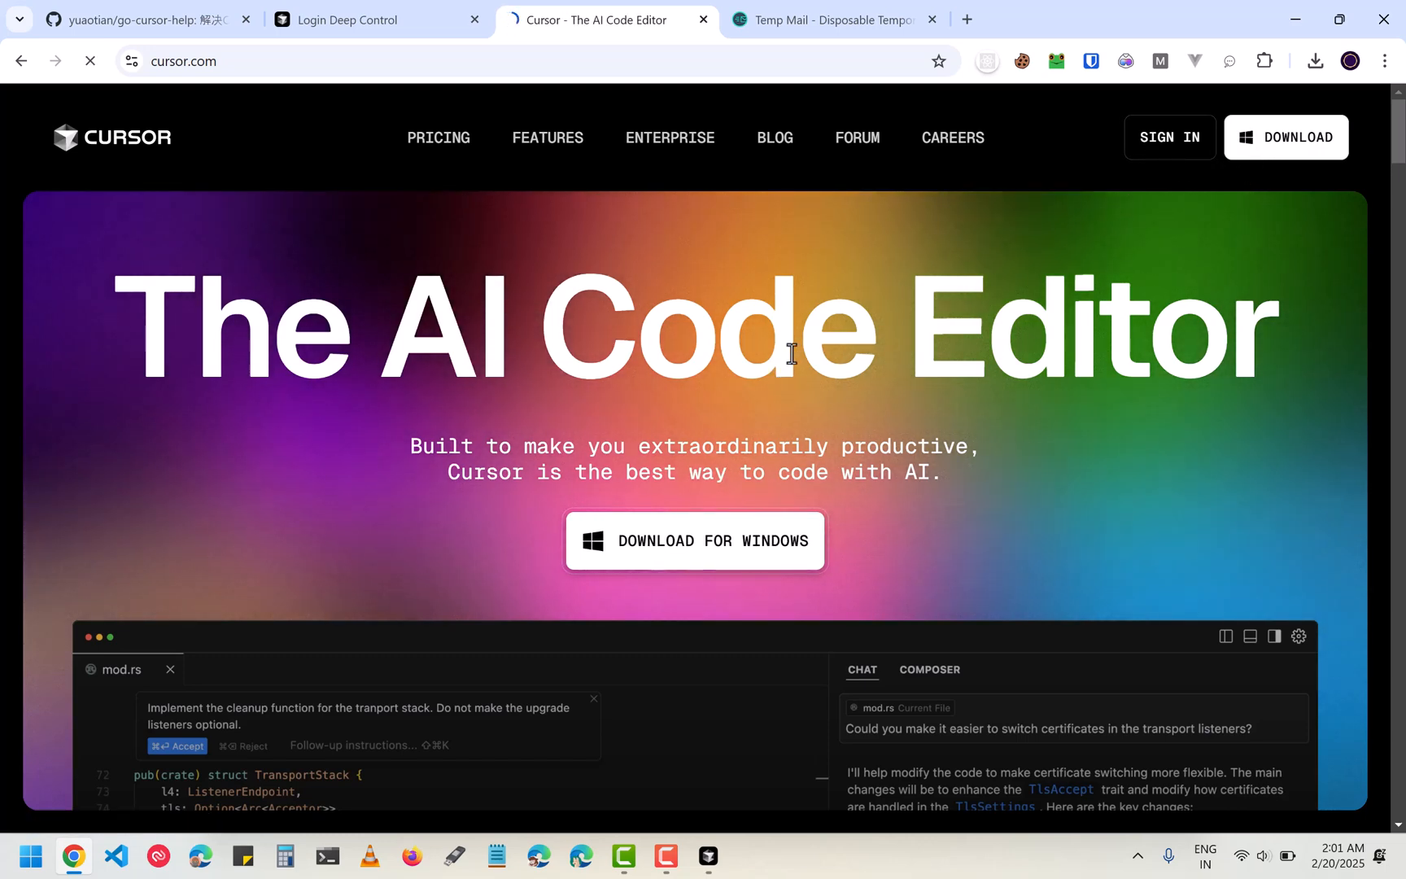
click(1169, 137)
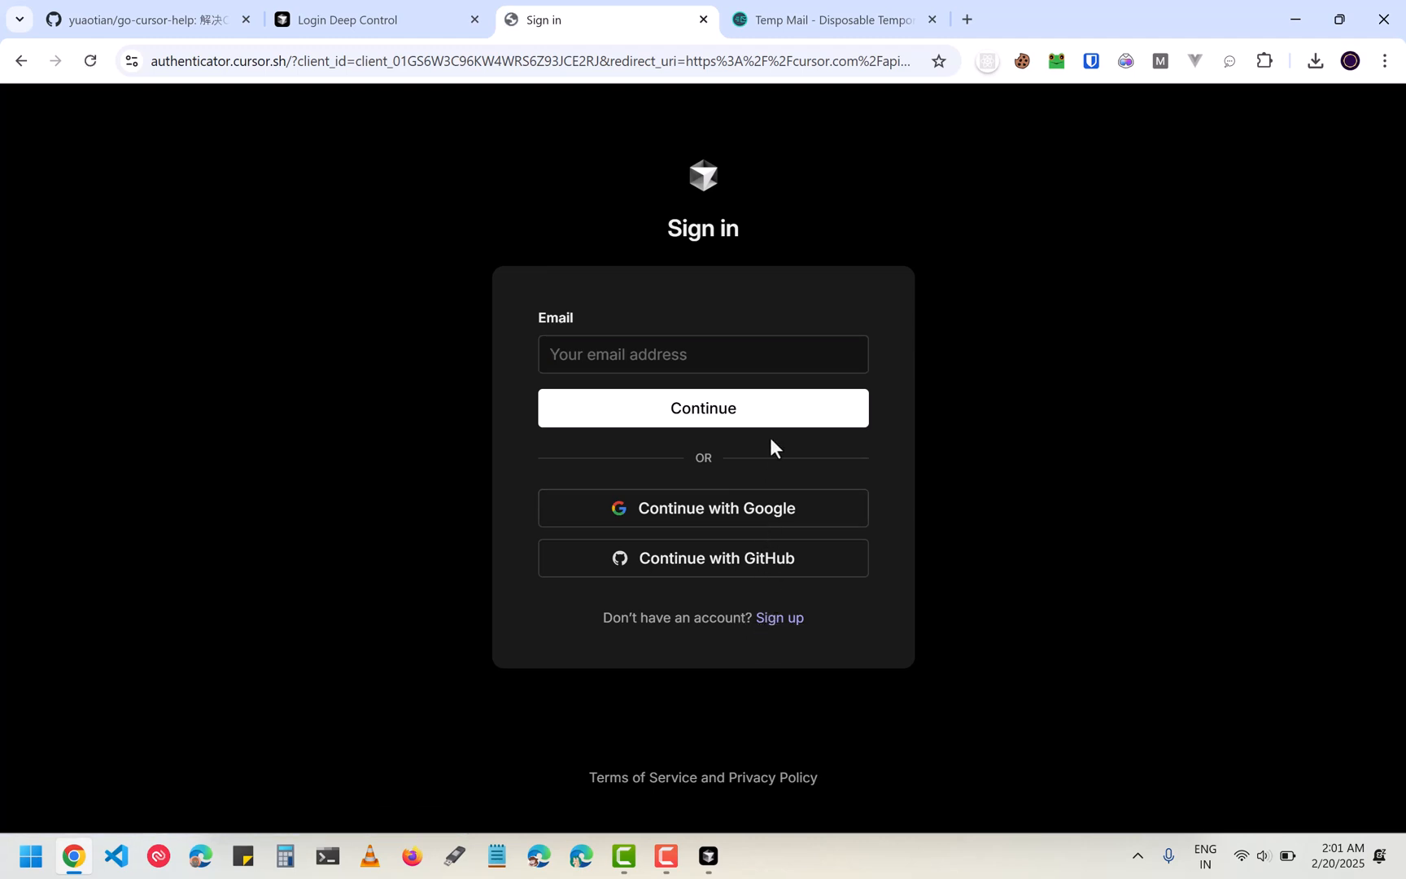
Step: Sign up a new Cursor account with names, the temp email and Bitwarden's generated password
click(778, 617)
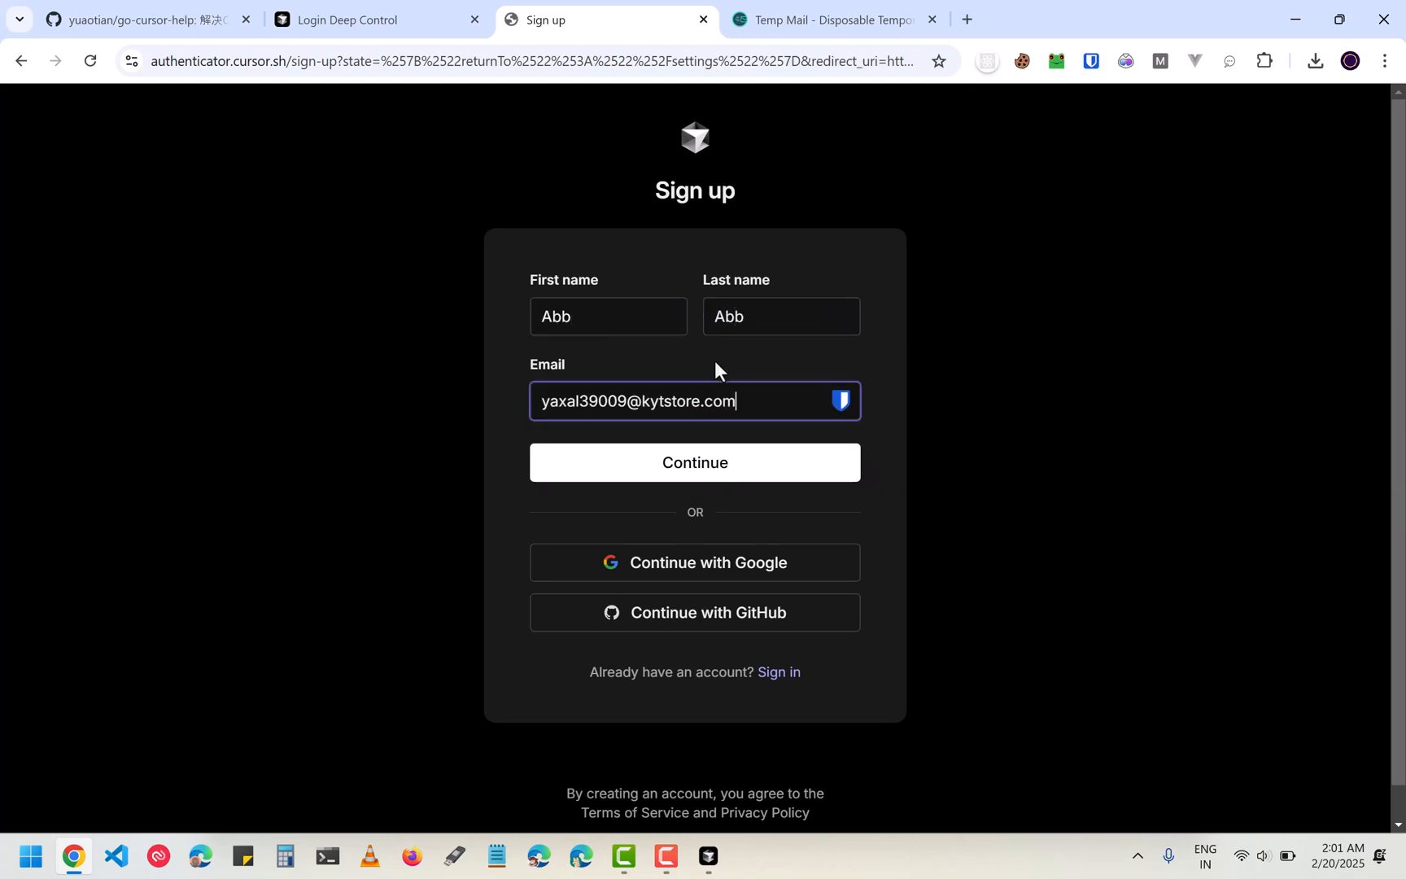
click(693, 462)
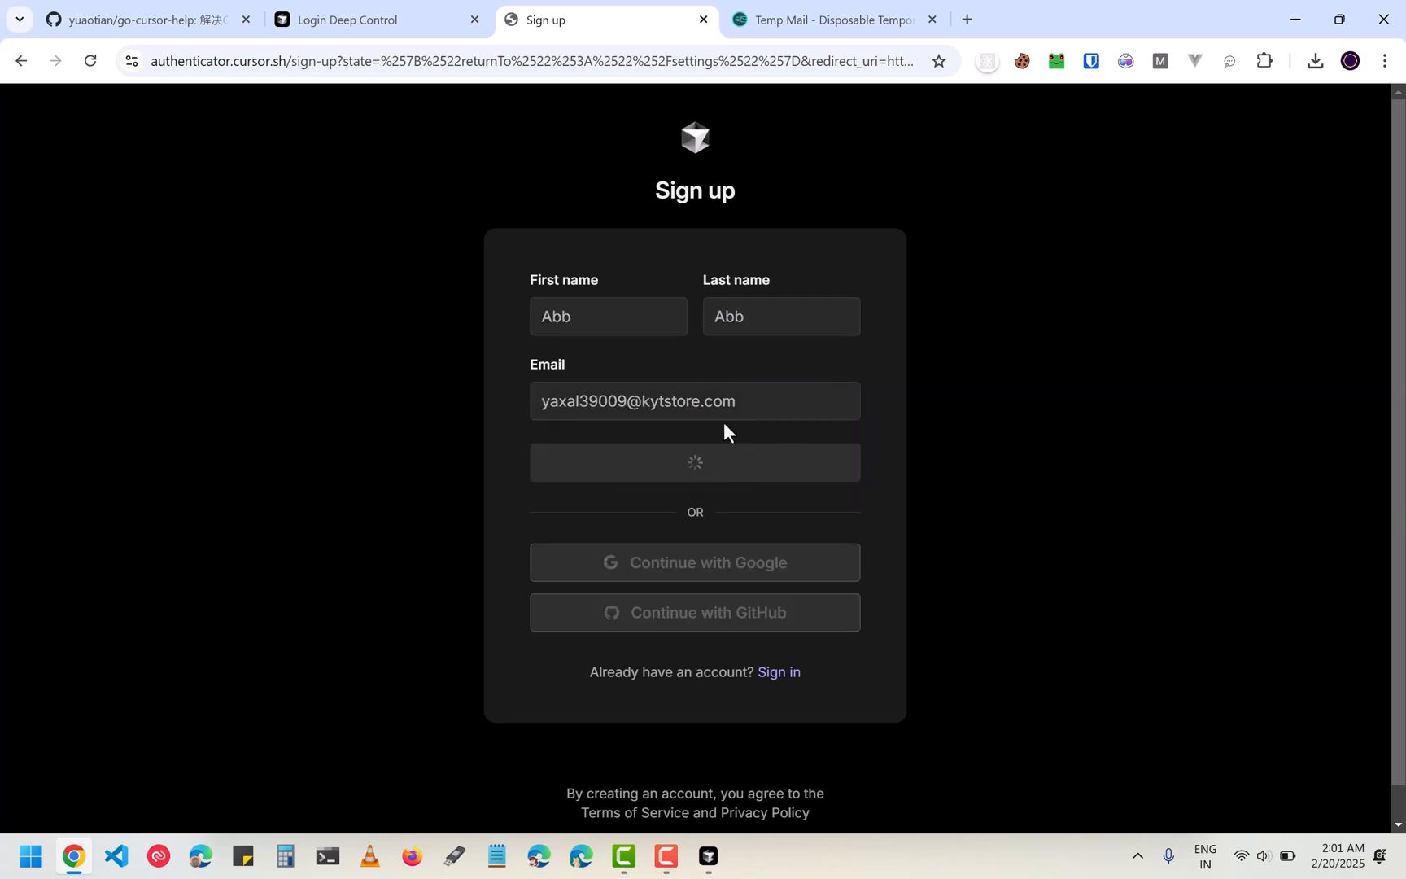
click(693, 462)
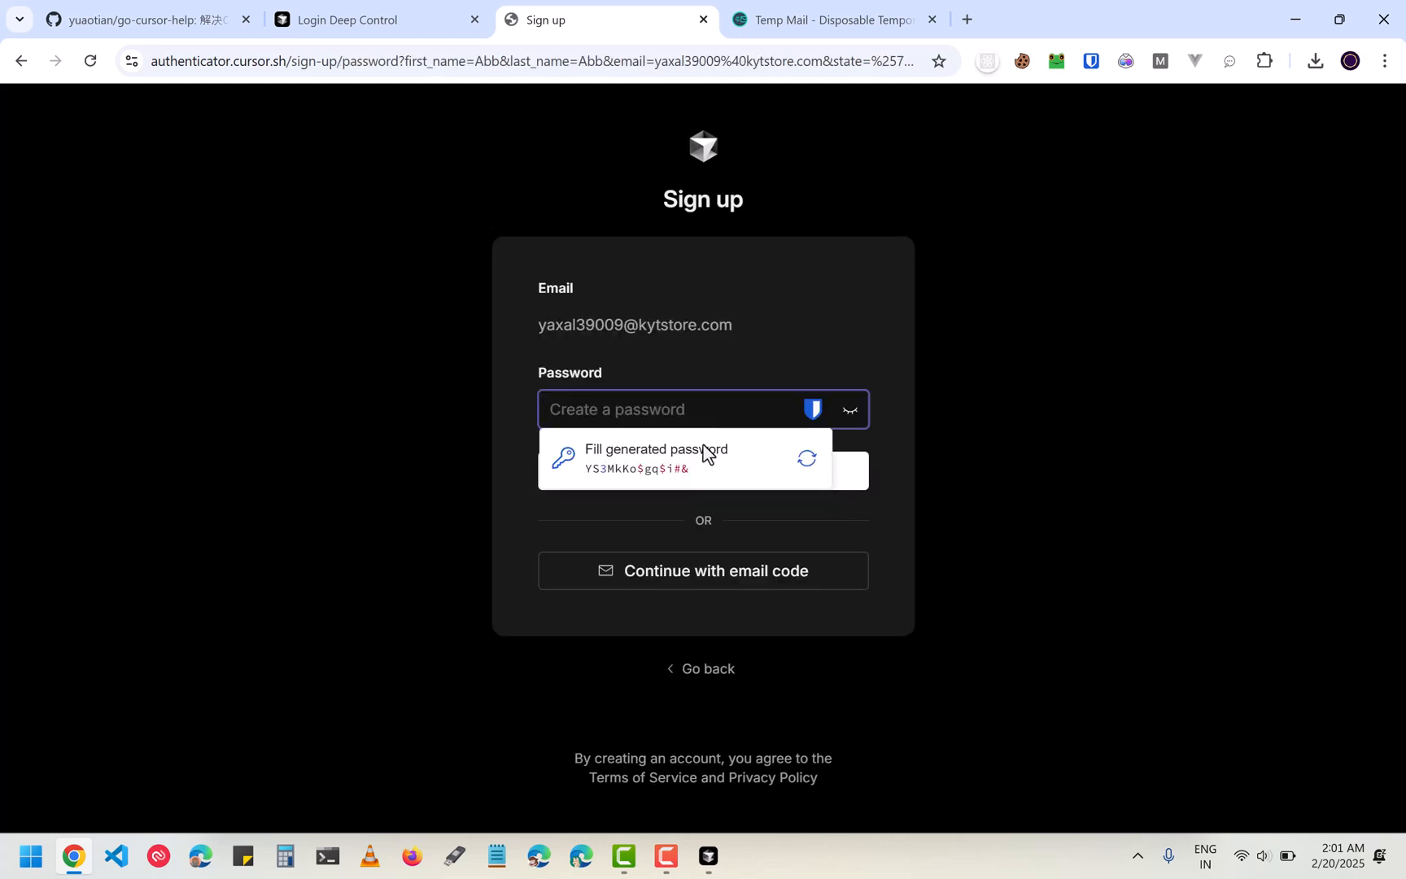
click(656, 458)
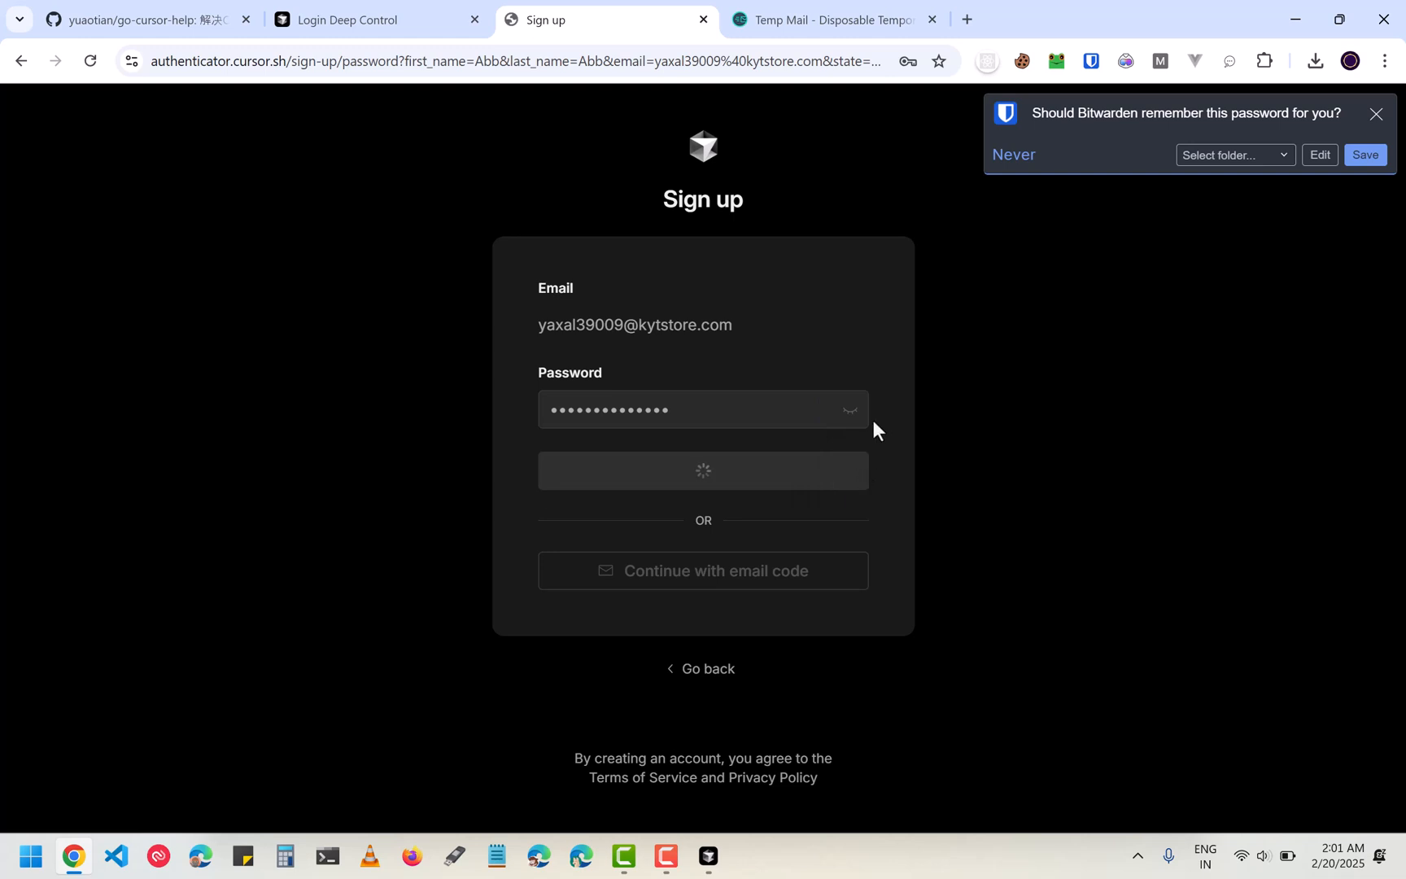
click(701, 470)
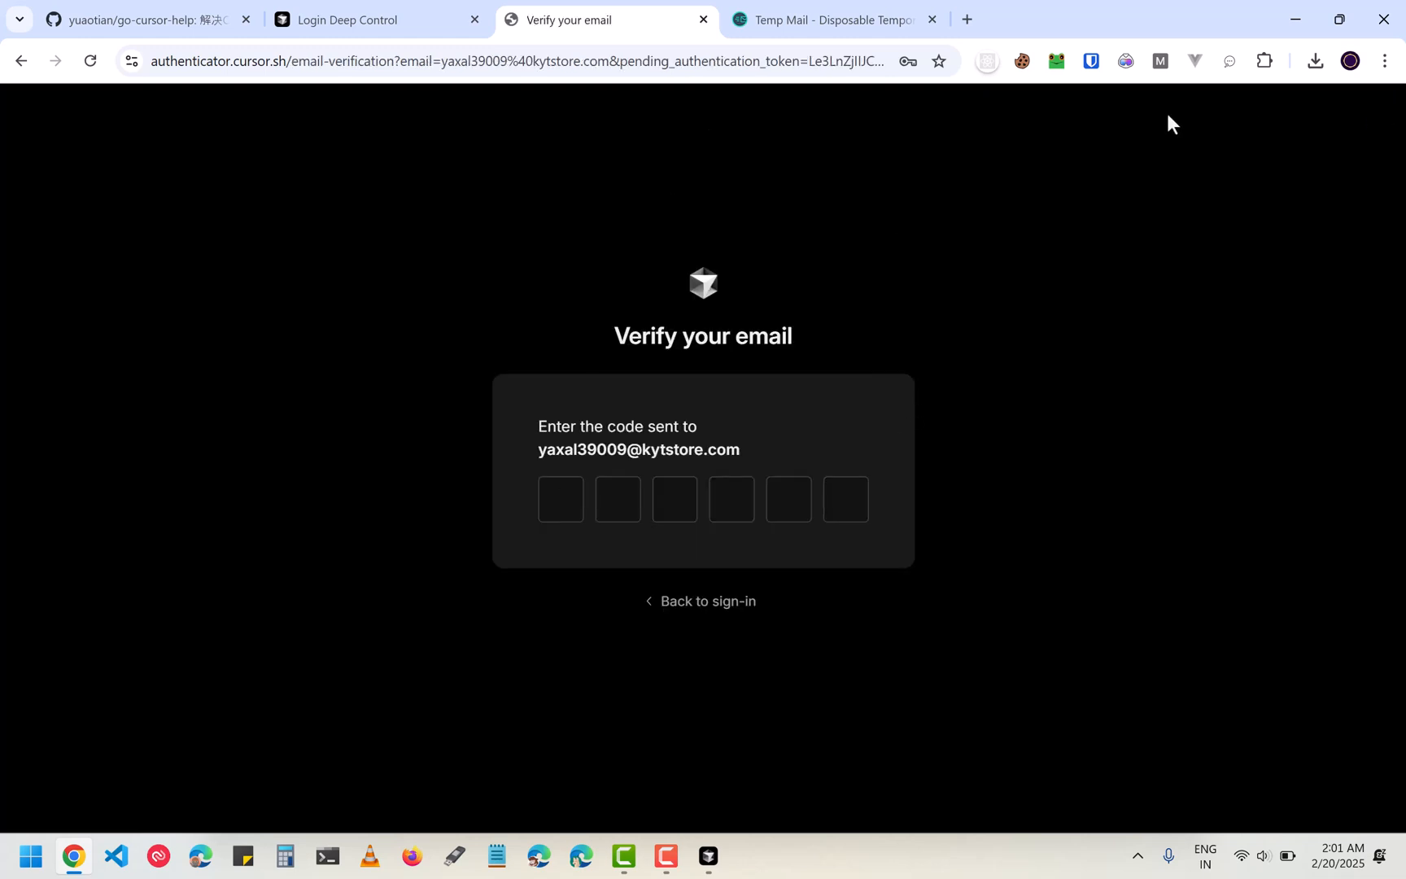
click(830, 20)
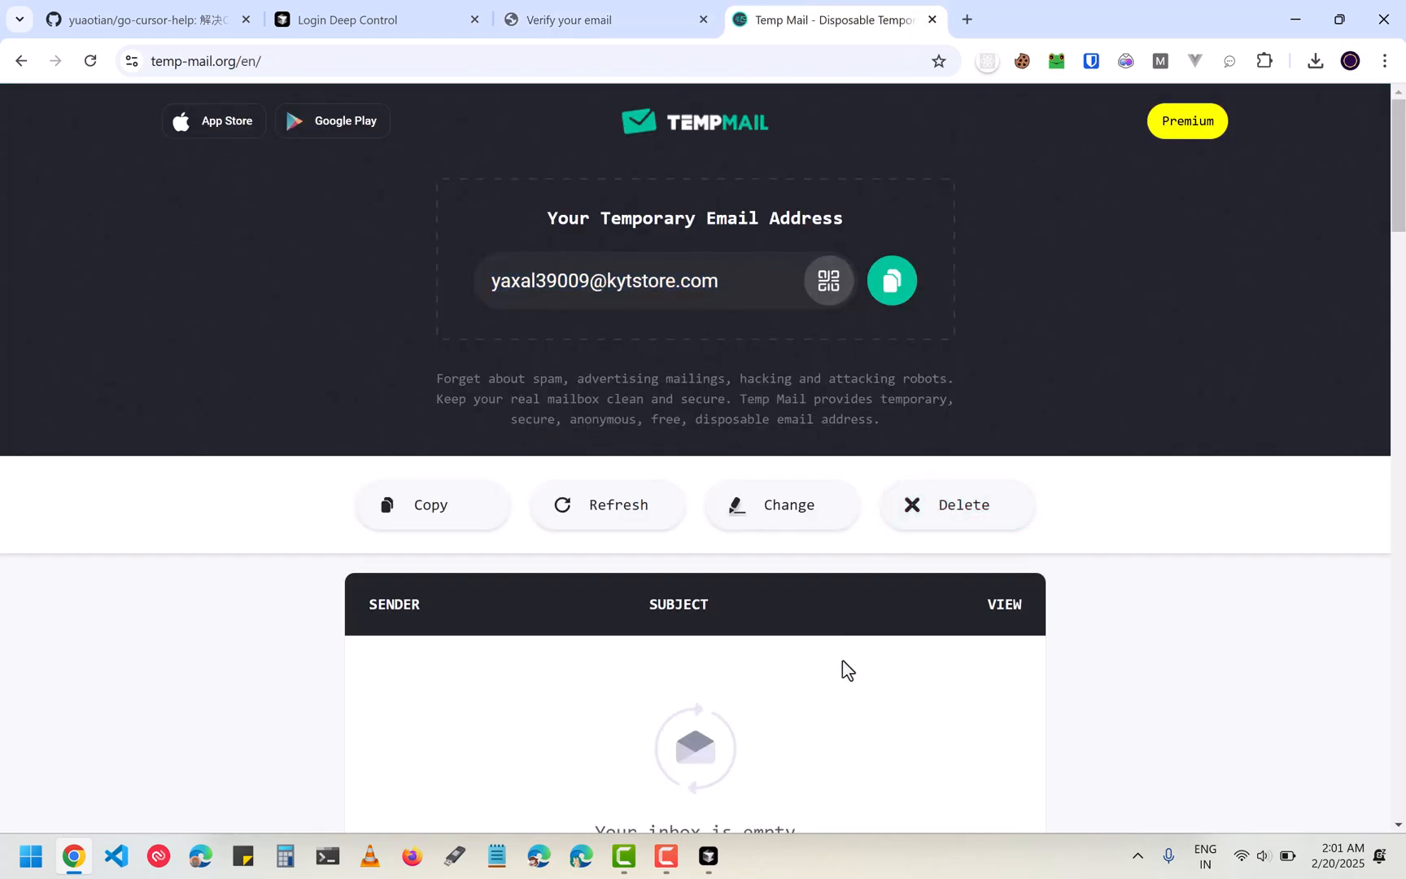
scroll(down, 3)
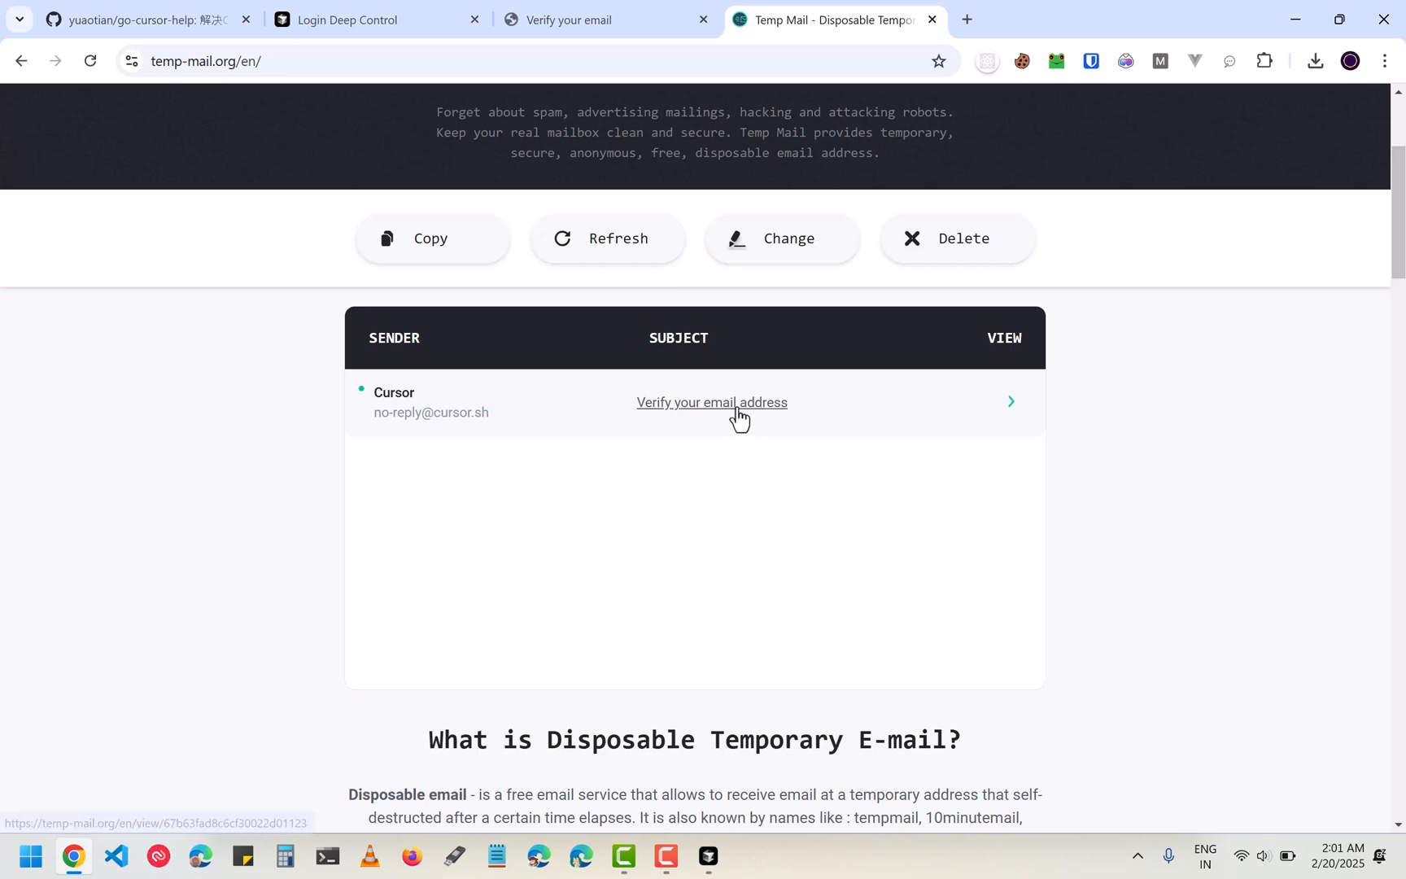
click(712, 402)
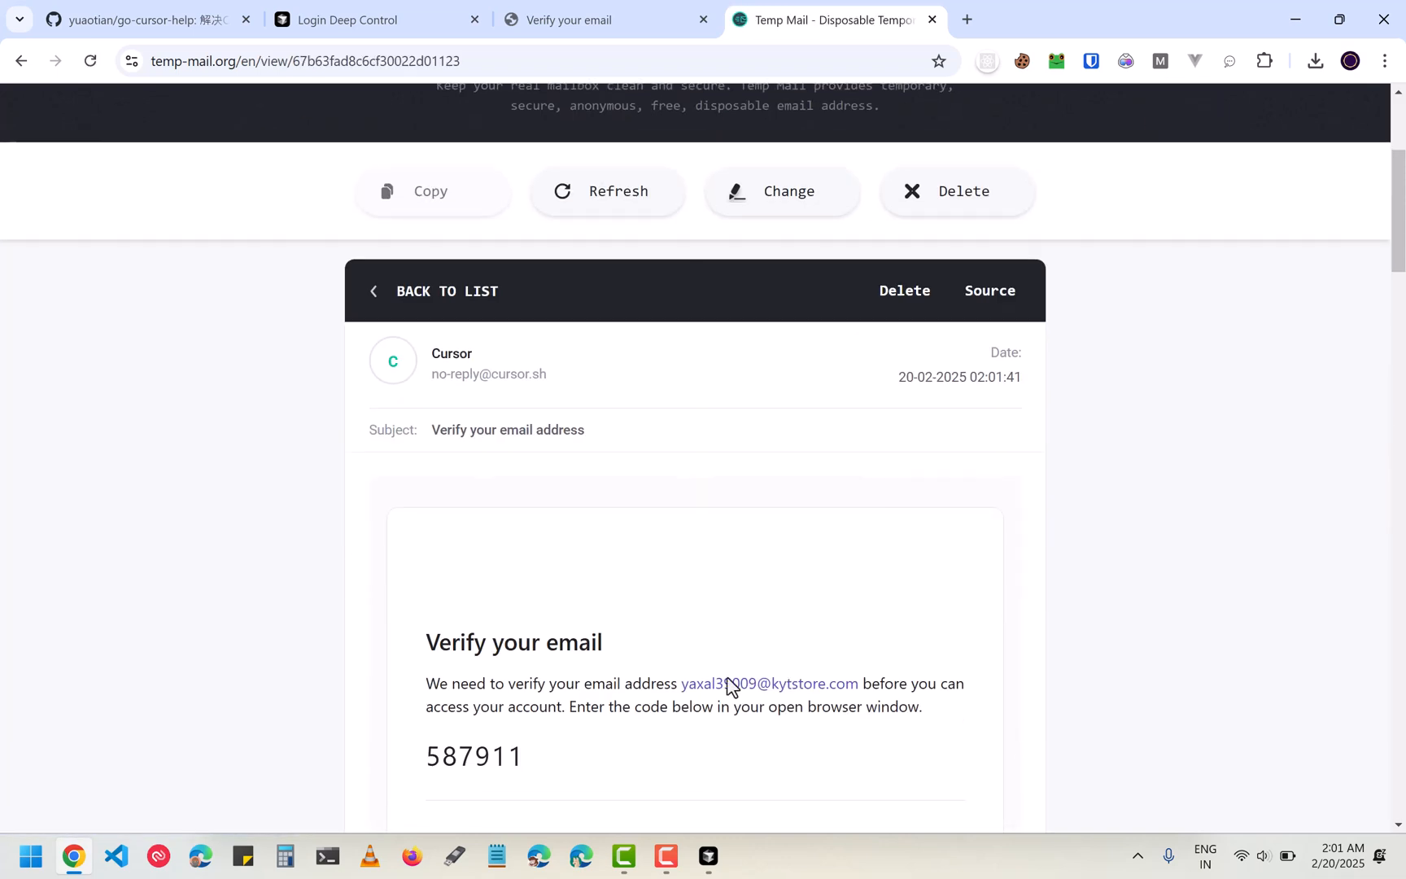
click(583, 19)
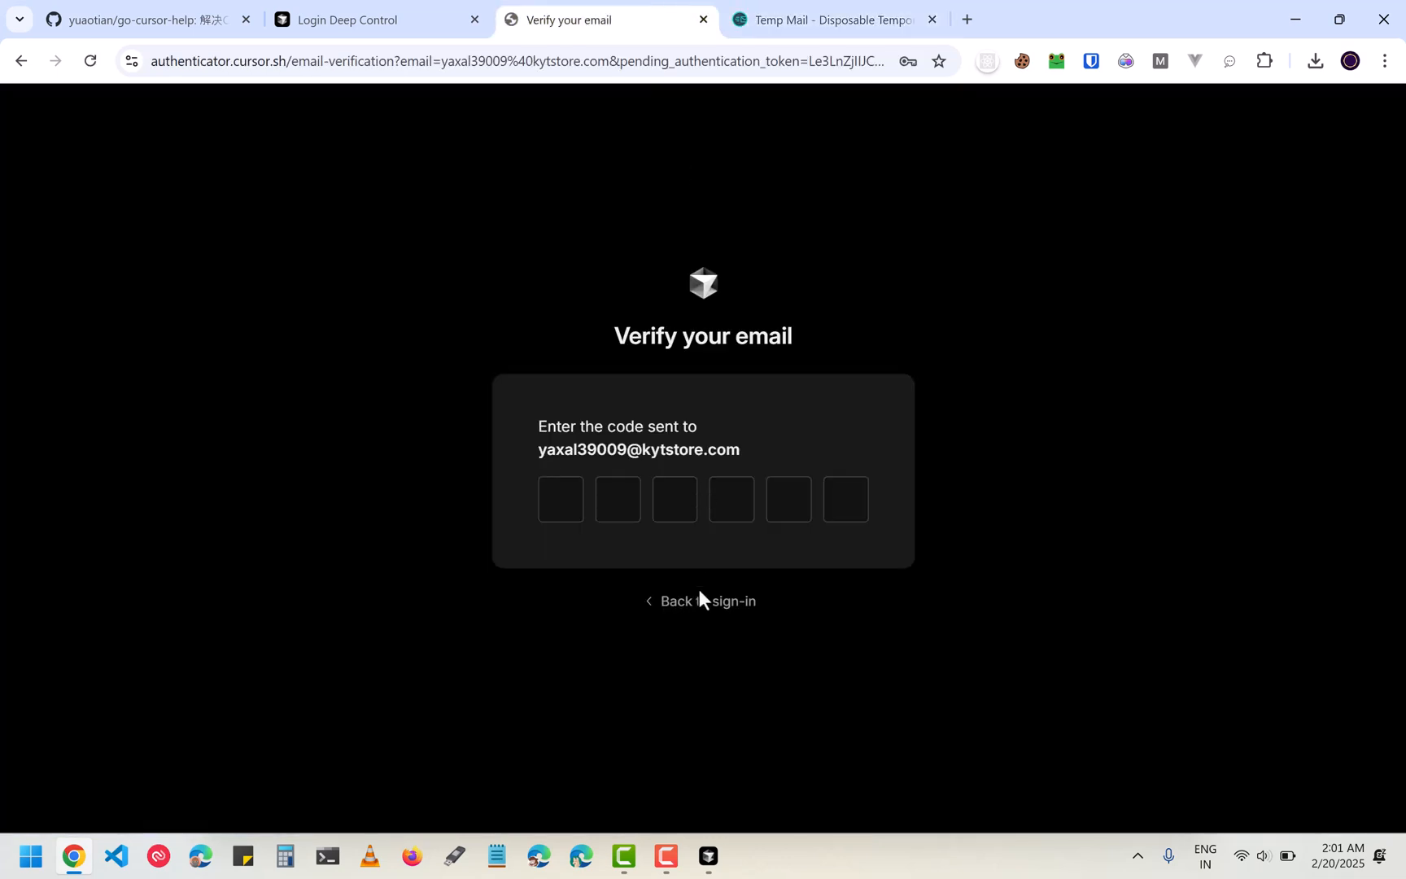
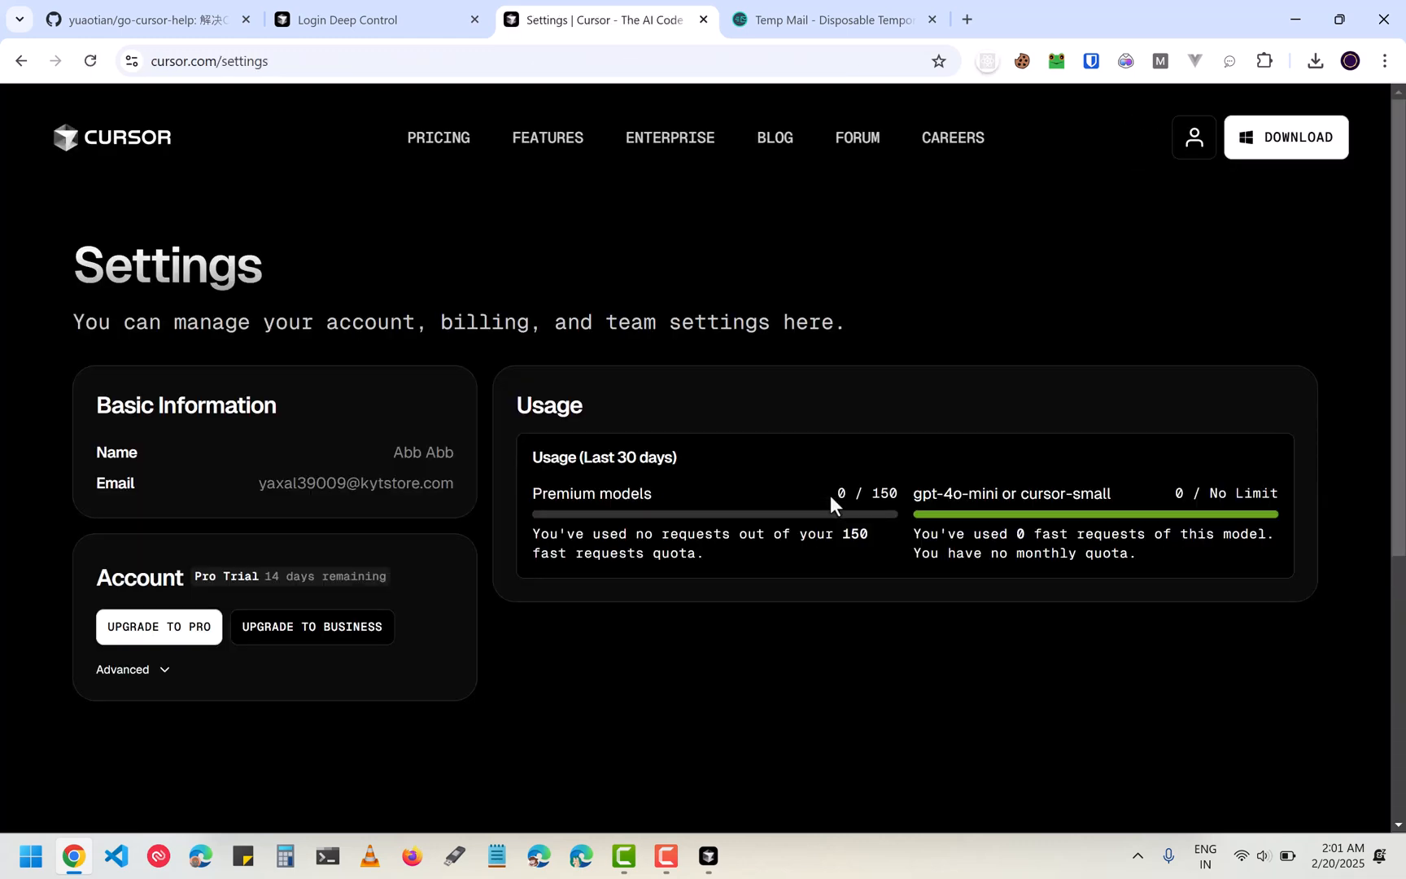
mouse_move(846, 541)
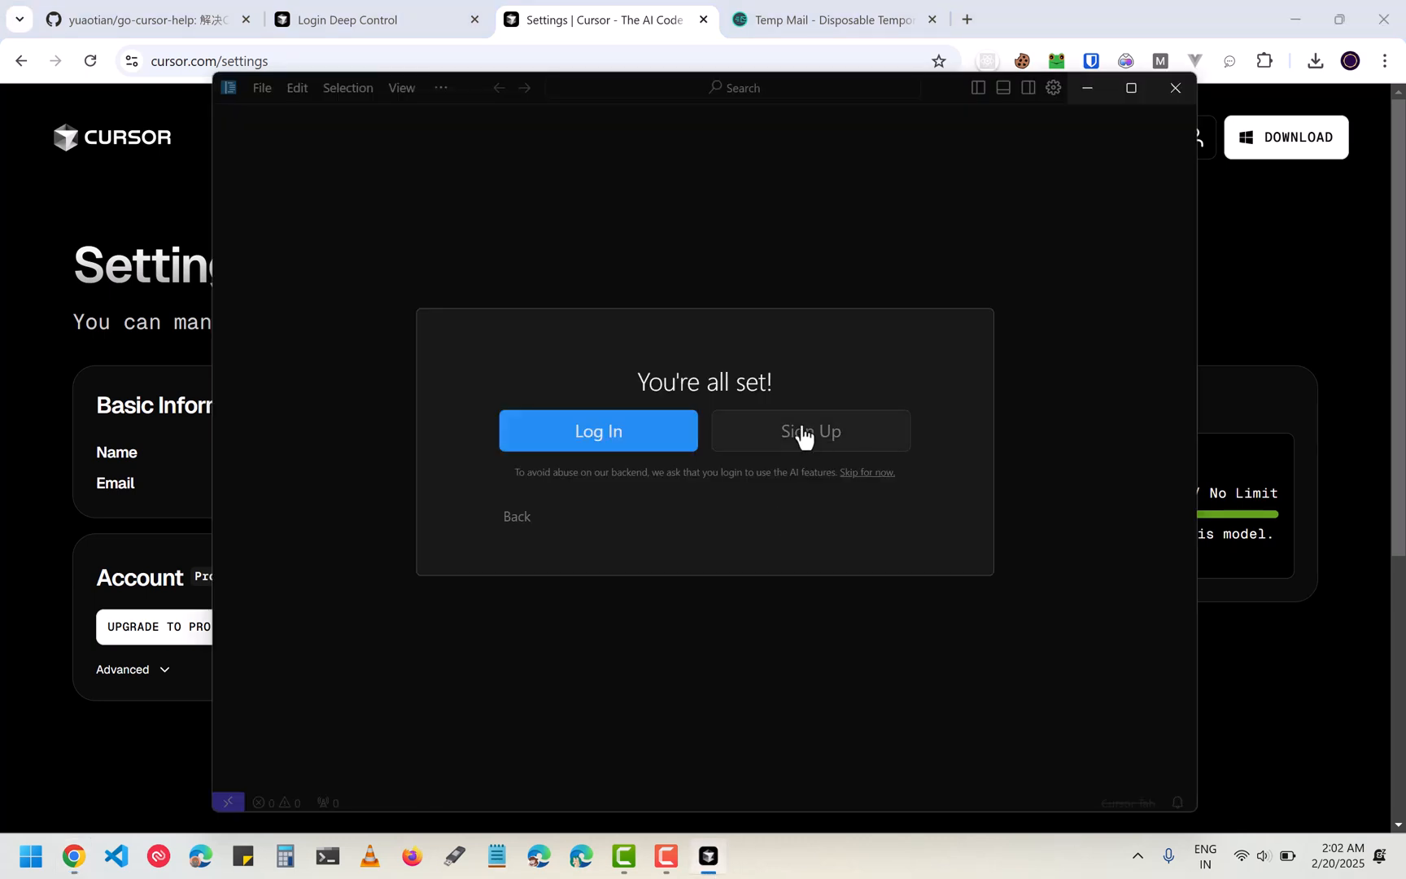
Step: Confirm the desktop login in the browser and return to the Cursor app
click(597, 432)
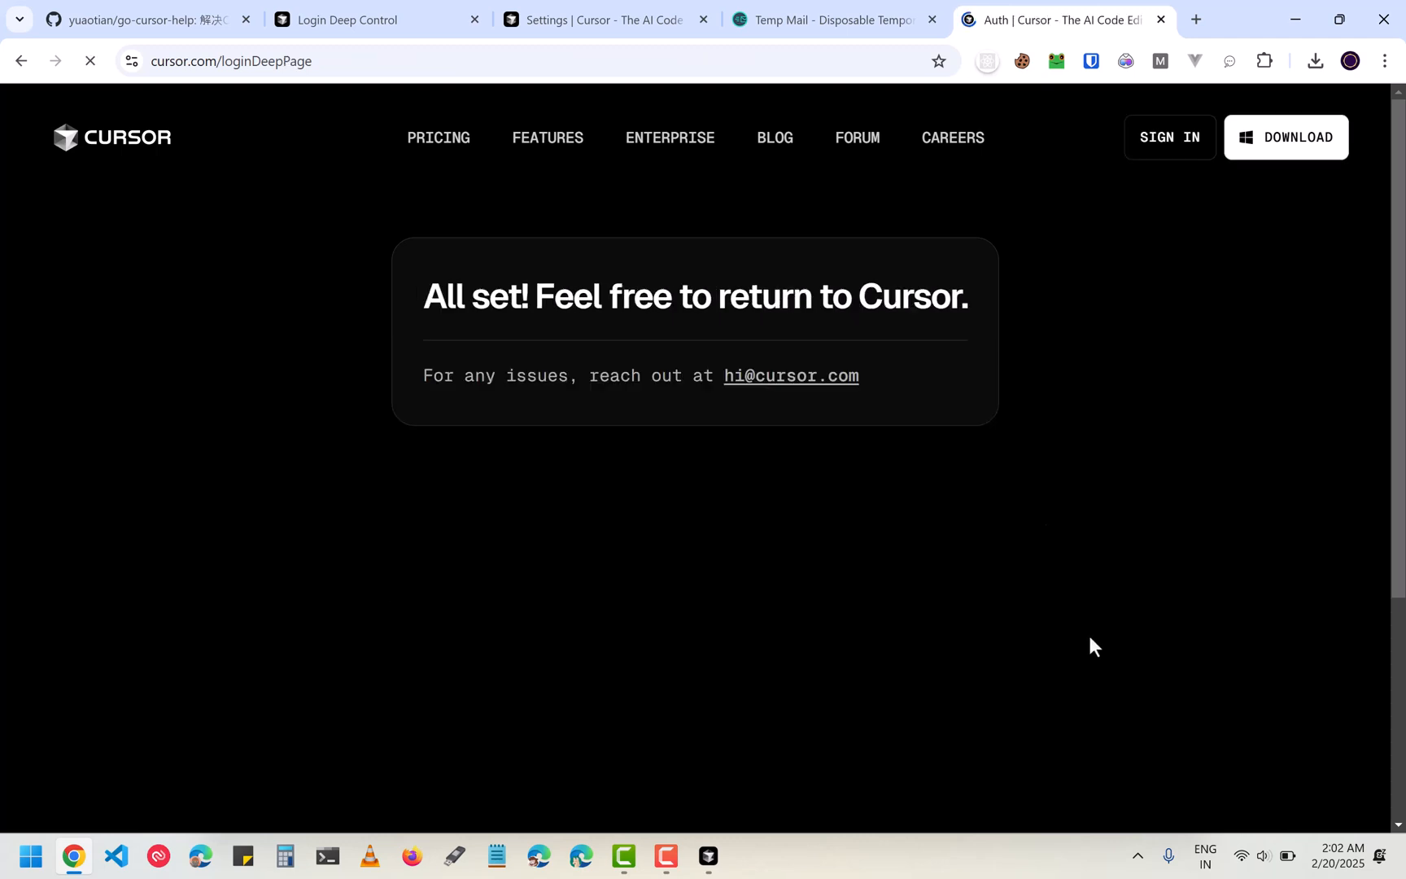
click(708, 856)
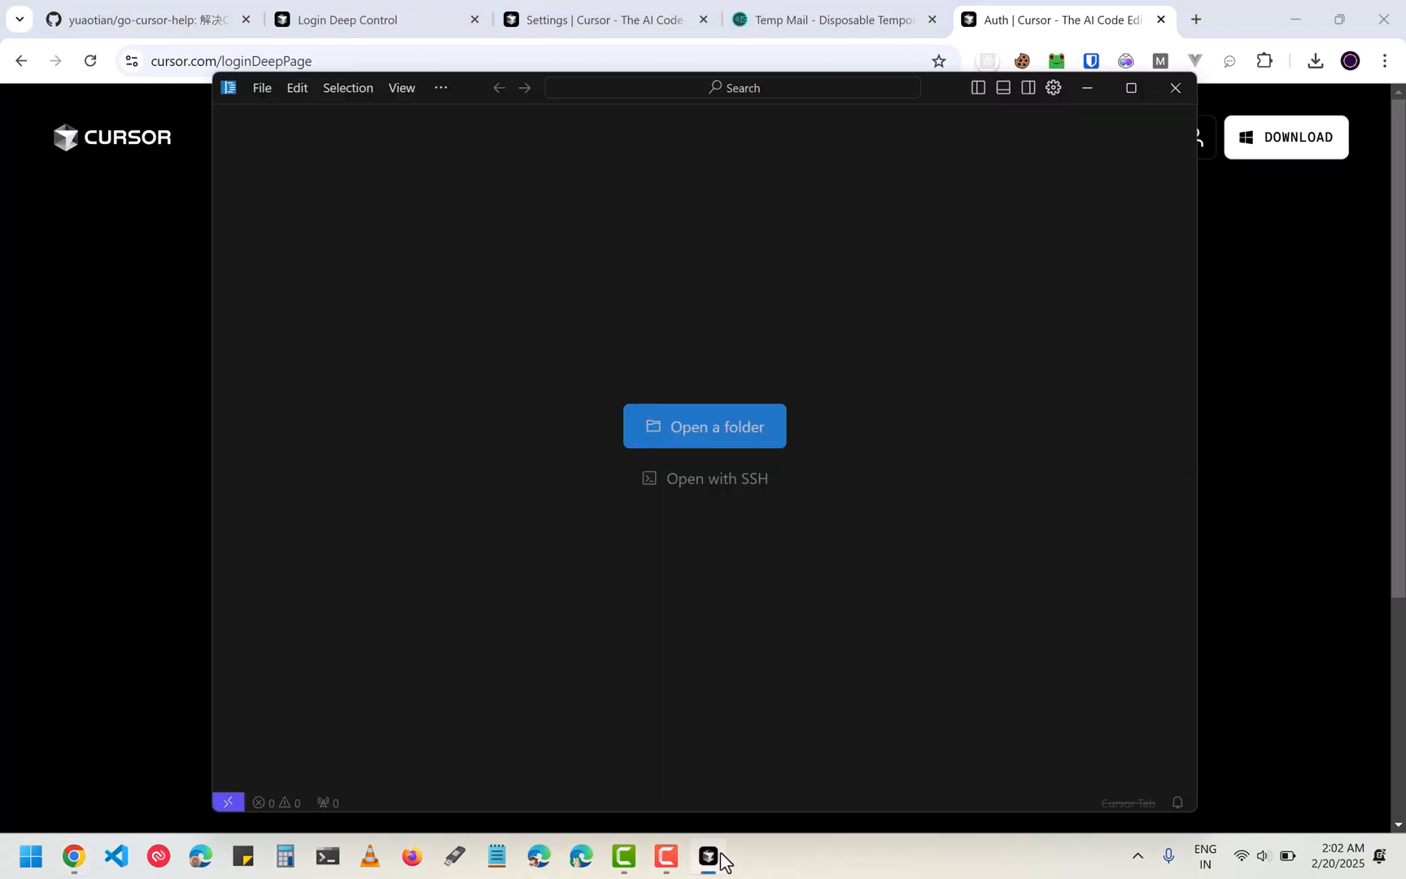
Step: Open the nocodb folder, maximize Cursor and send 'hi' in the Chat panel
click(705, 426)
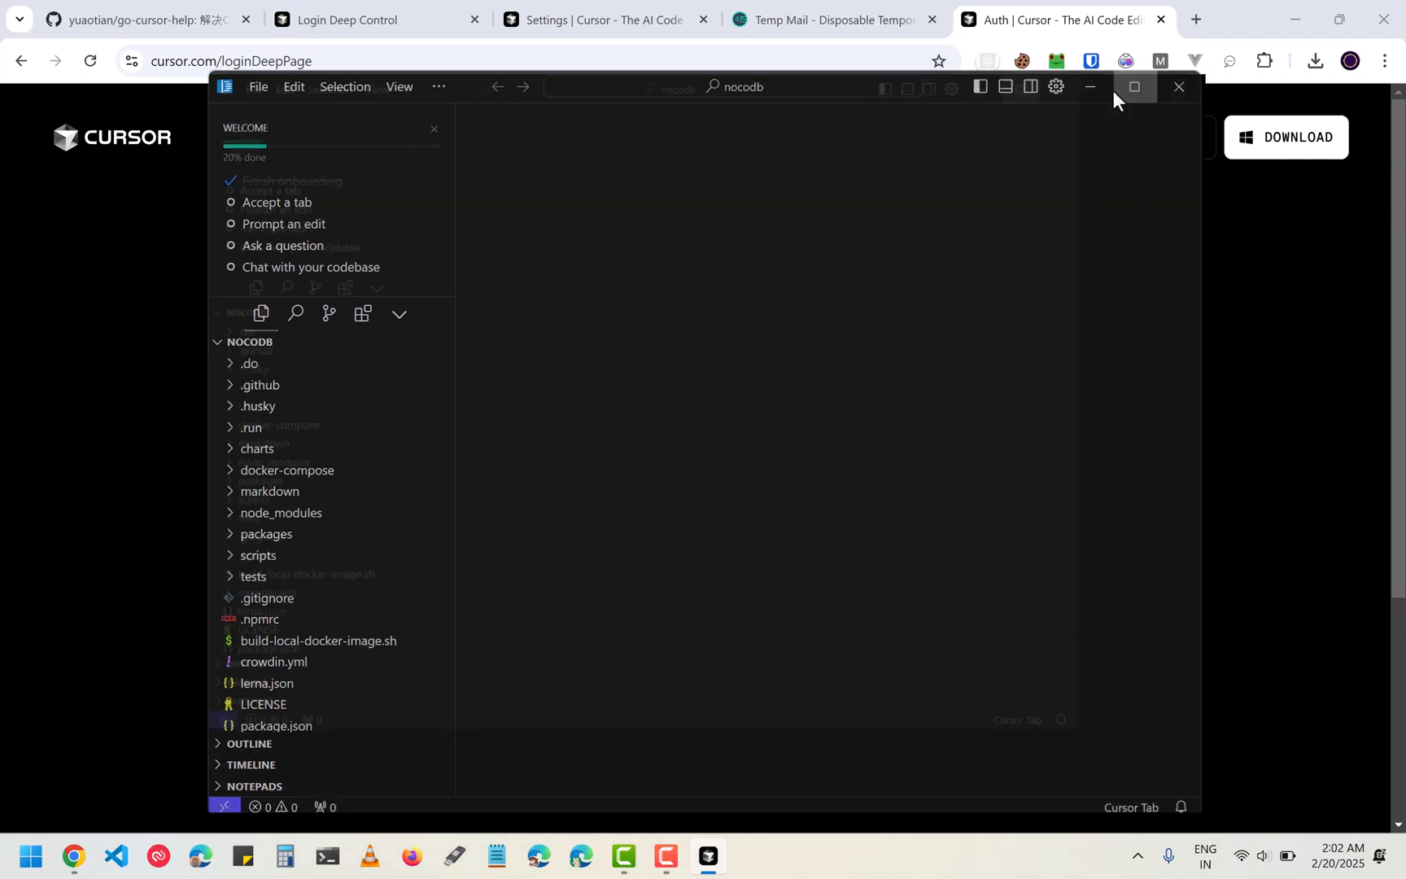
click(1133, 86)
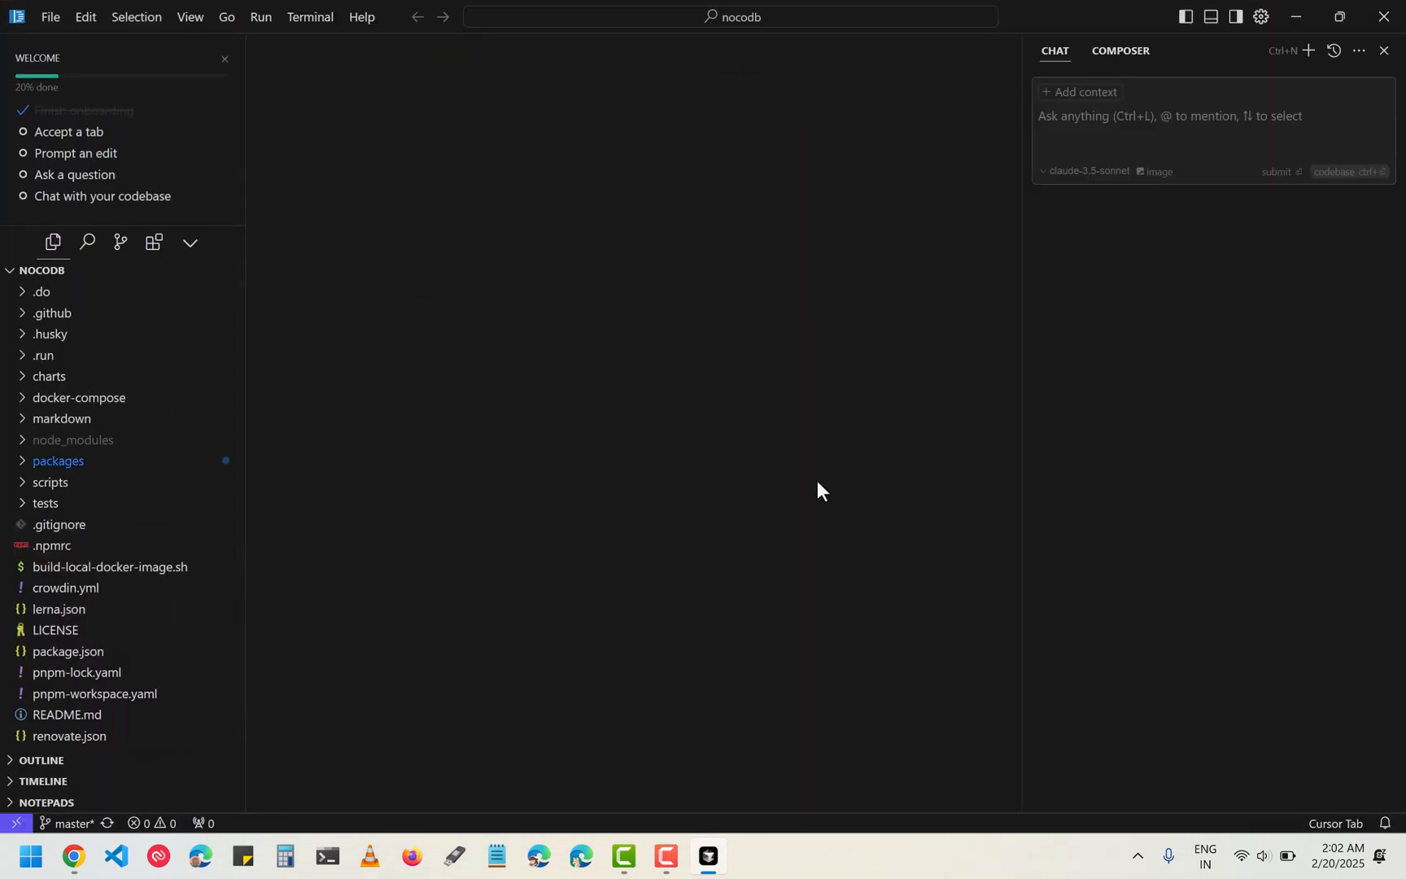
text(hi)
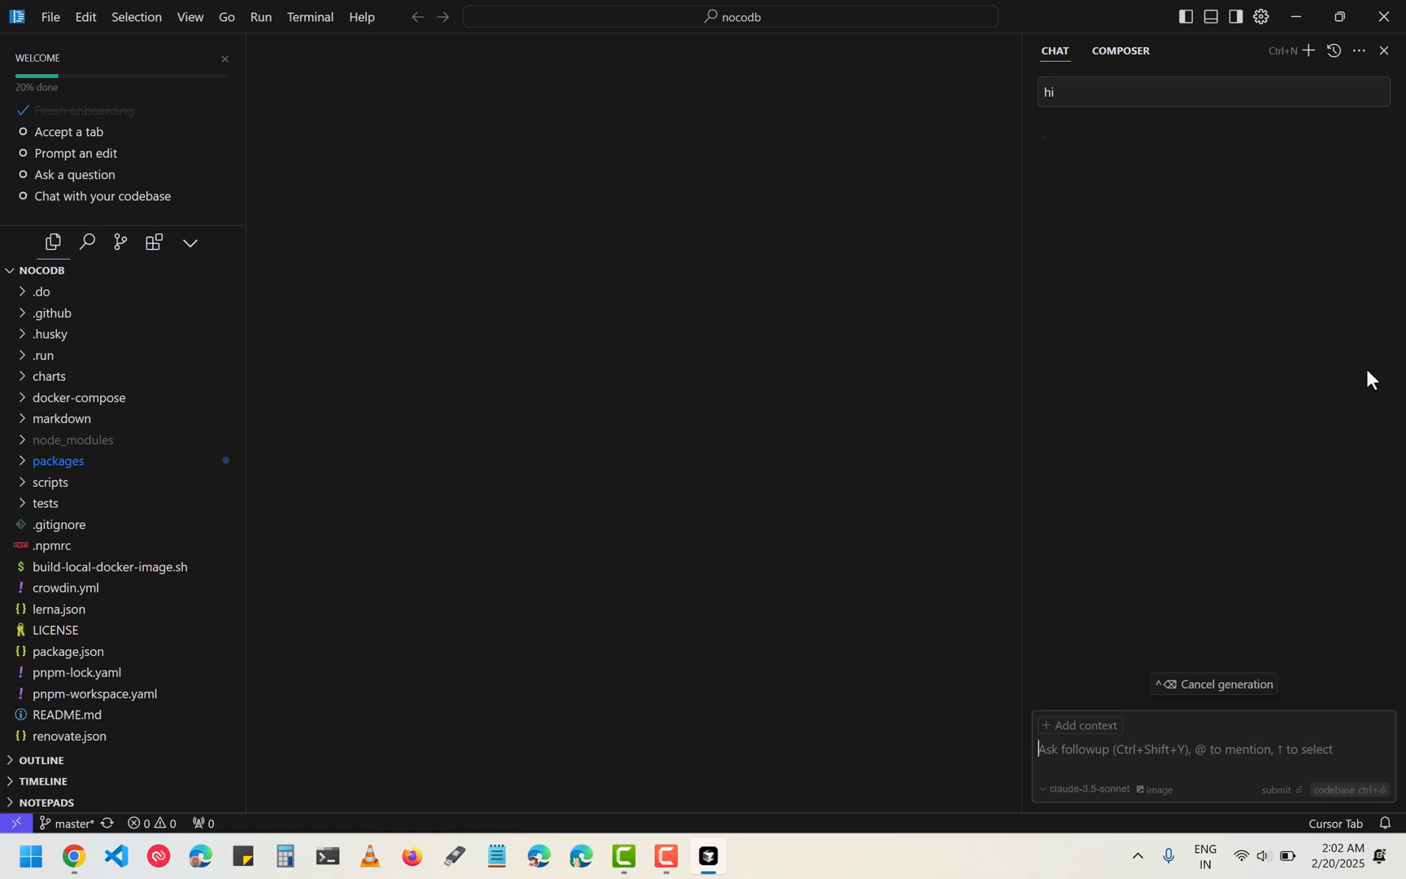